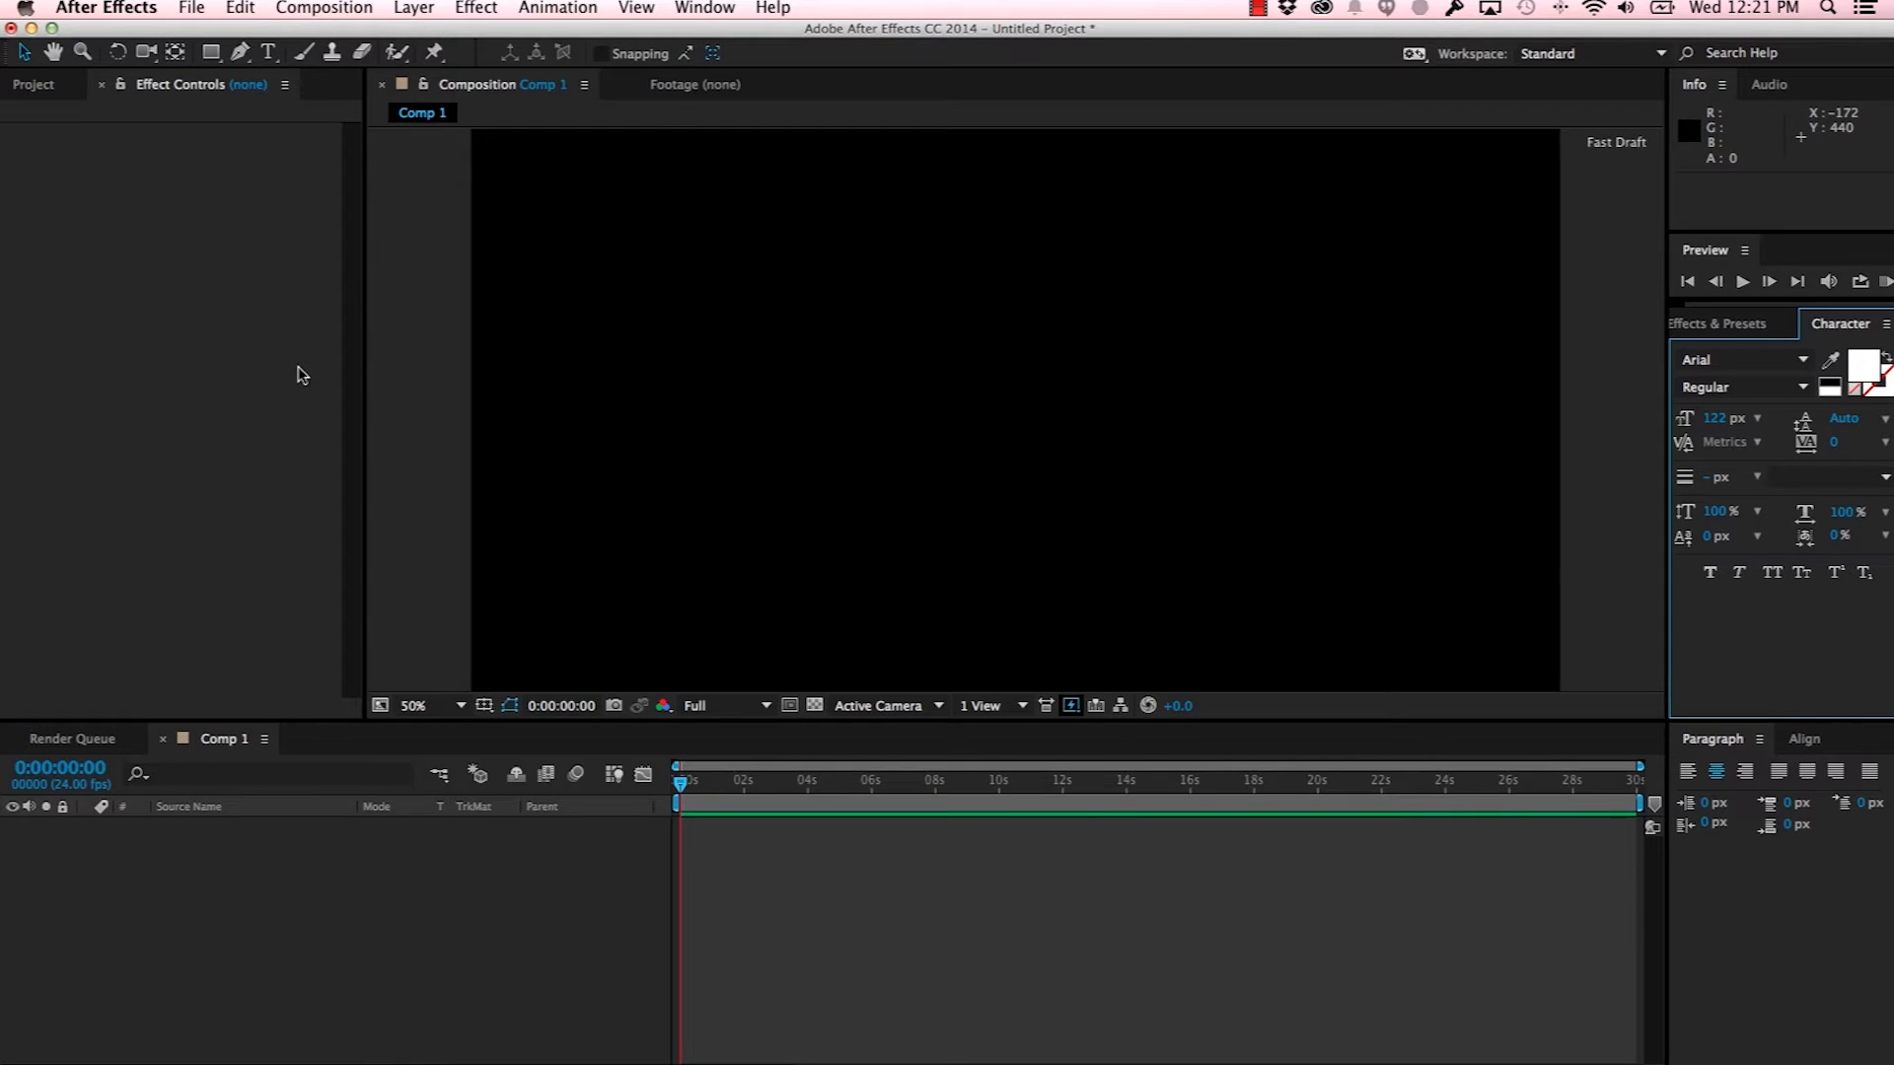
pyautogui.moveTo(475, 209)
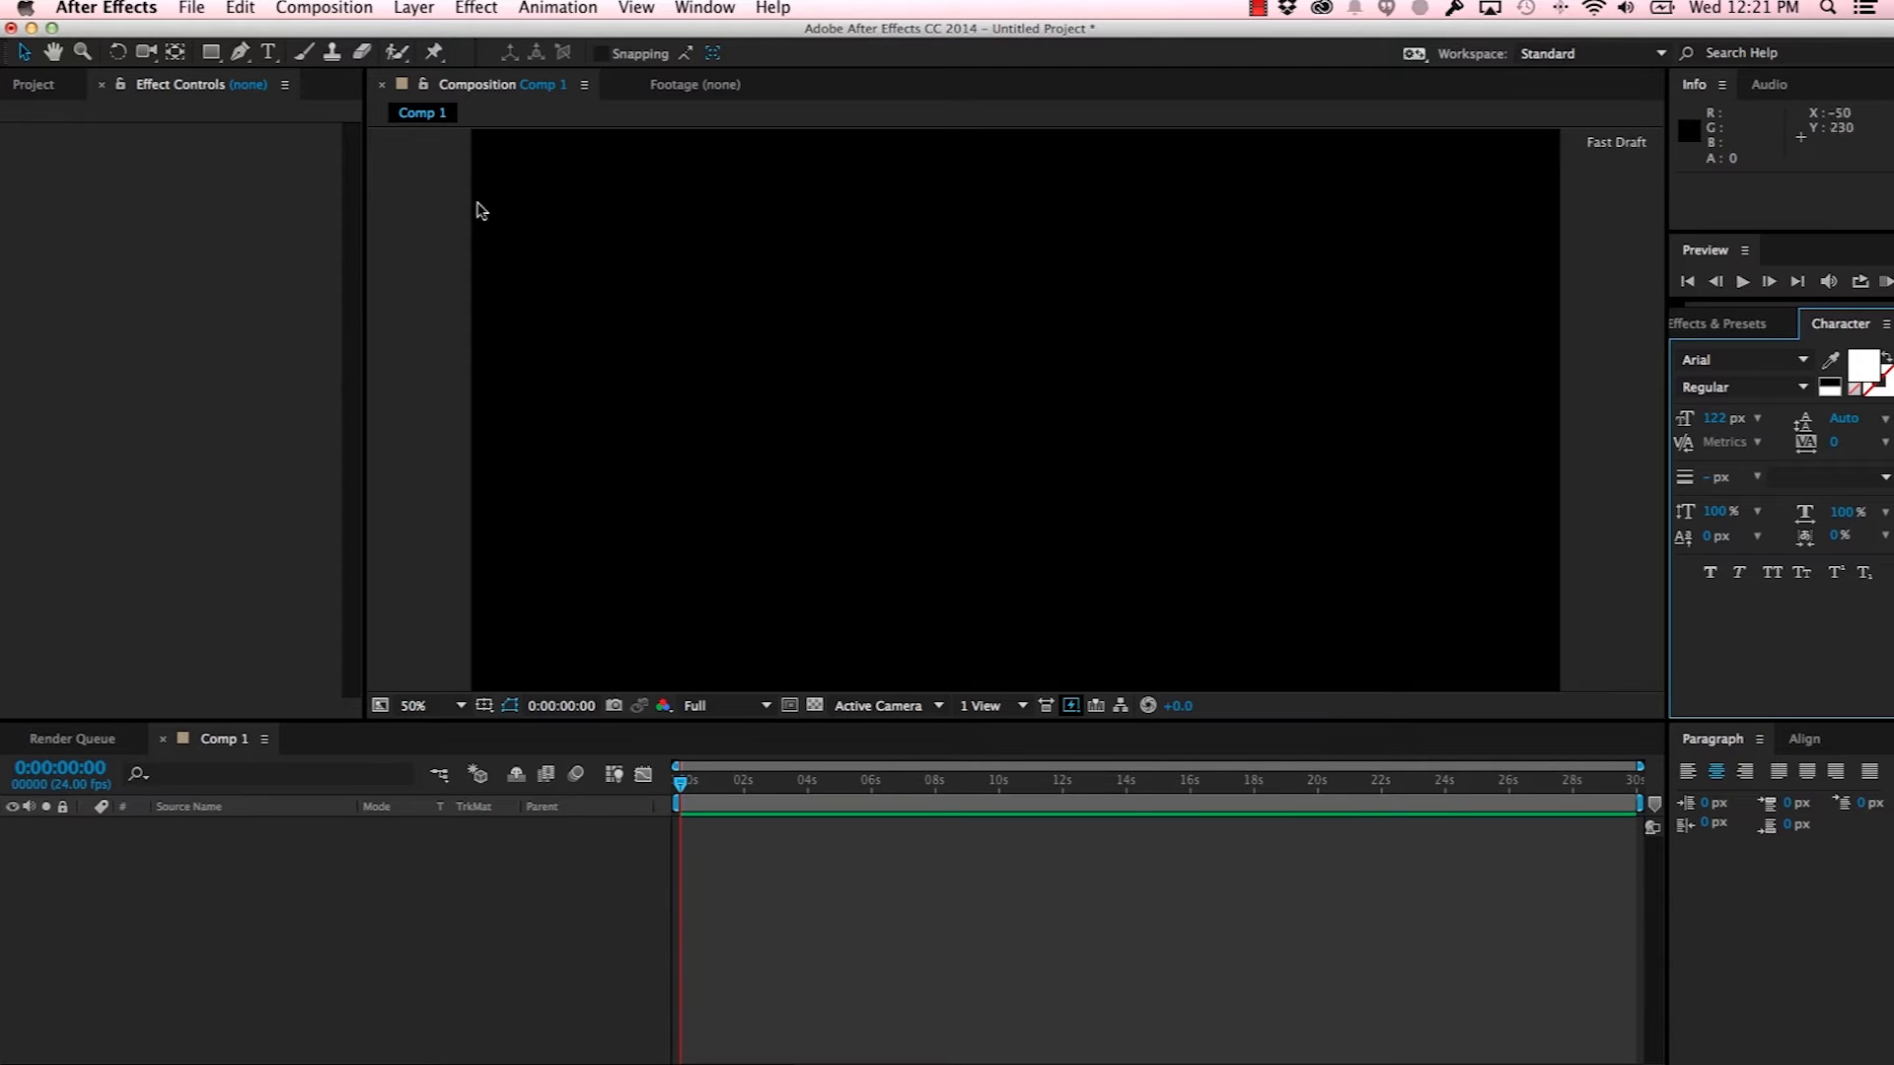
# Step: Open the Adobe Color Themes extension panel from the Window > Extensions menu
pyautogui.click(705, 9)
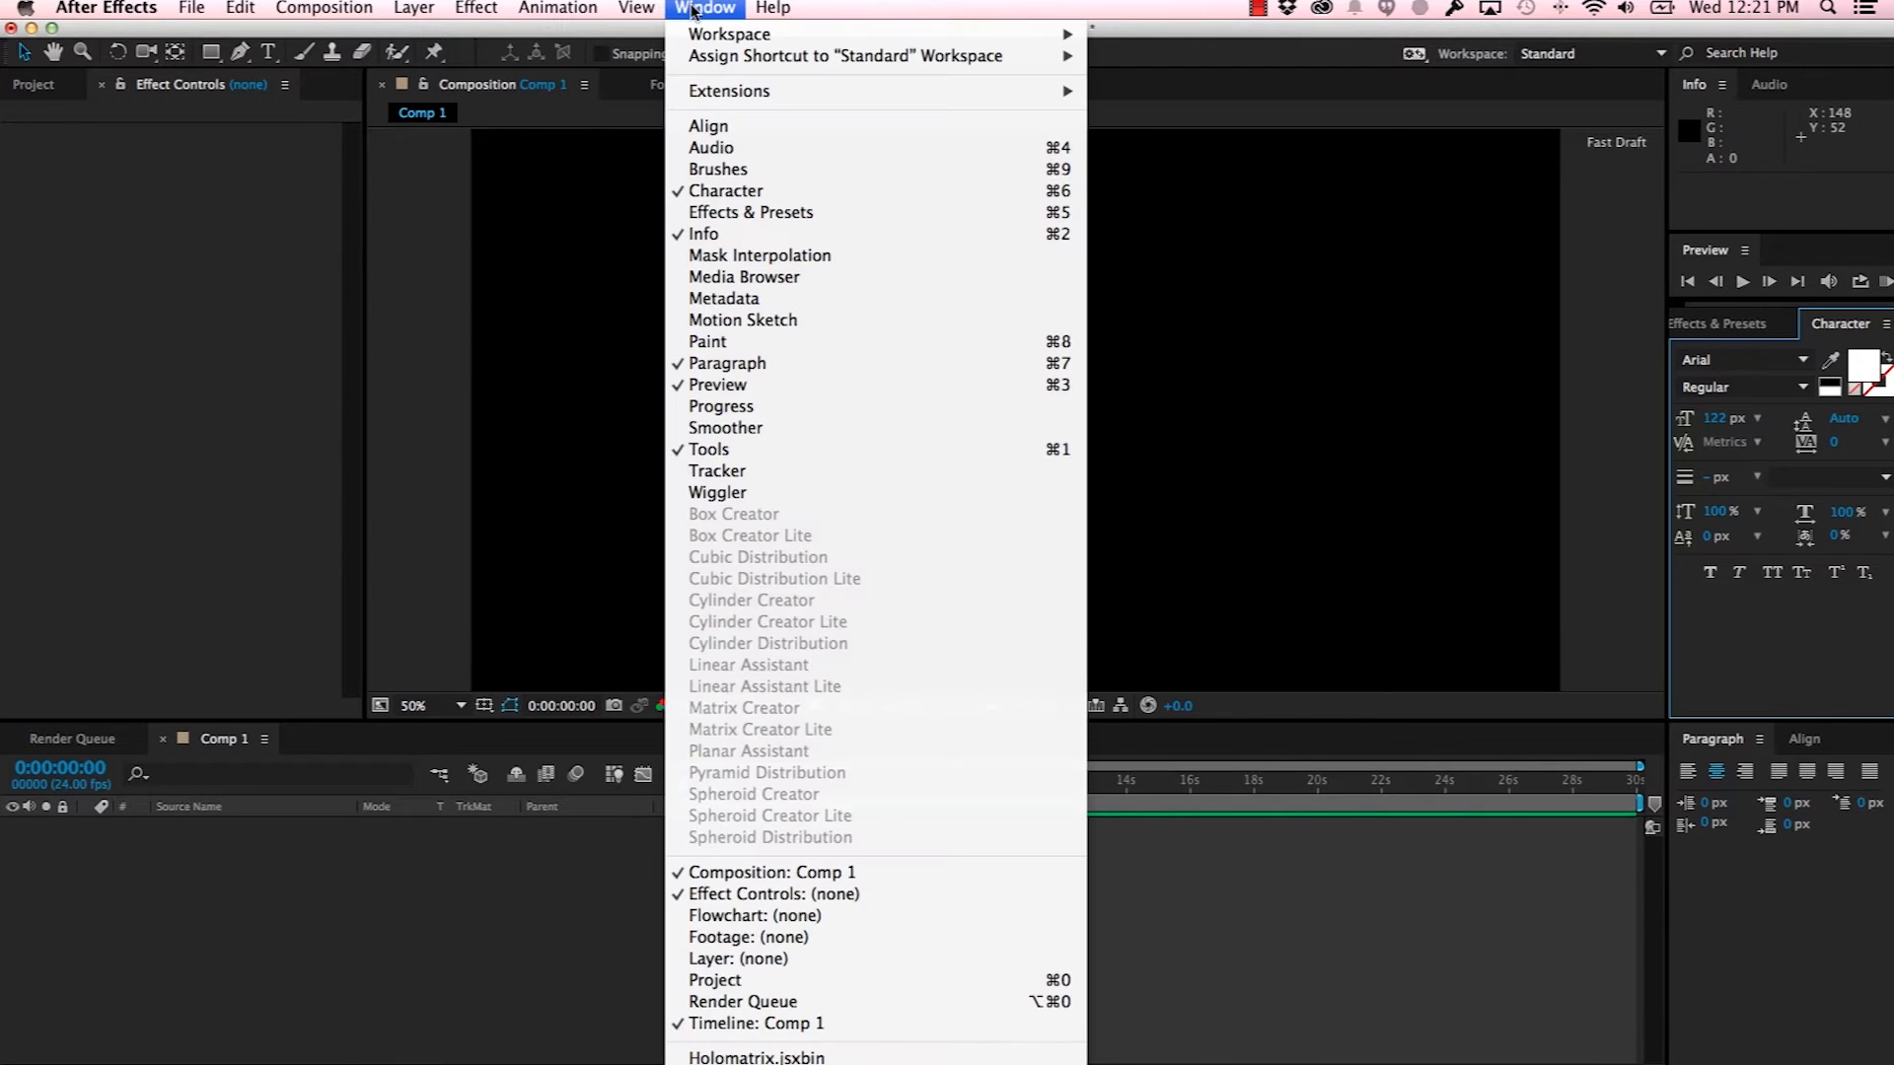
pyautogui.moveTo(728, 90)
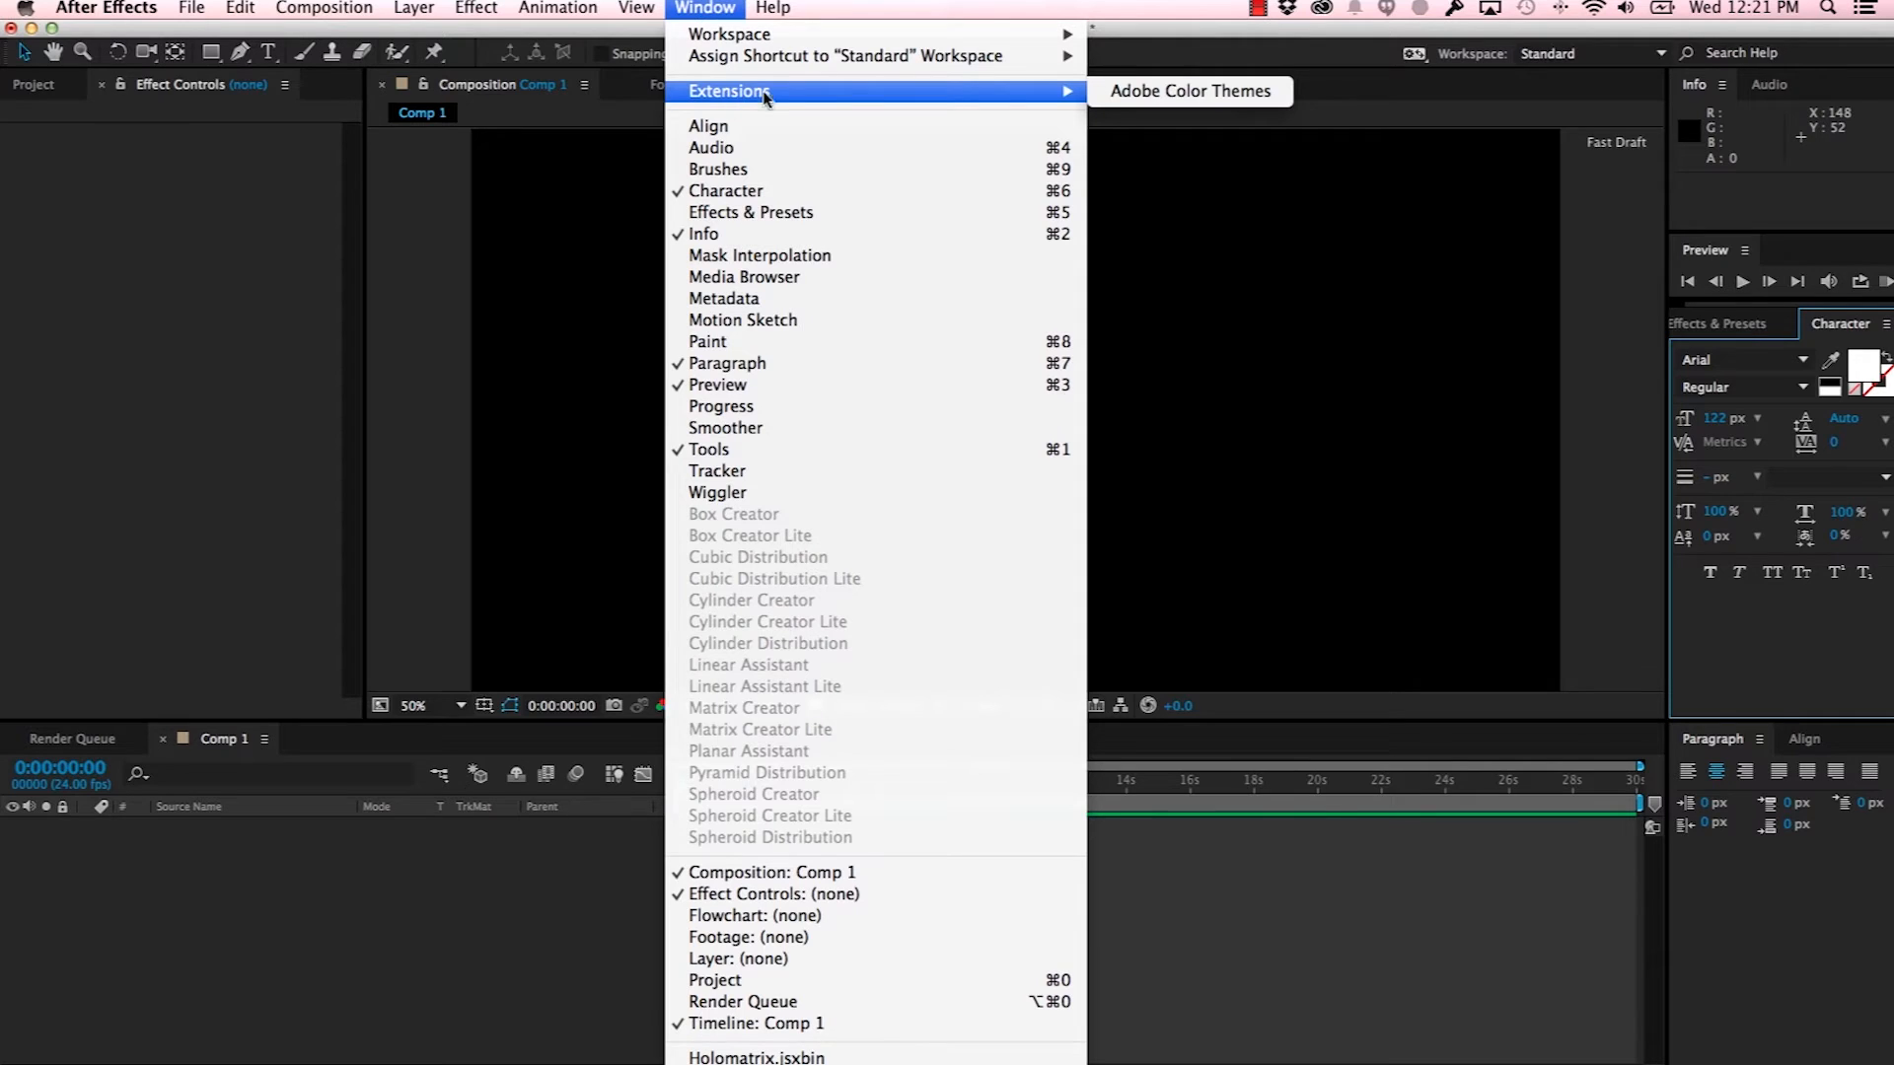
pyautogui.click(1189, 91)
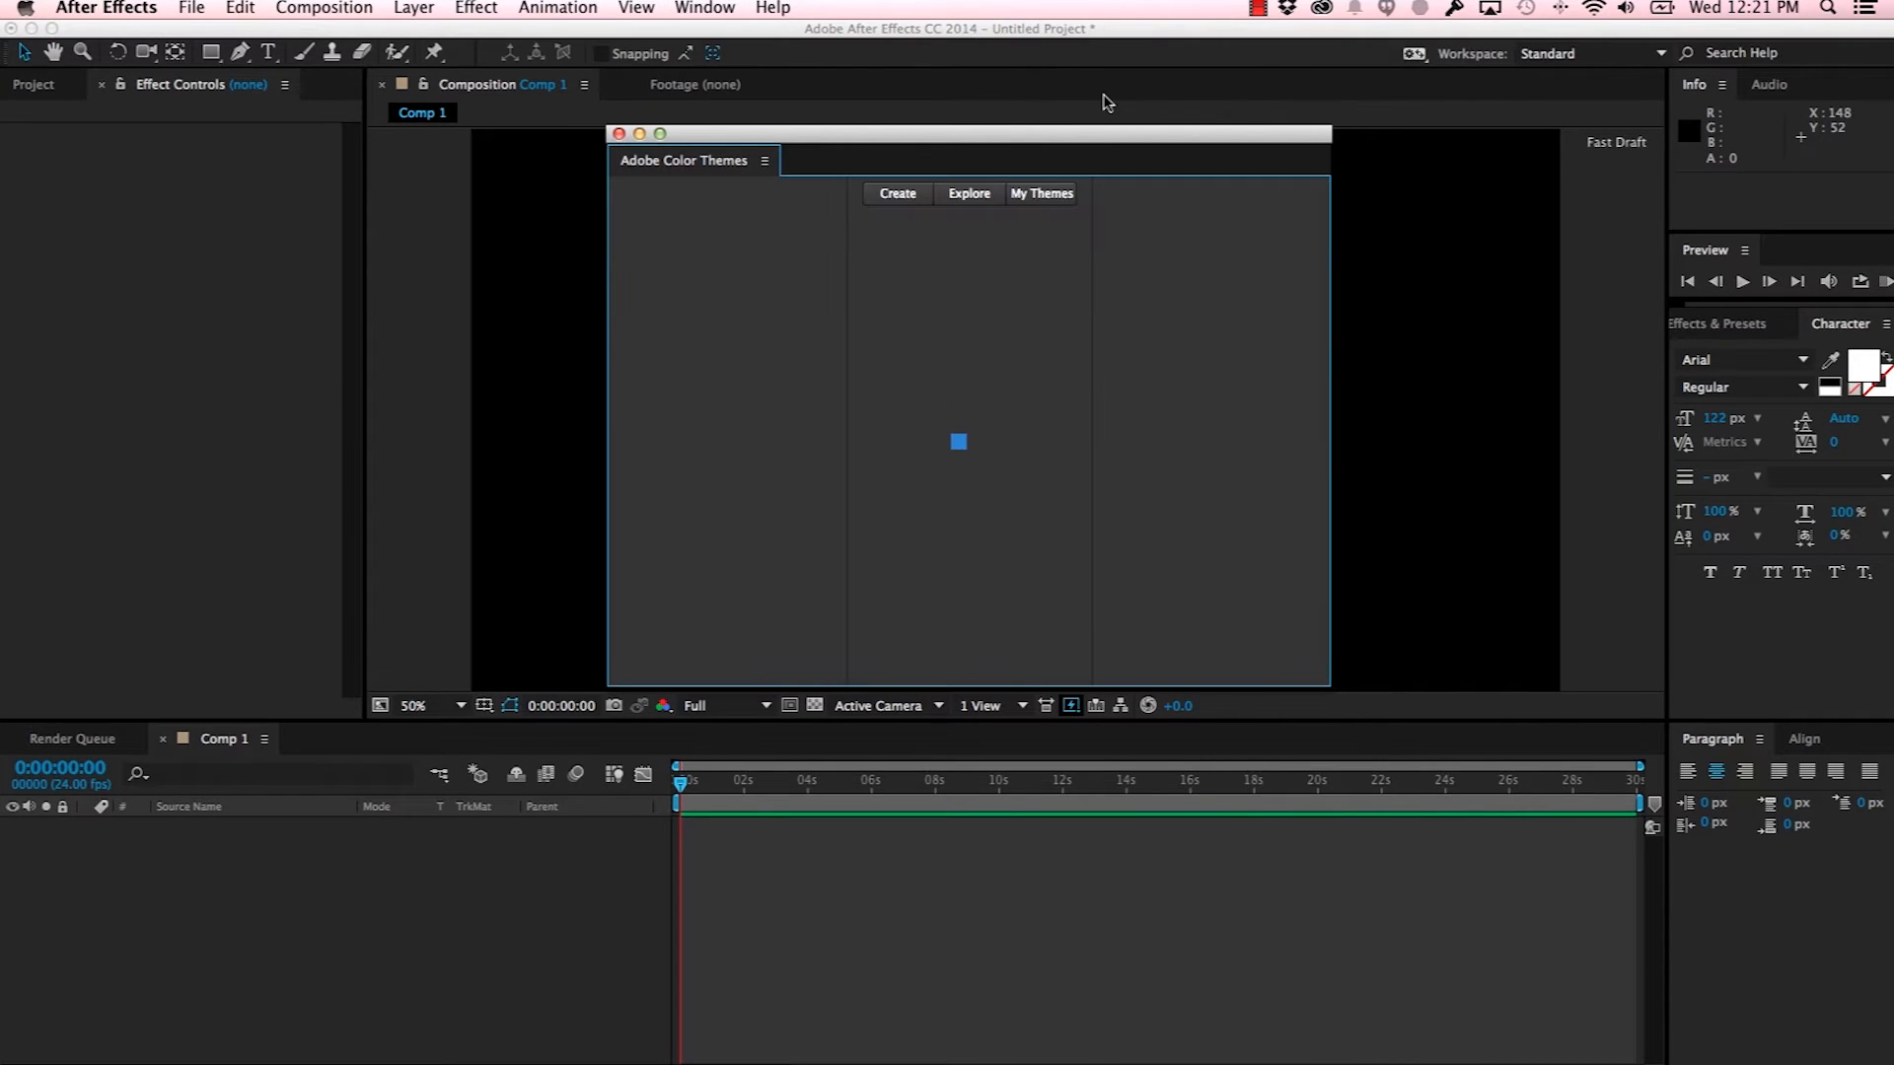
# Step: View the Create color wheel, then list saved themes like Another Theme, Shades and My Theme
pyautogui.click(897, 193)
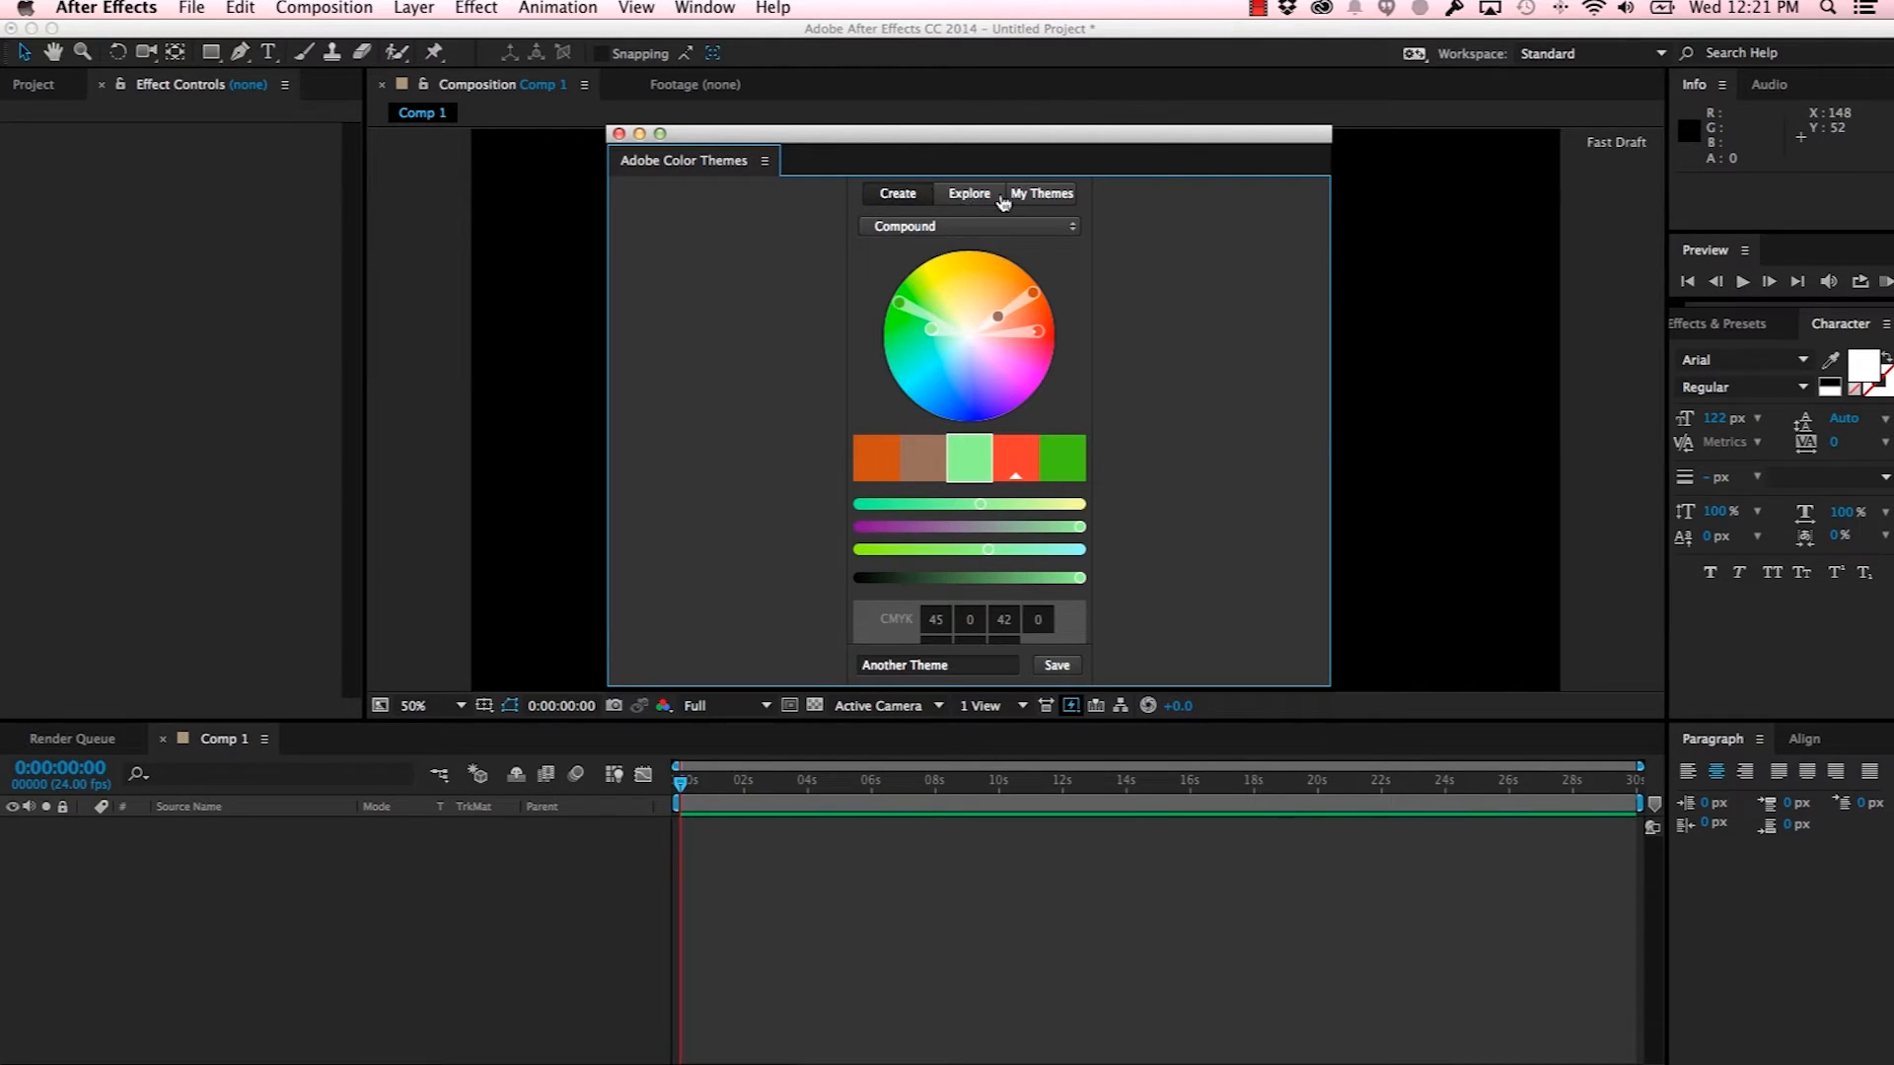
pyautogui.moveTo(1042, 200)
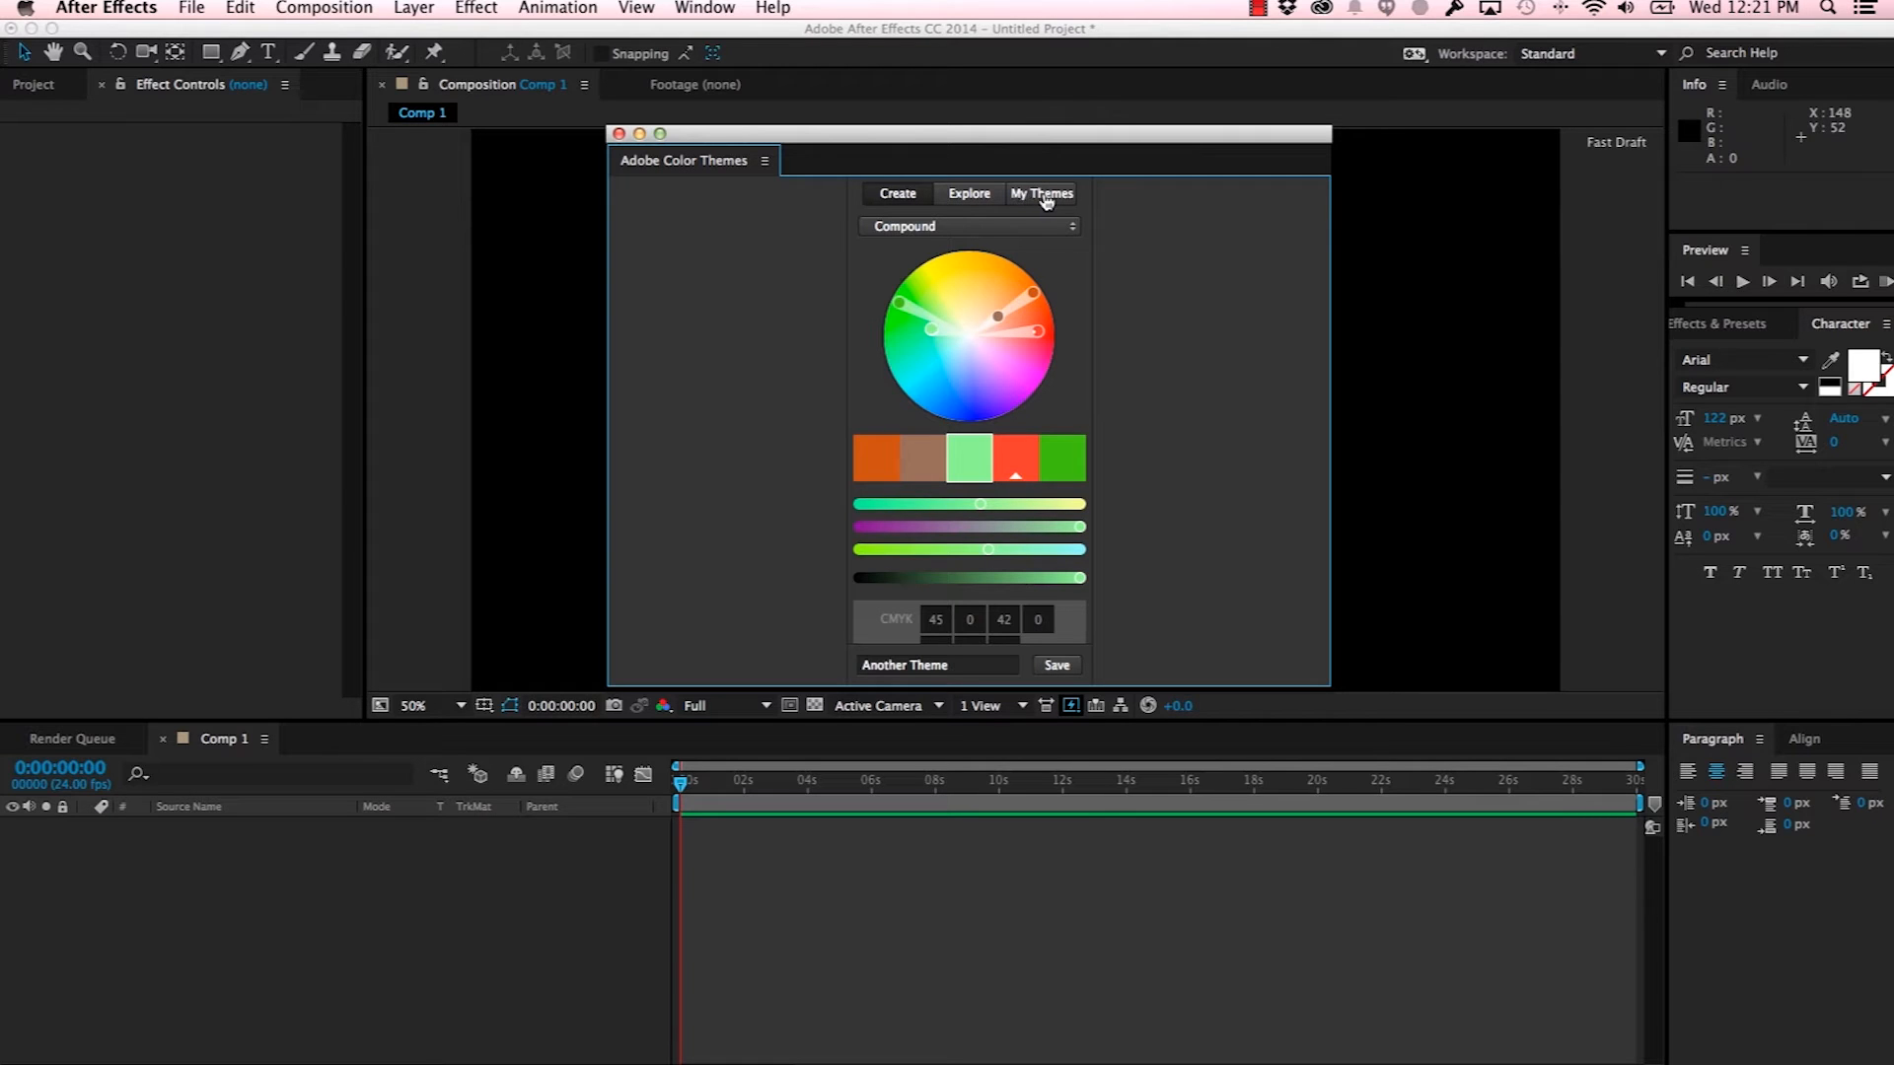
pyautogui.click(1040, 194)
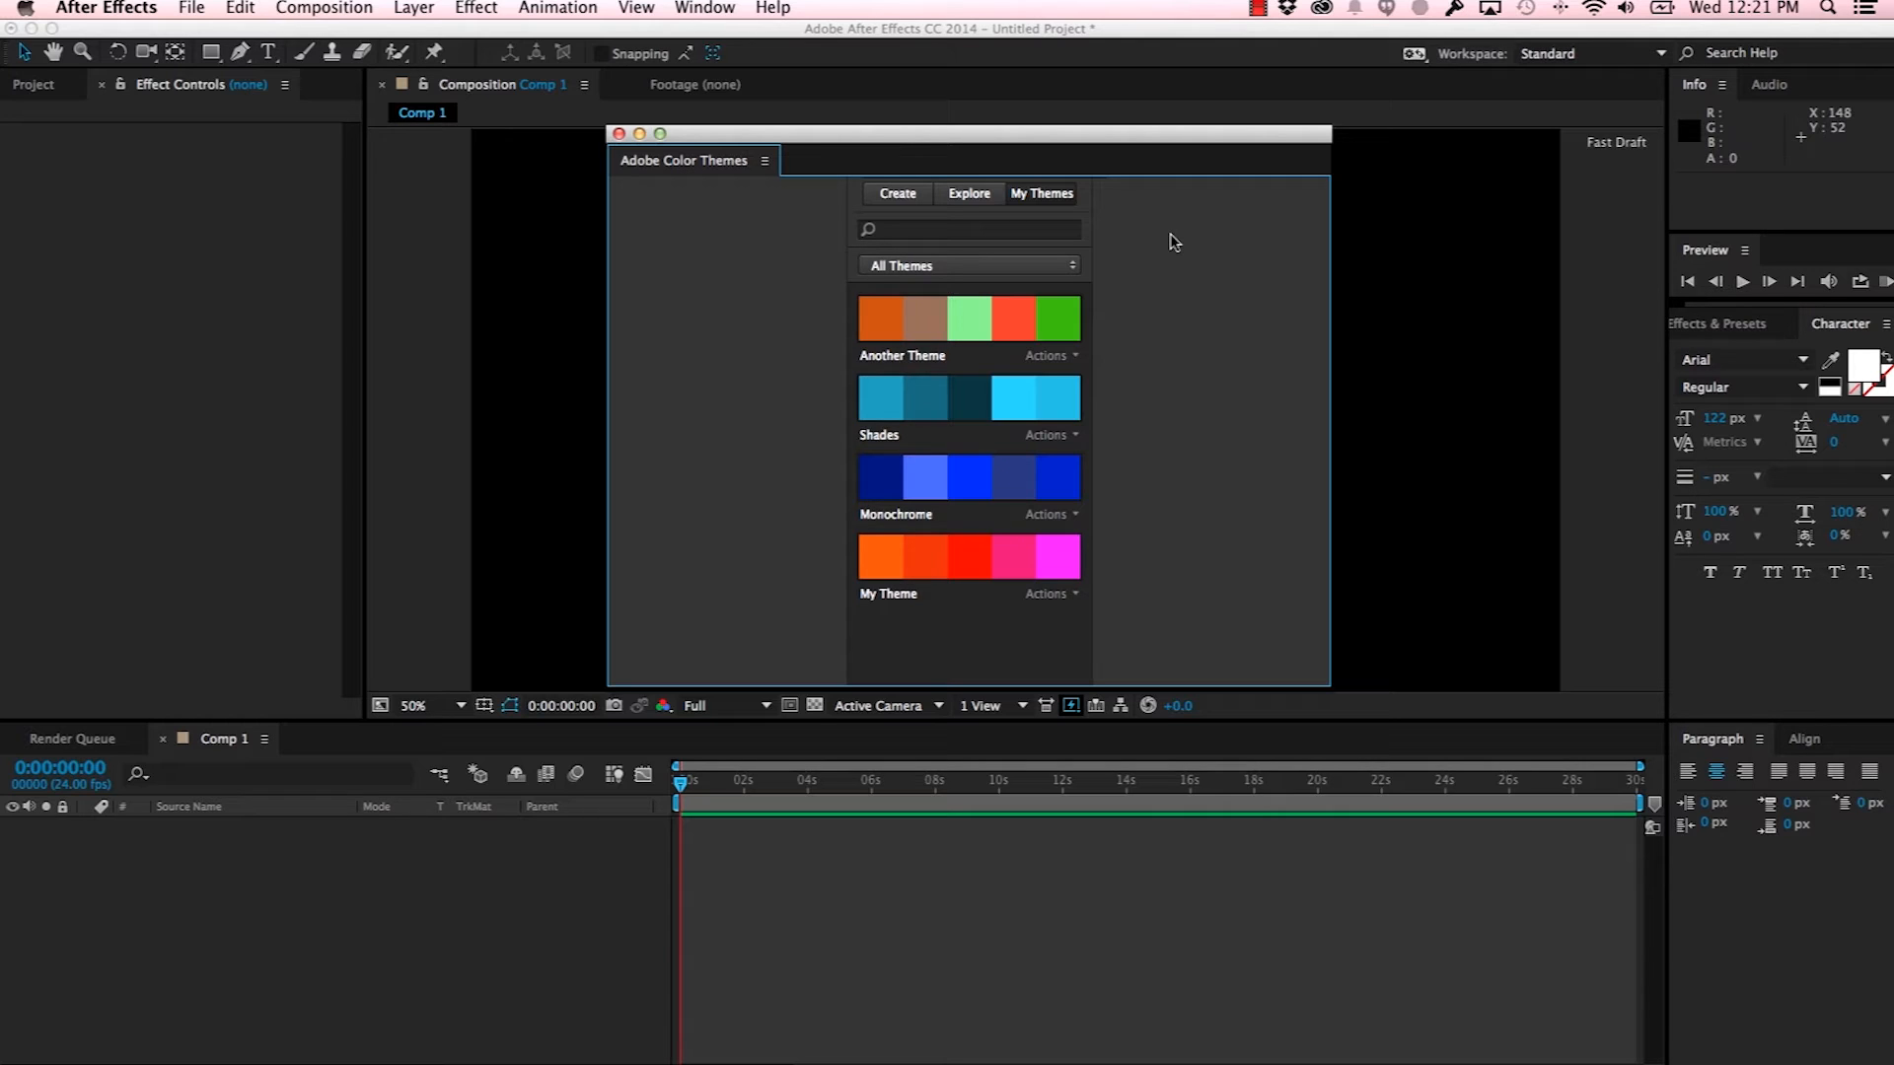
pyautogui.moveTo(942, 547)
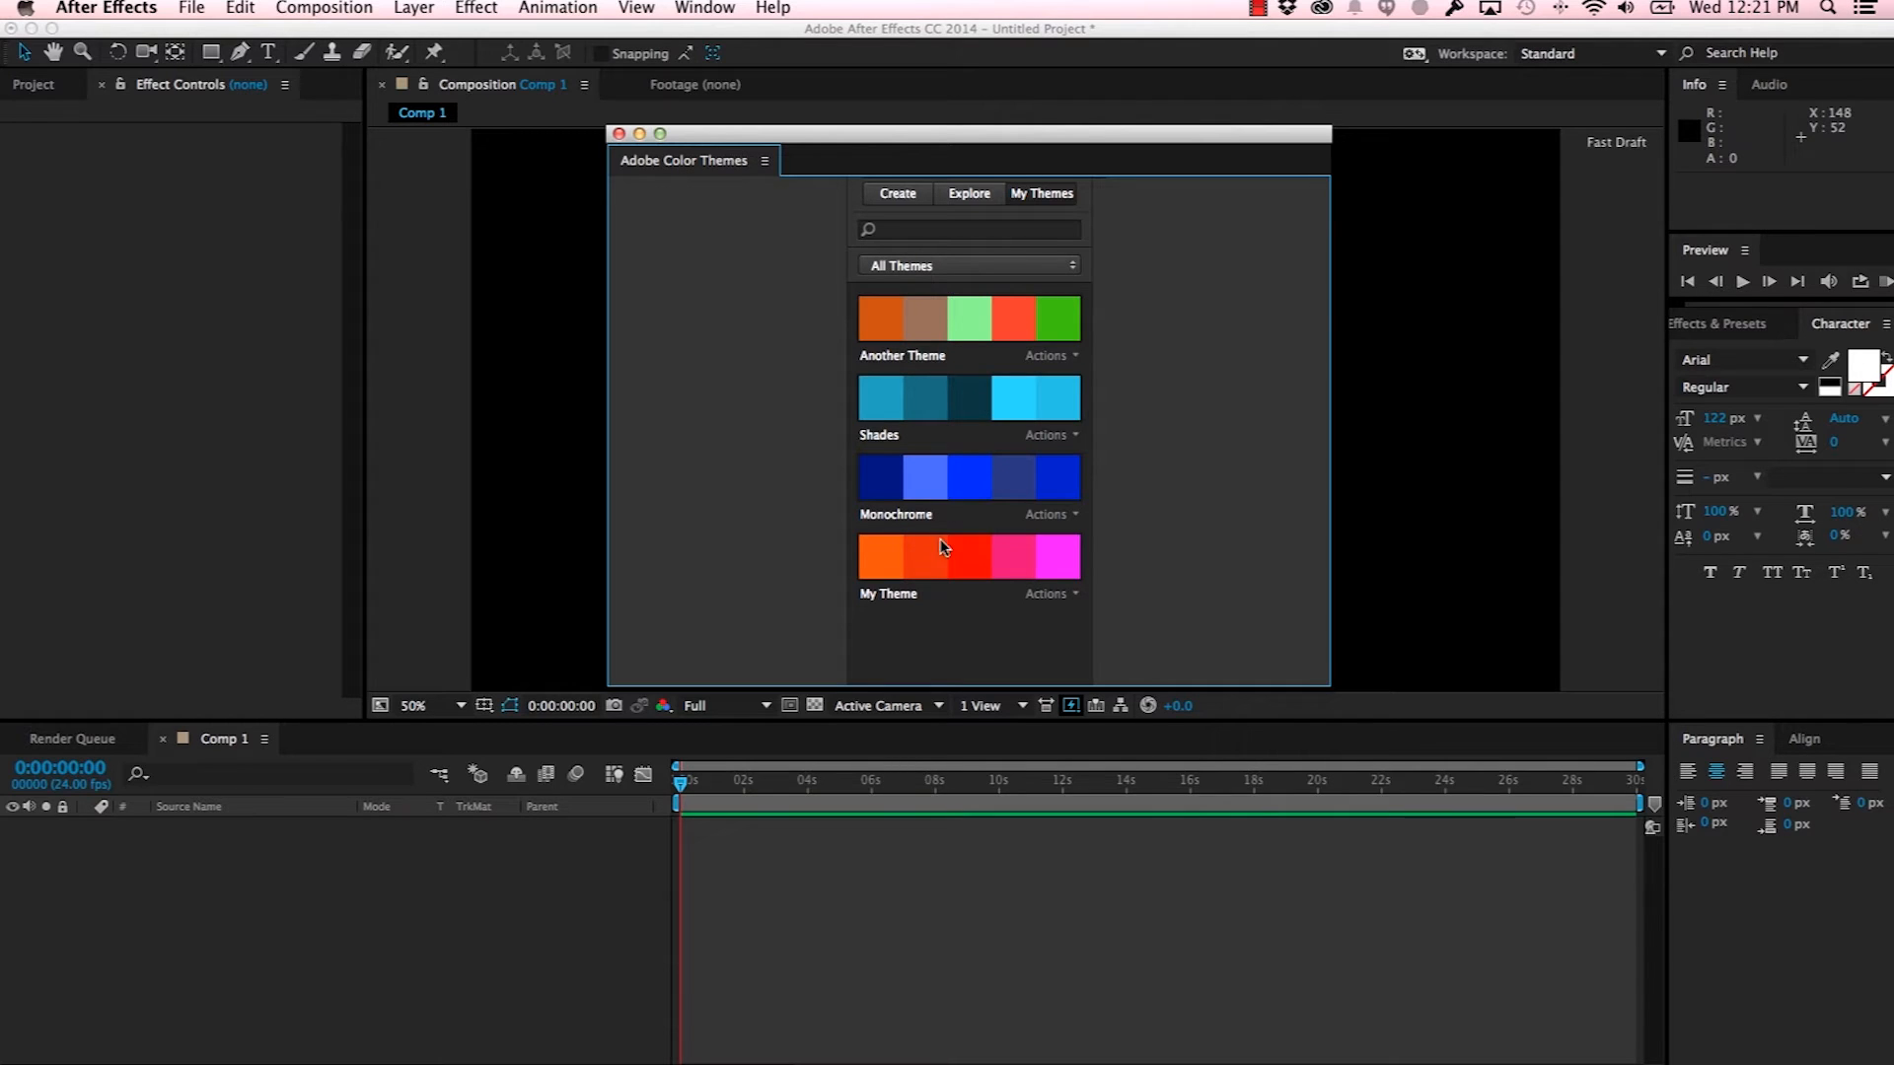
pyautogui.moveTo(1194, 467)
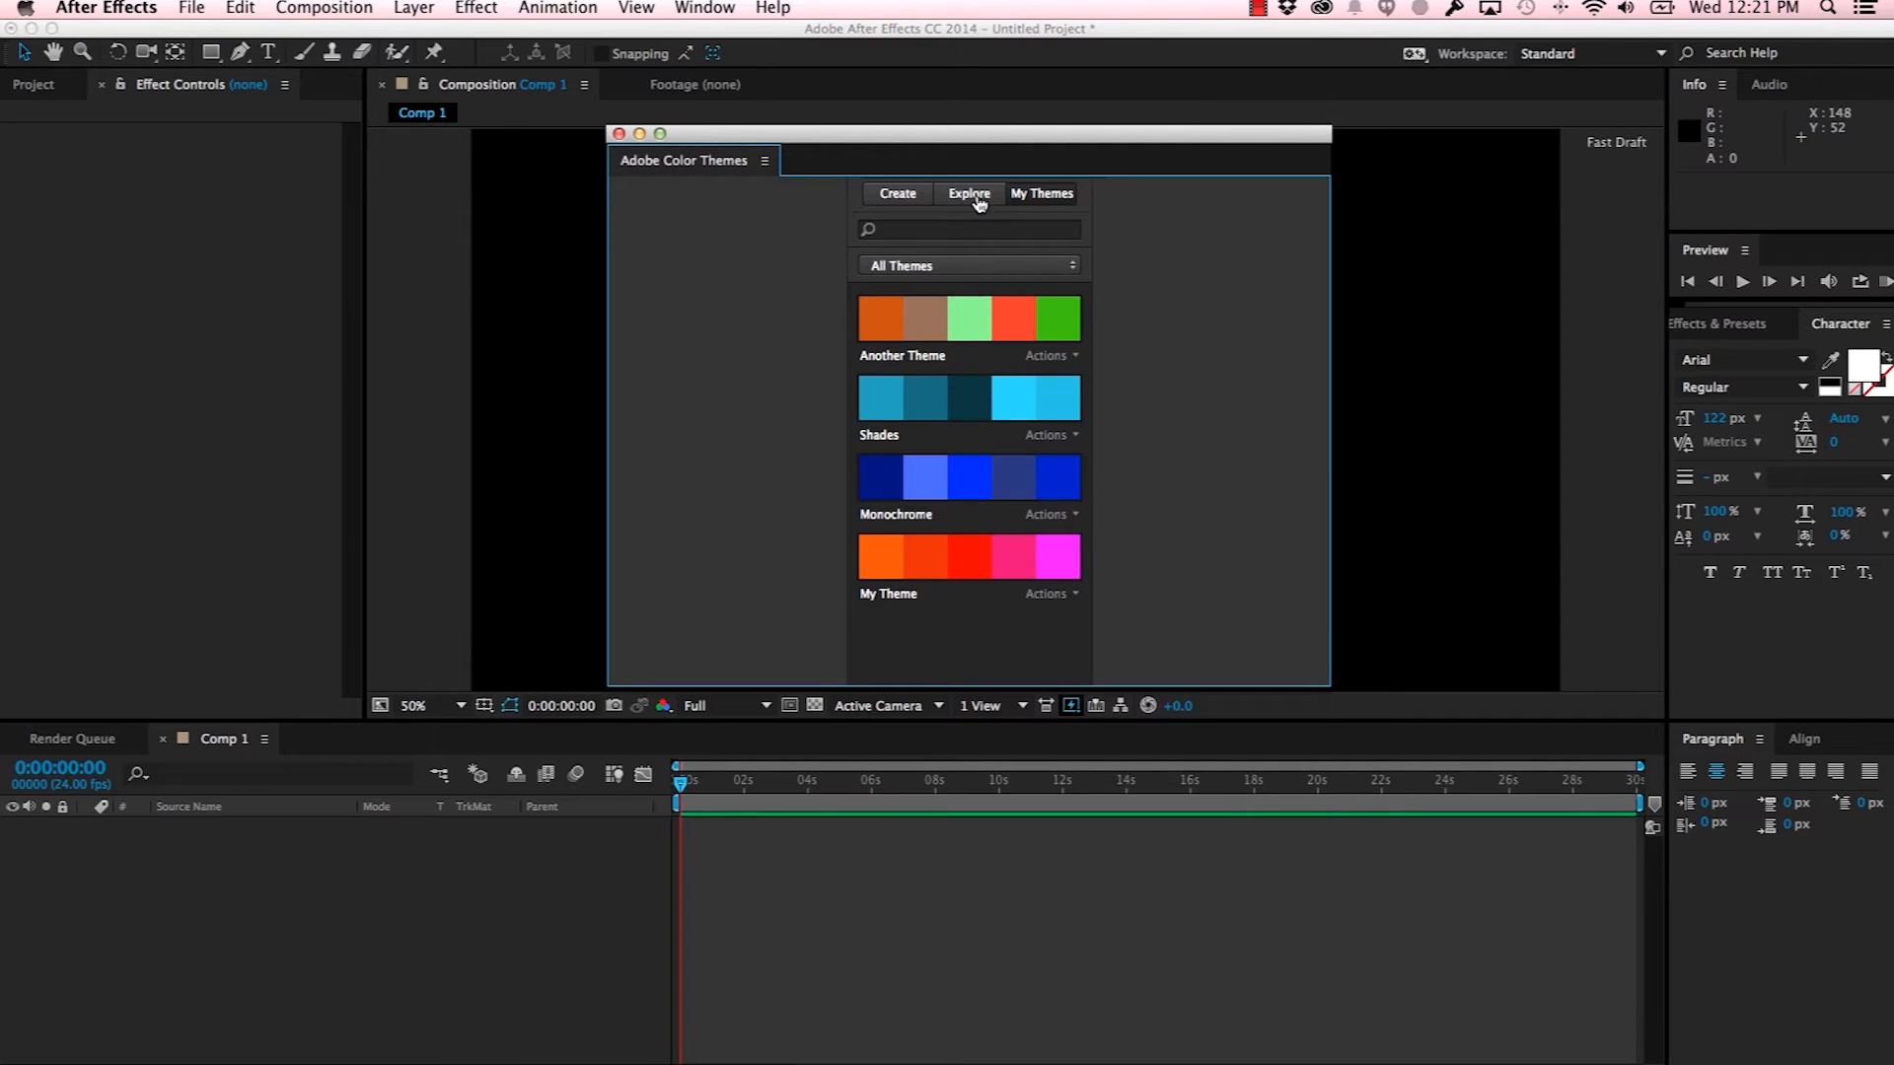
# Step: Browse Explore themes sorted by All Themes, then return to Most Popular sorting
pyautogui.click(968, 194)
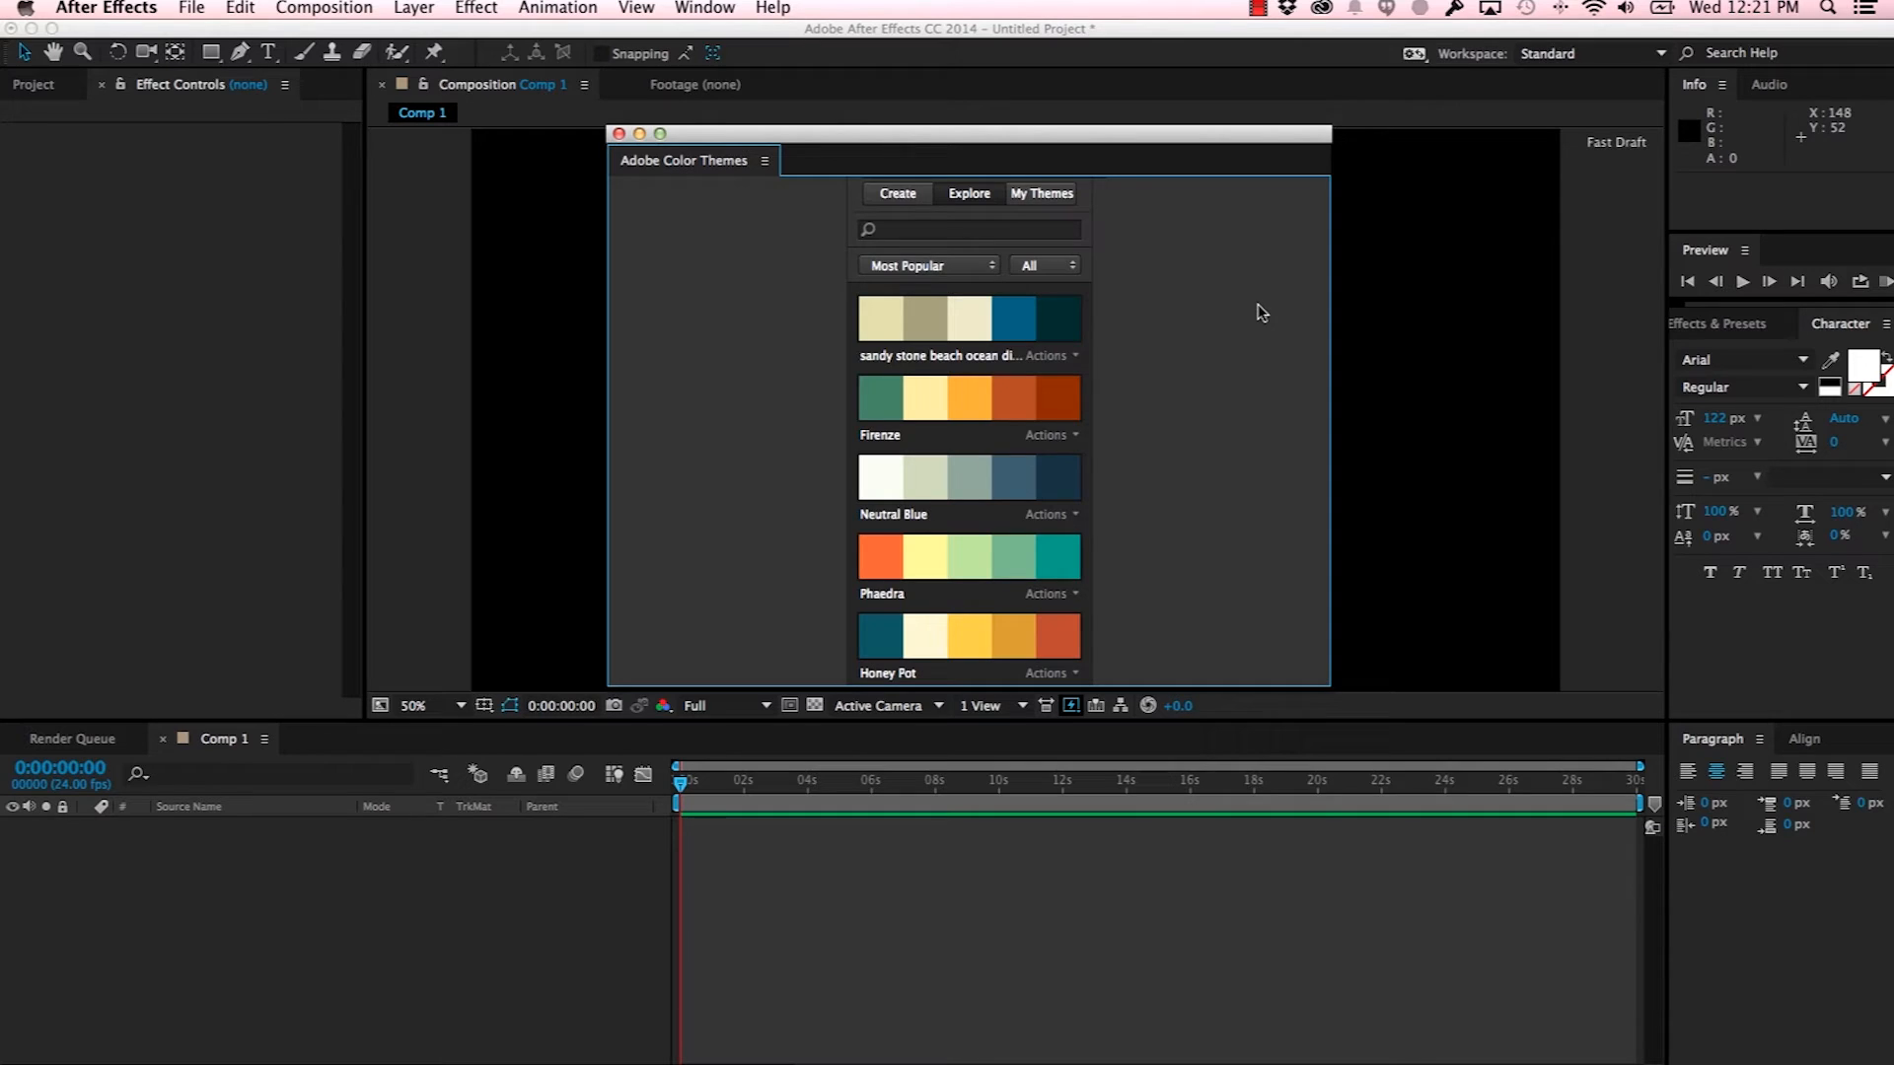
pyautogui.moveTo(973, 281)
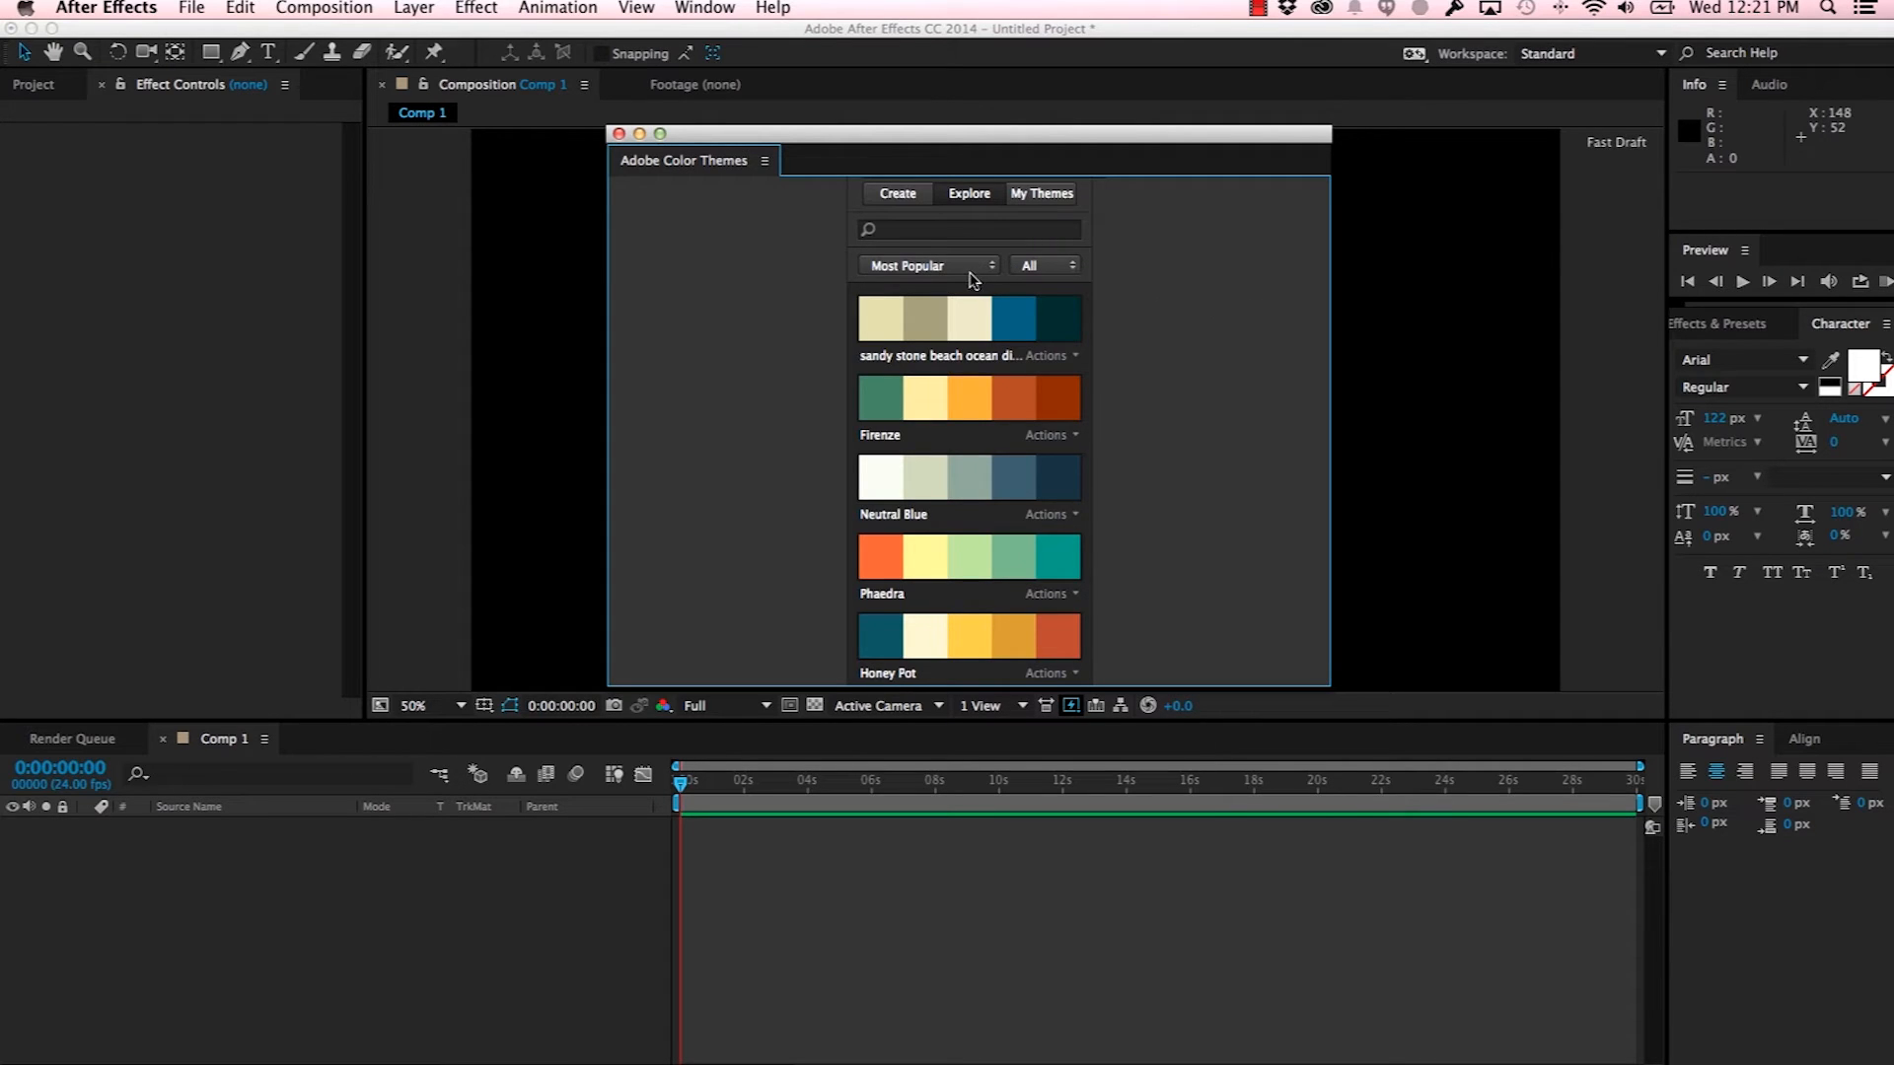
pyautogui.click(927, 265)
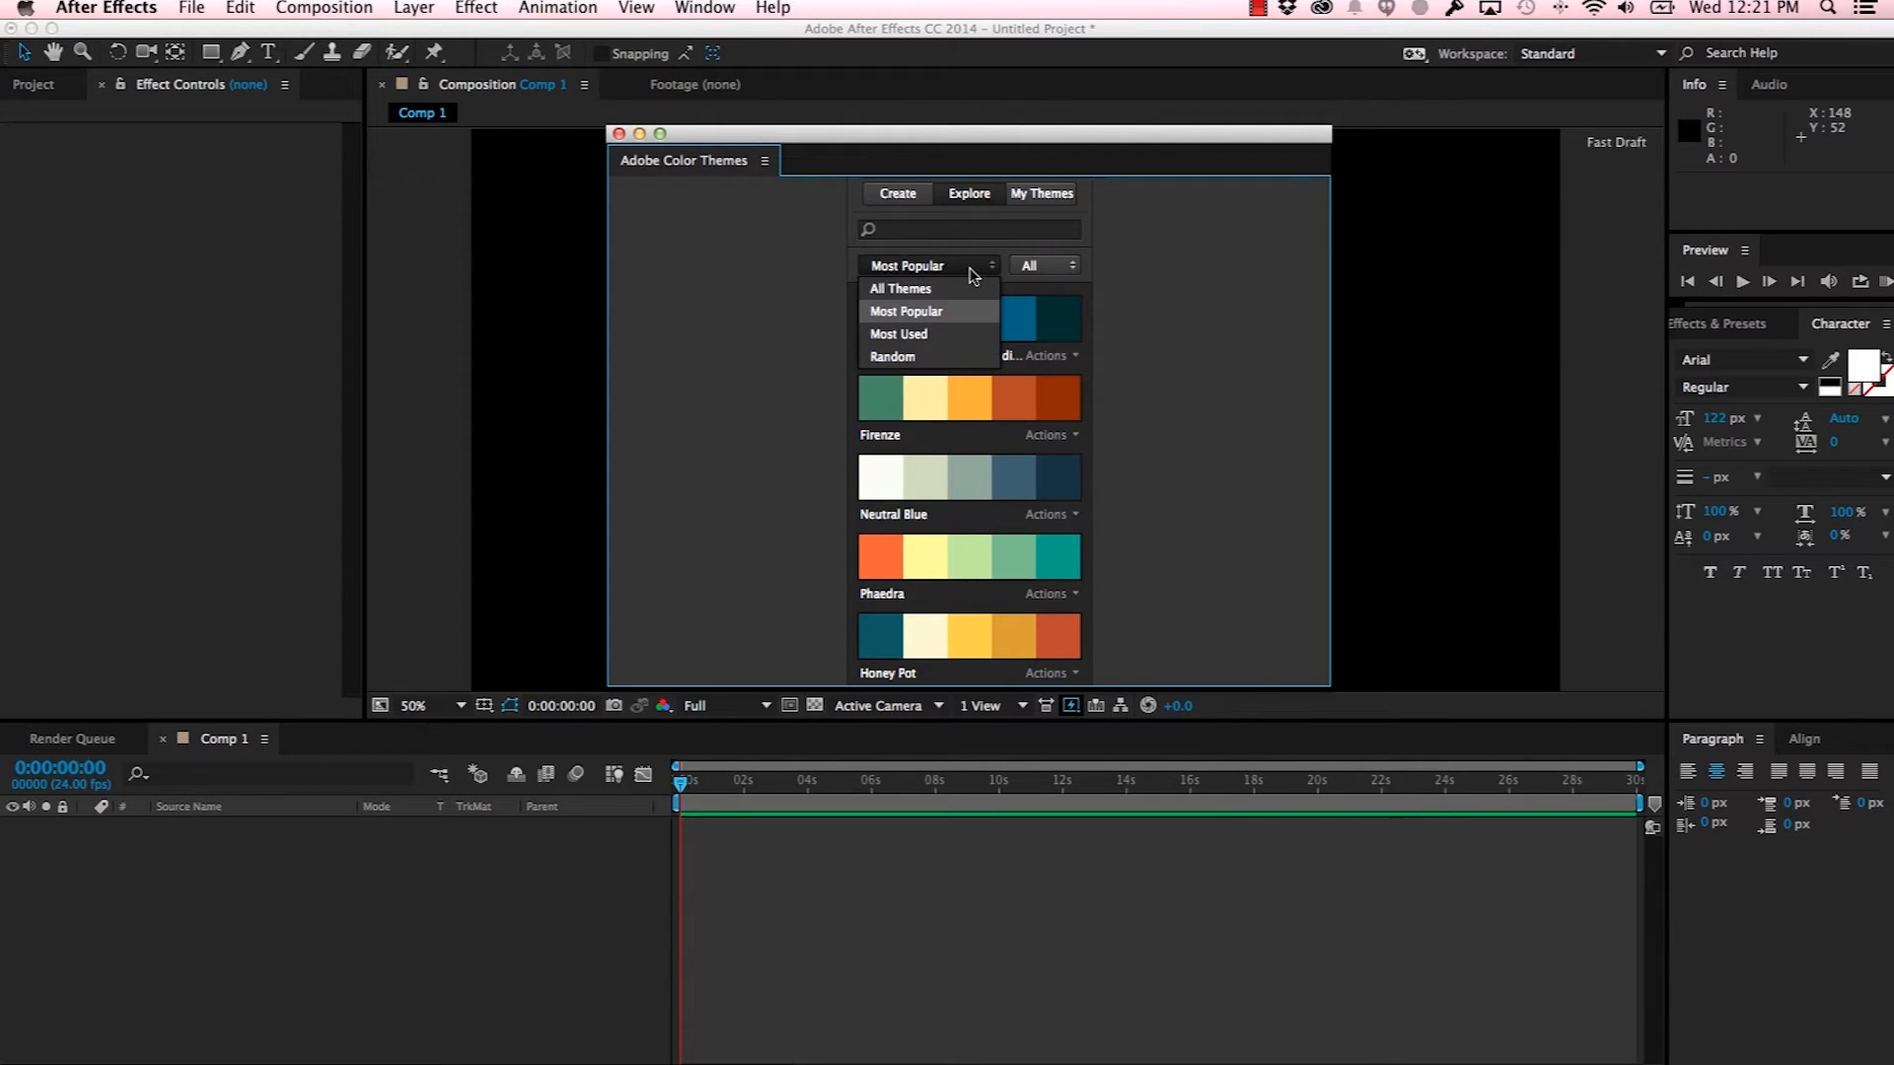
pyautogui.click(900, 289)
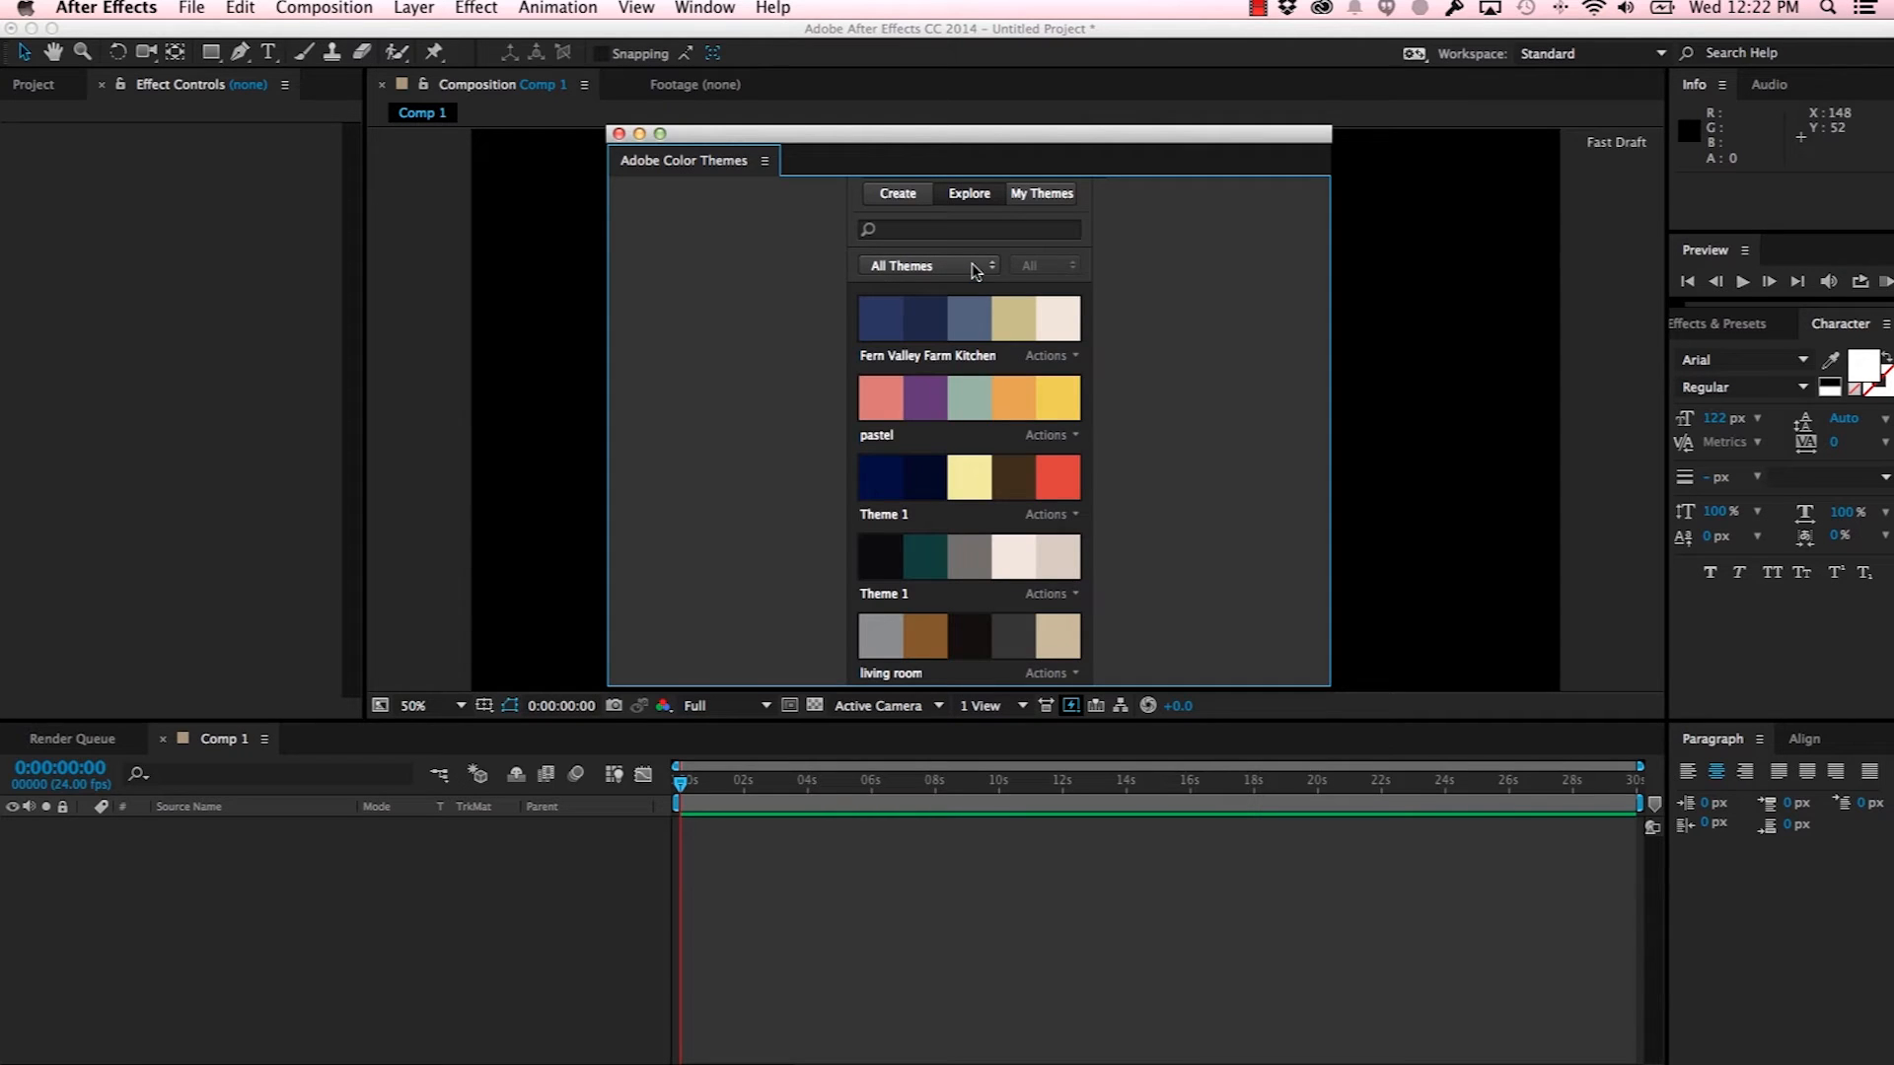
pyautogui.click(926, 265)
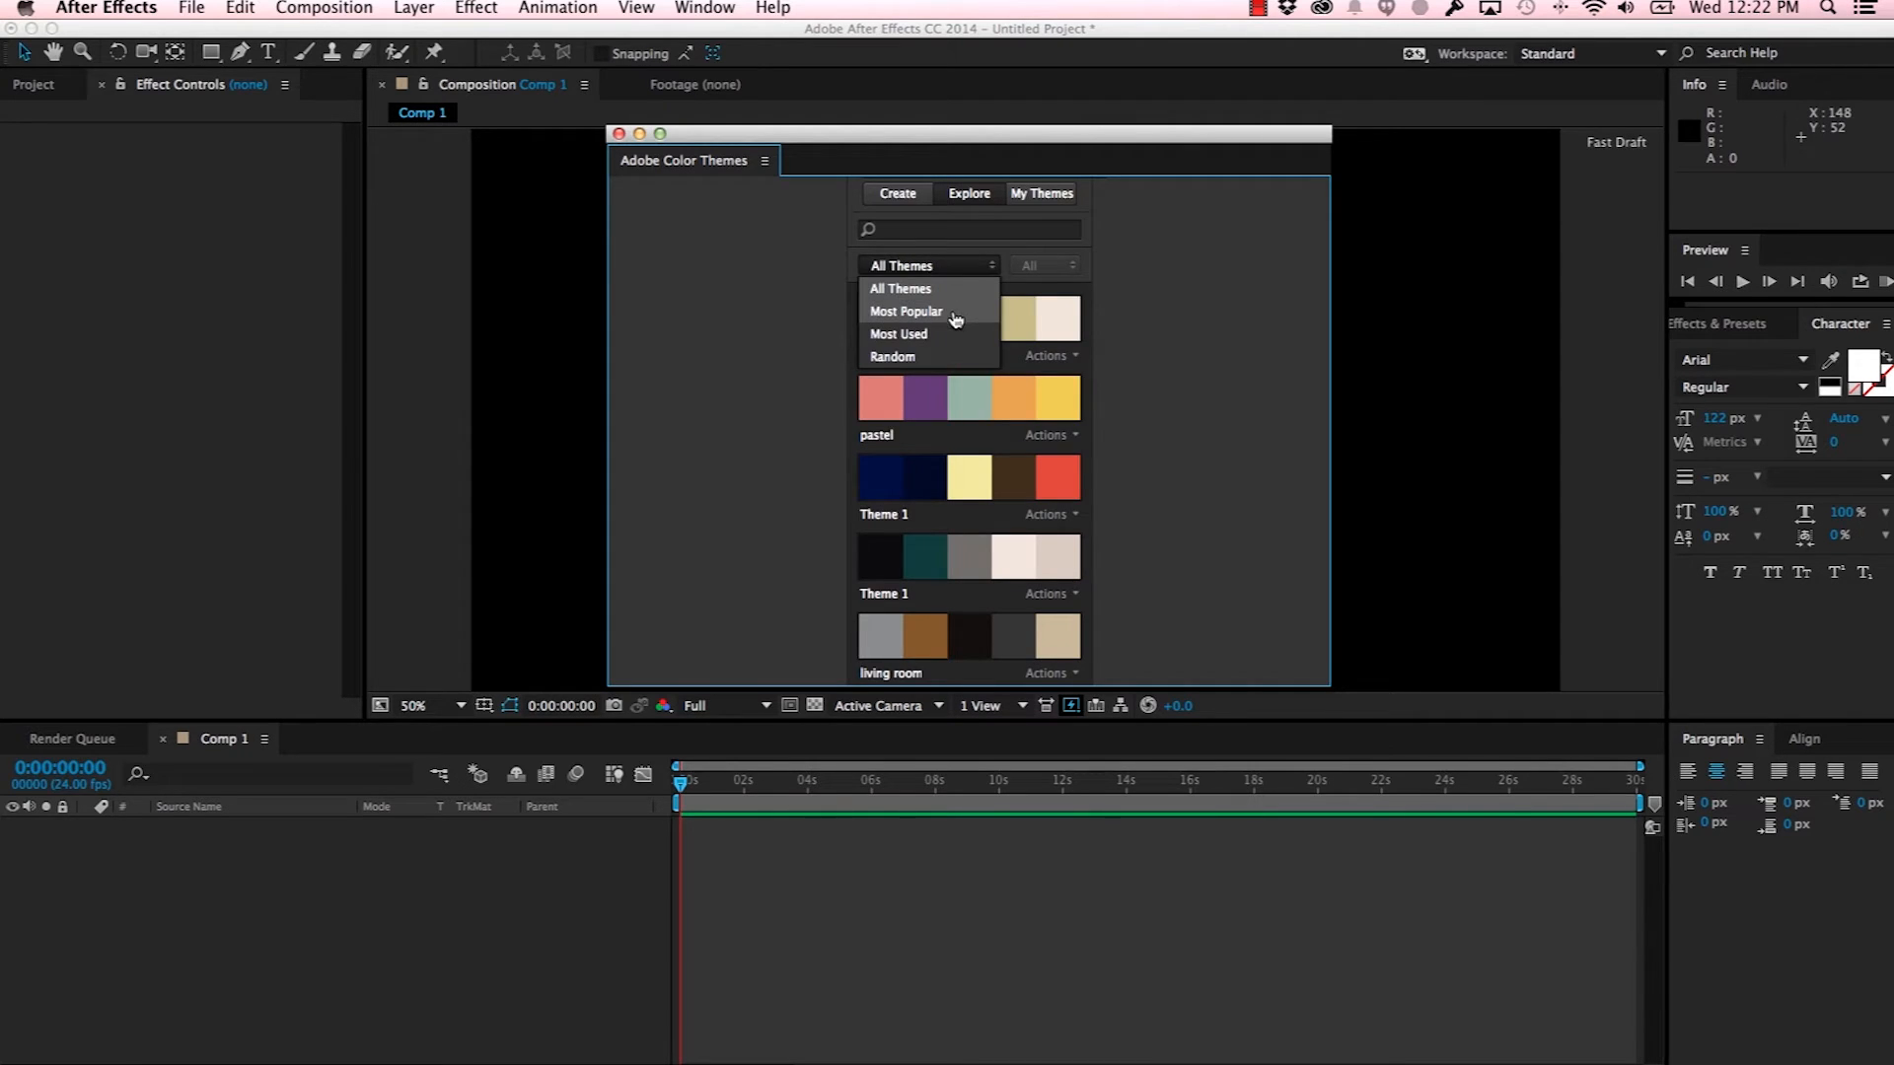
pyautogui.click(904, 310)
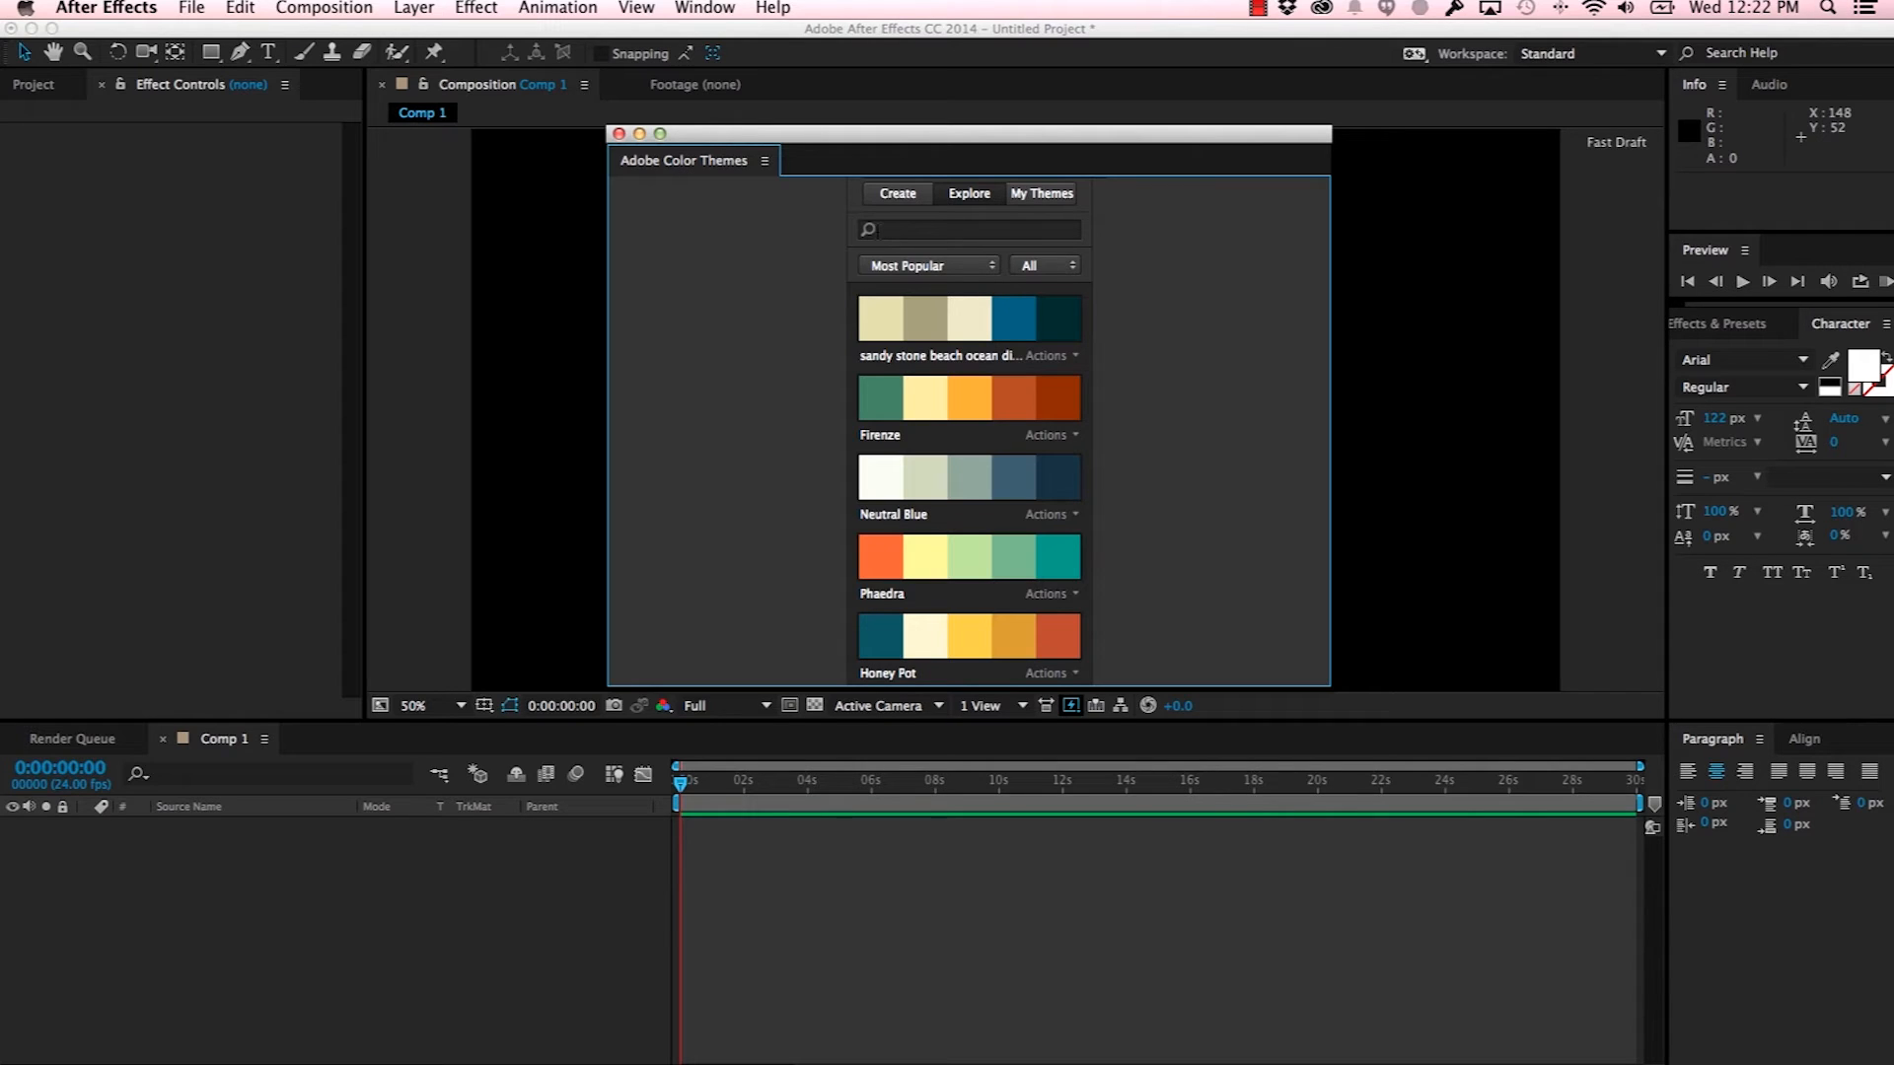
# Step: Search themes for 'sunset' and view actions for the Midwest Sunset result
pyautogui.write('sunset')
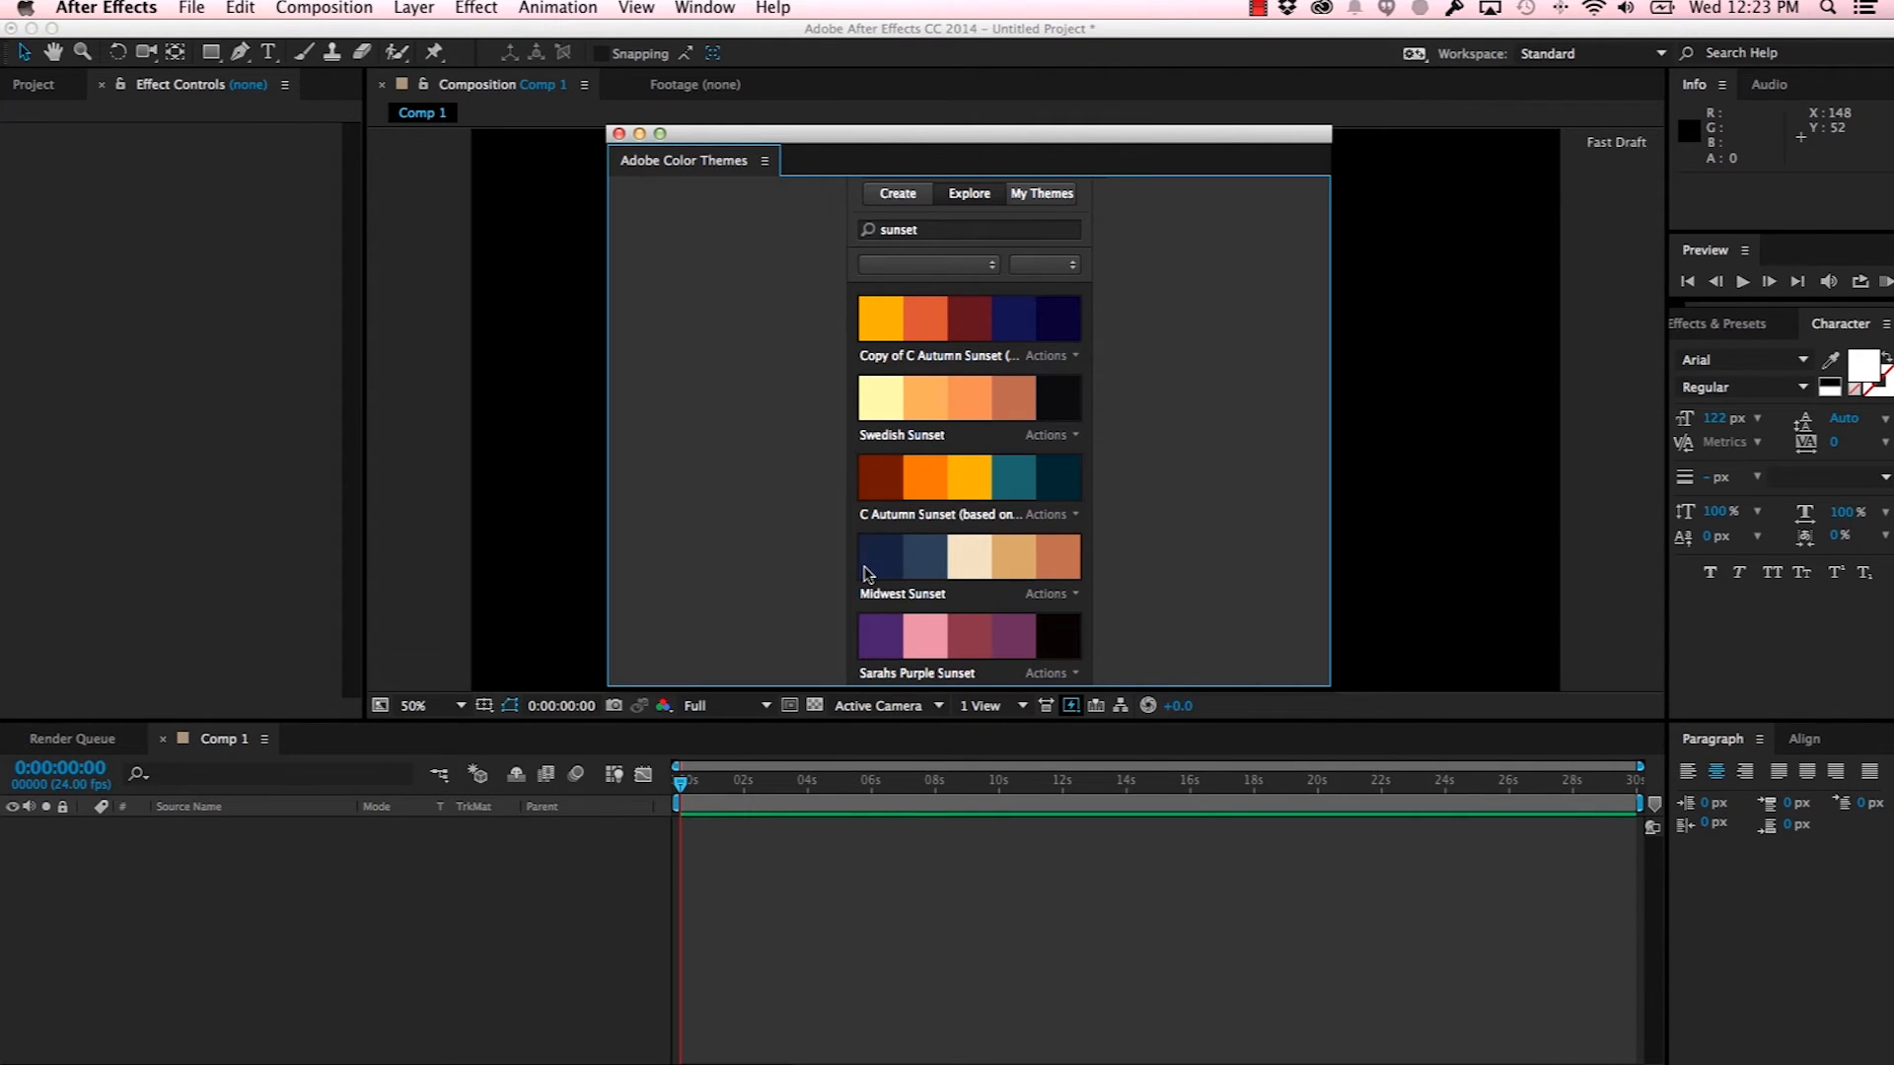
pyautogui.moveTo(1070, 612)
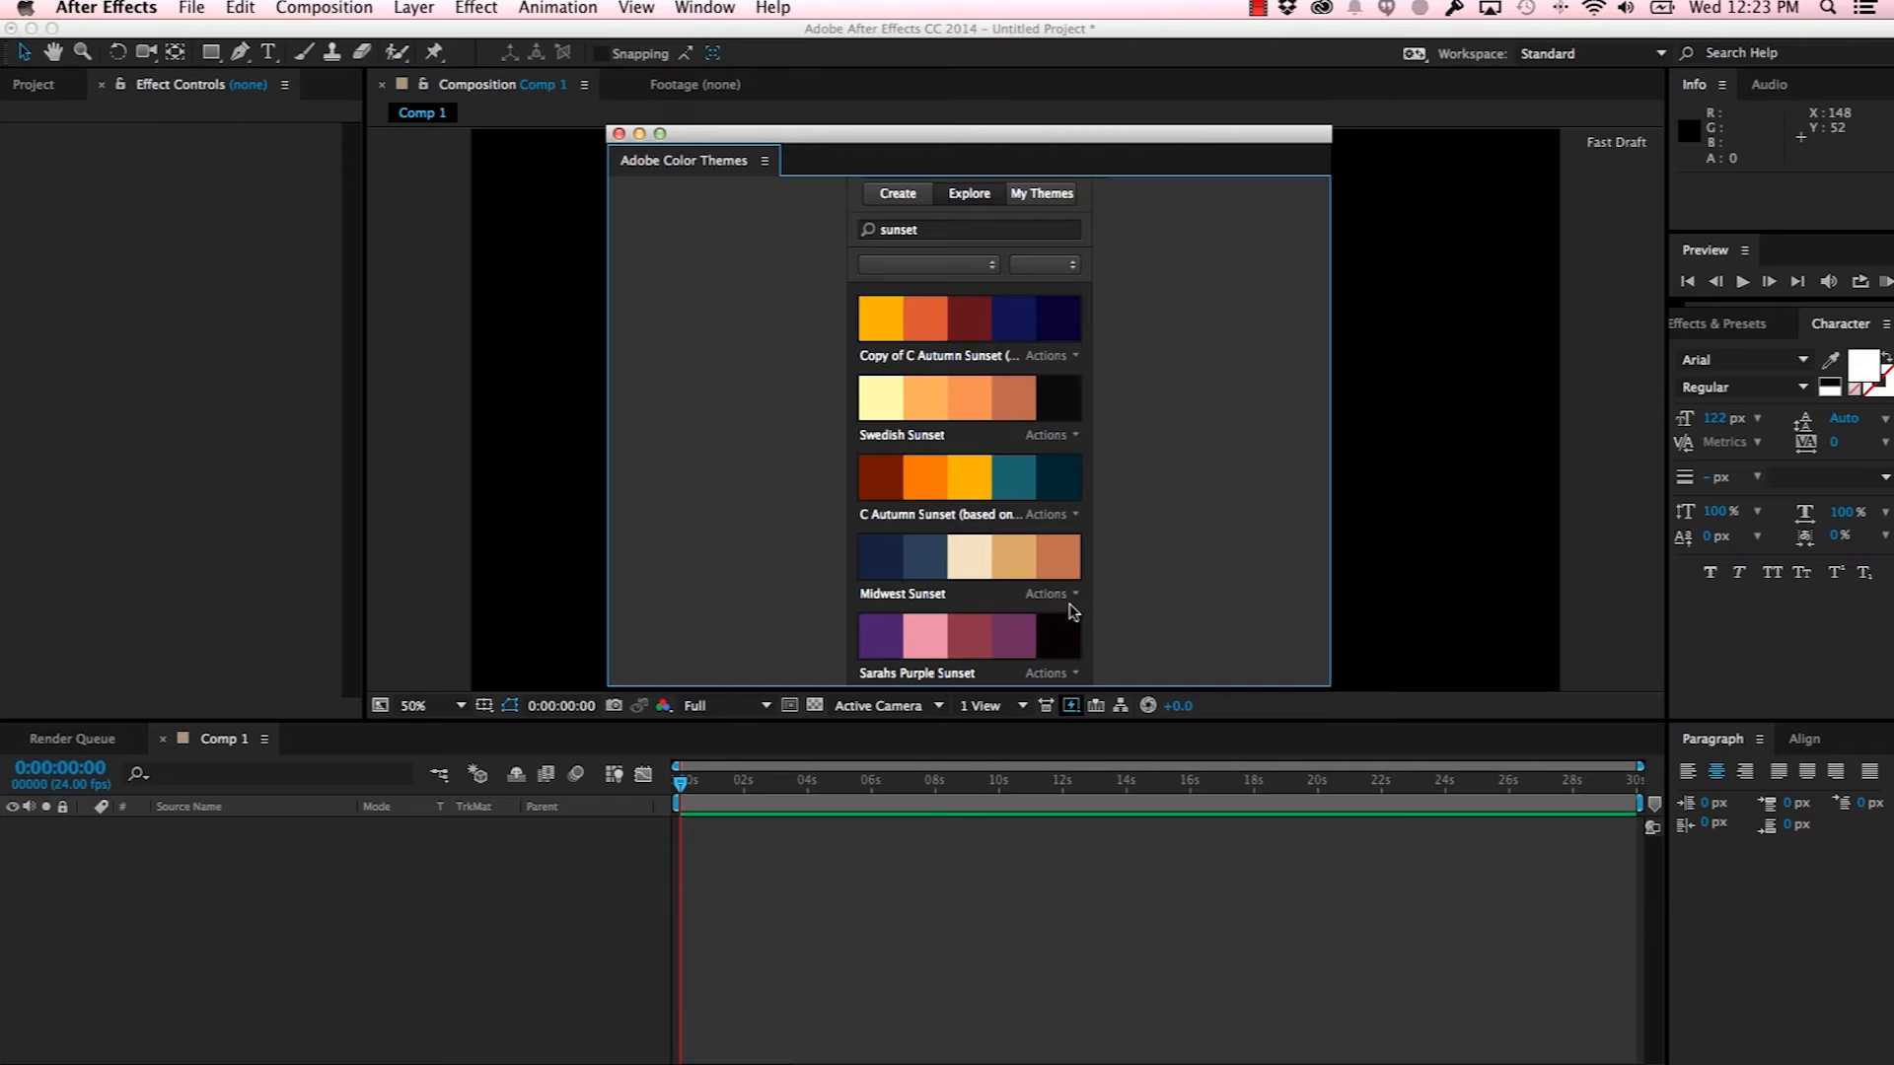
pyautogui.moveTo(1074, 603)
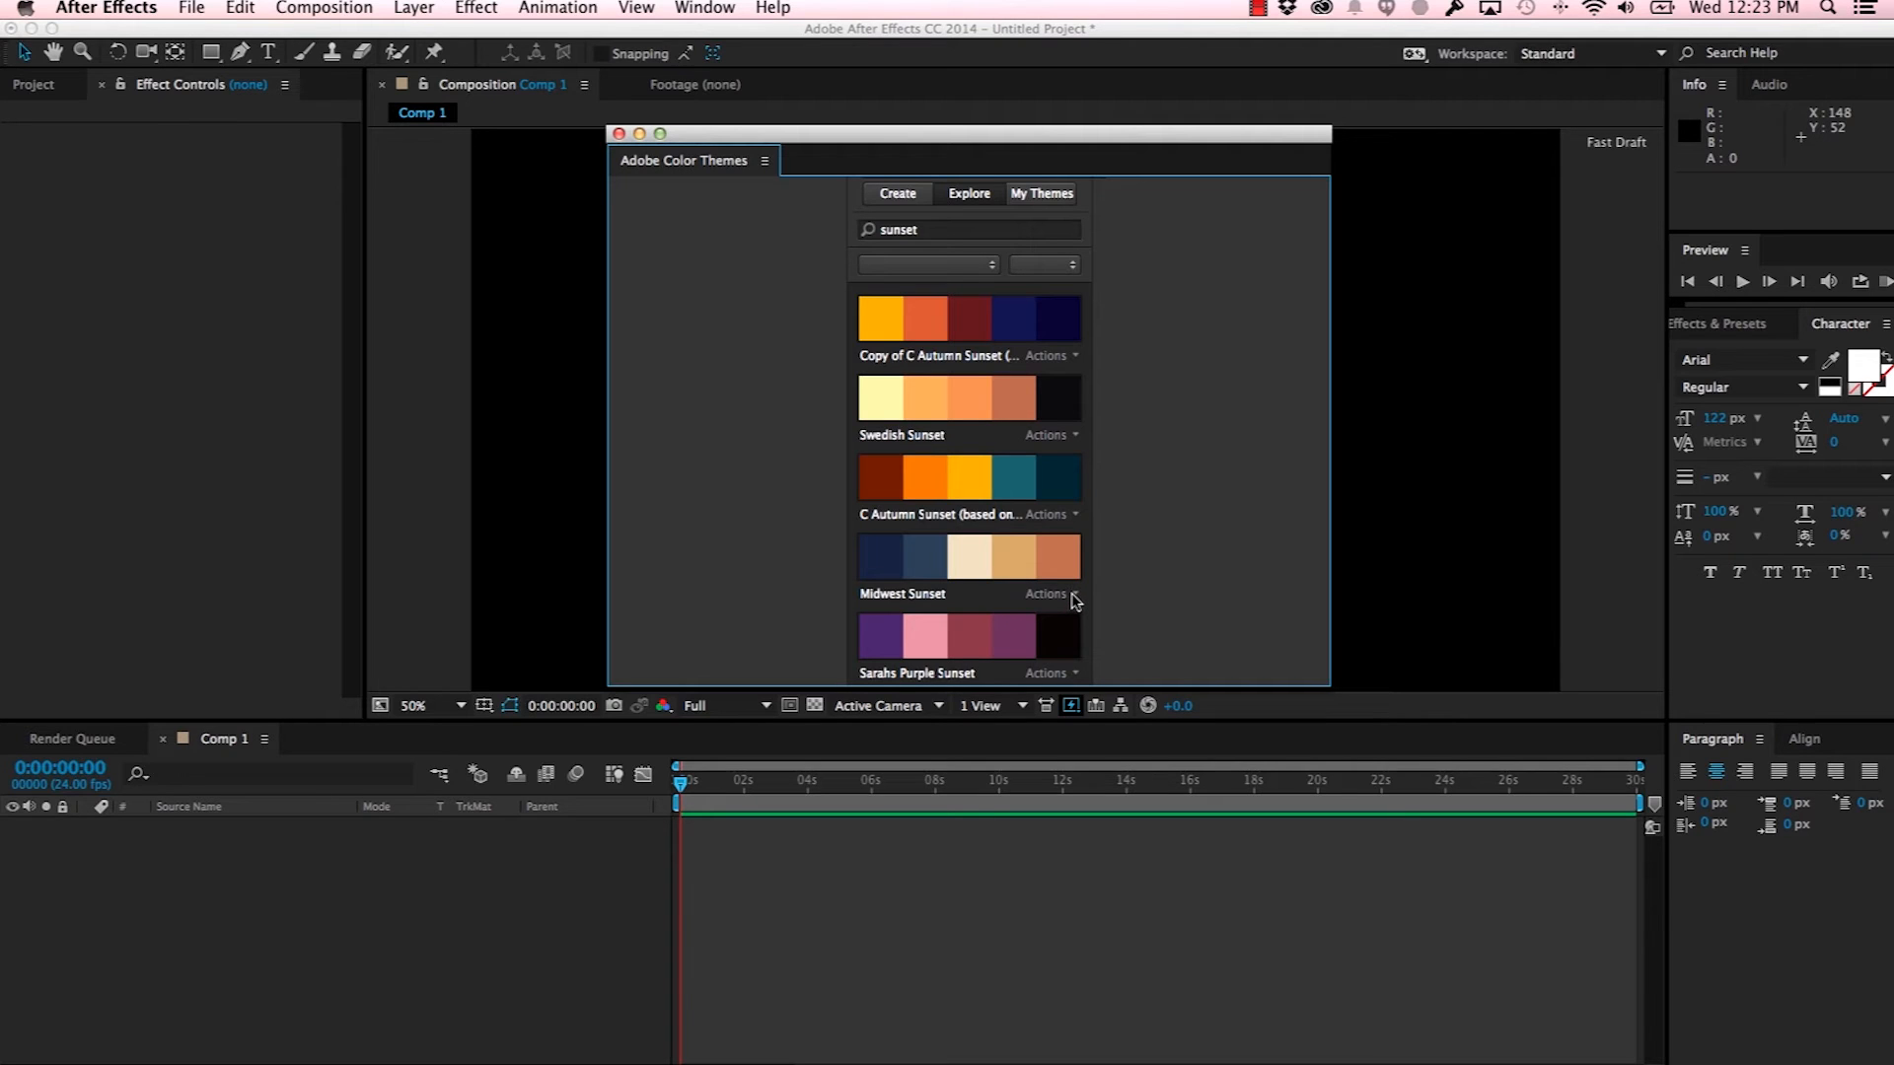
pyautogui.click(1049, 513)
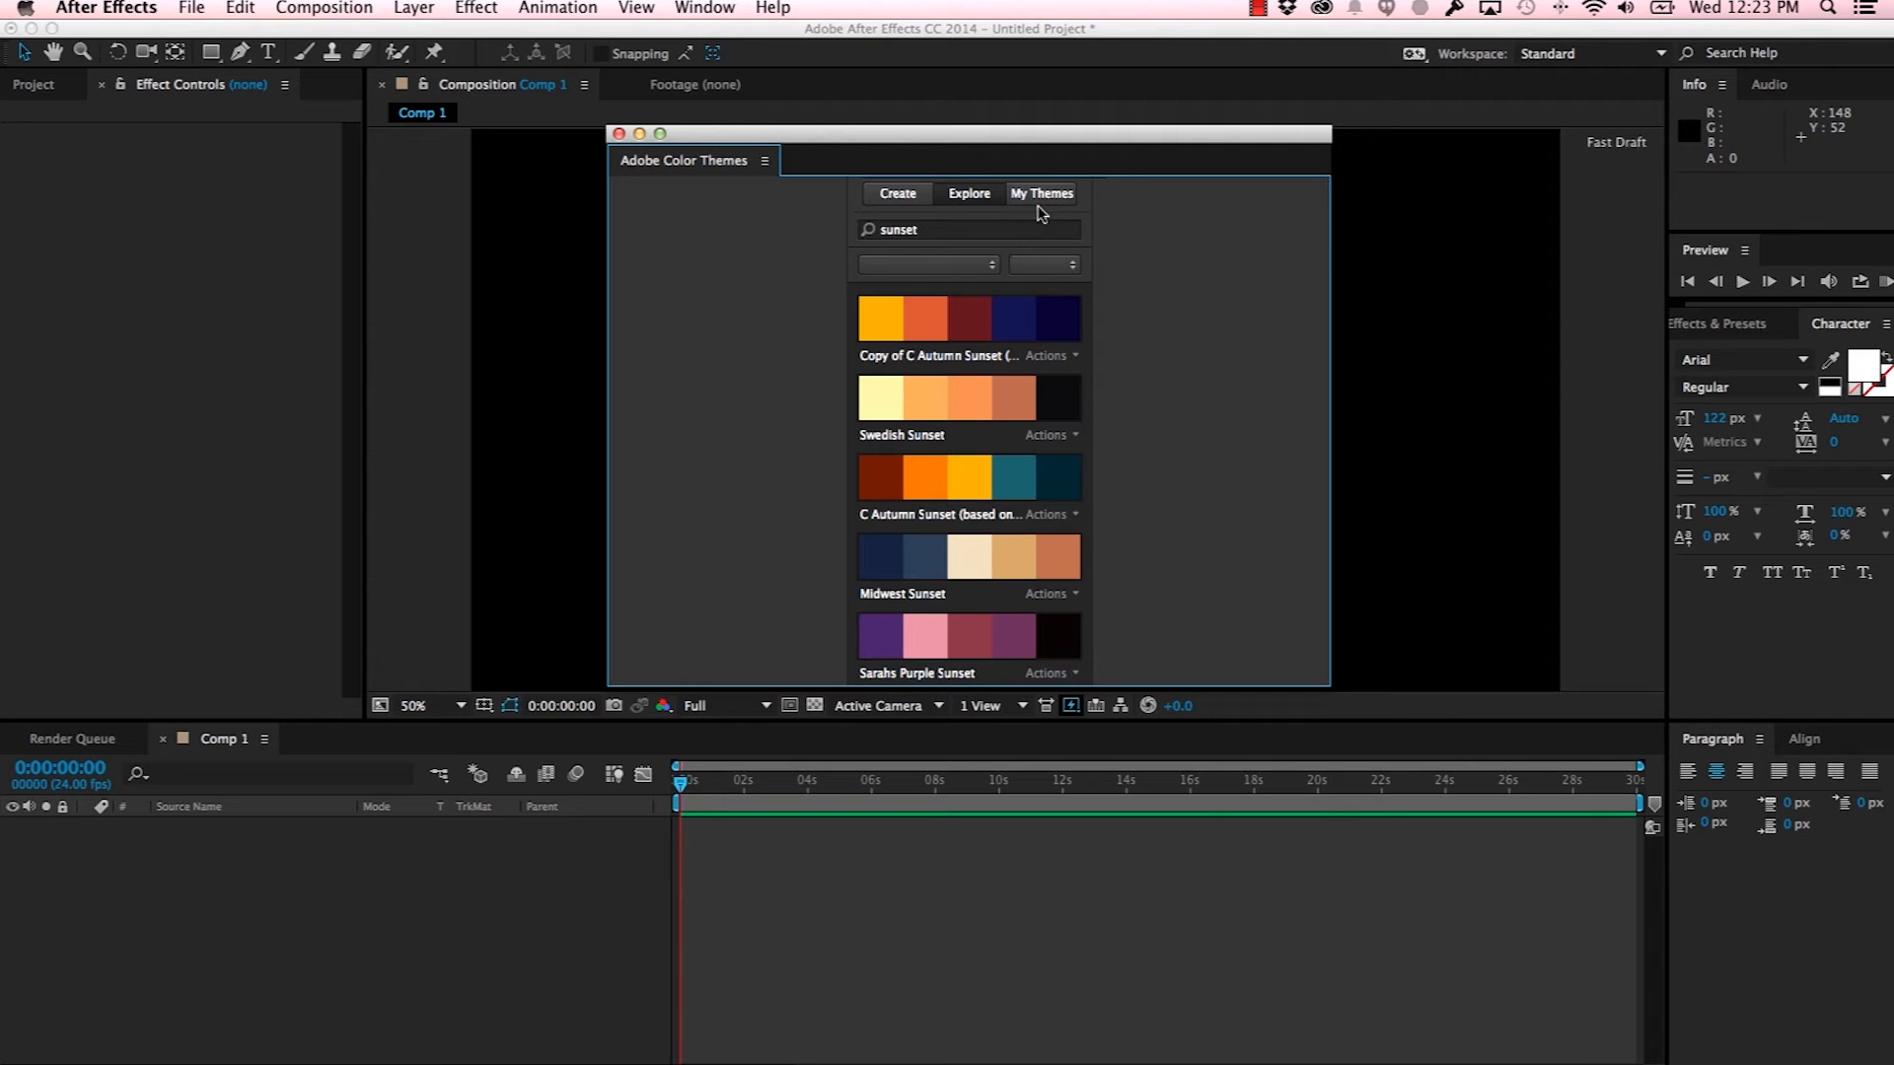
# Step: Show the My Favorites library under My Themes, listing Midwest Sunset and Neutral Blue
pyautogui.click(1042, 193)
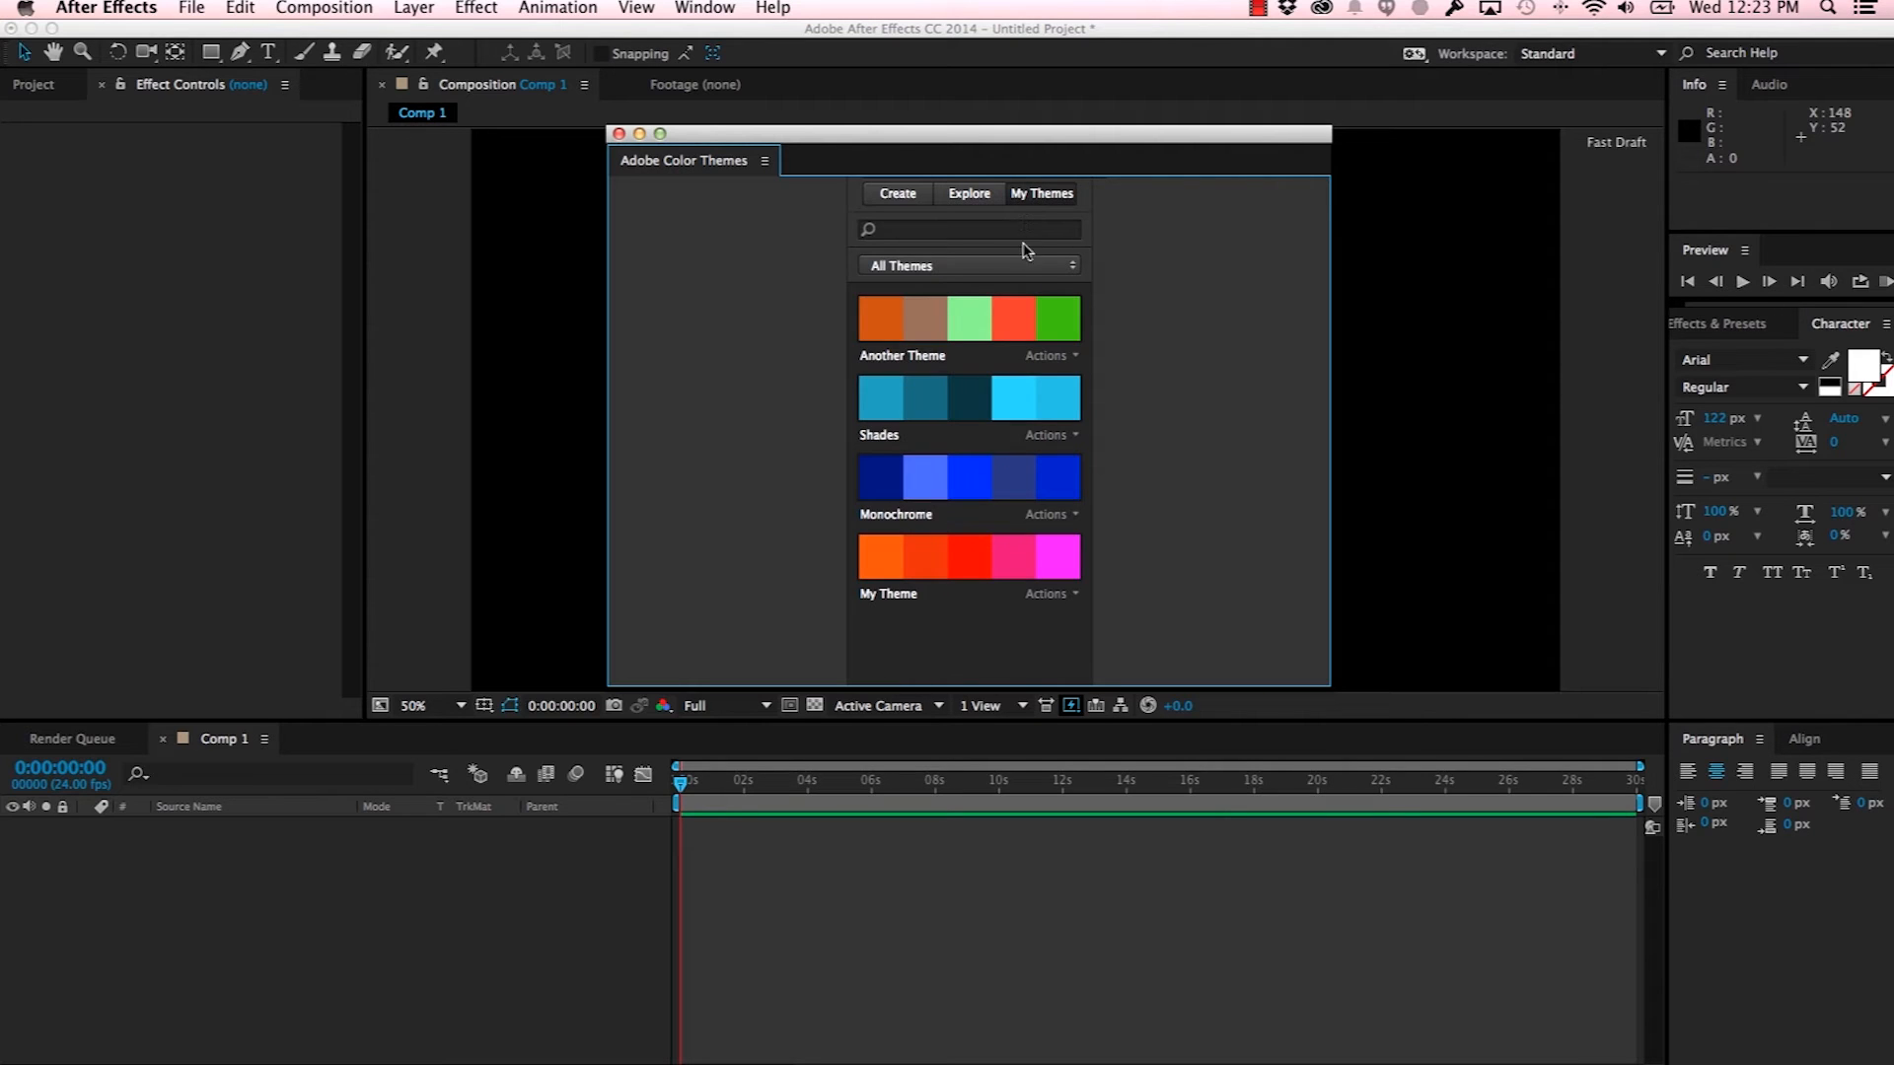
pyautogui.click(967, 265)
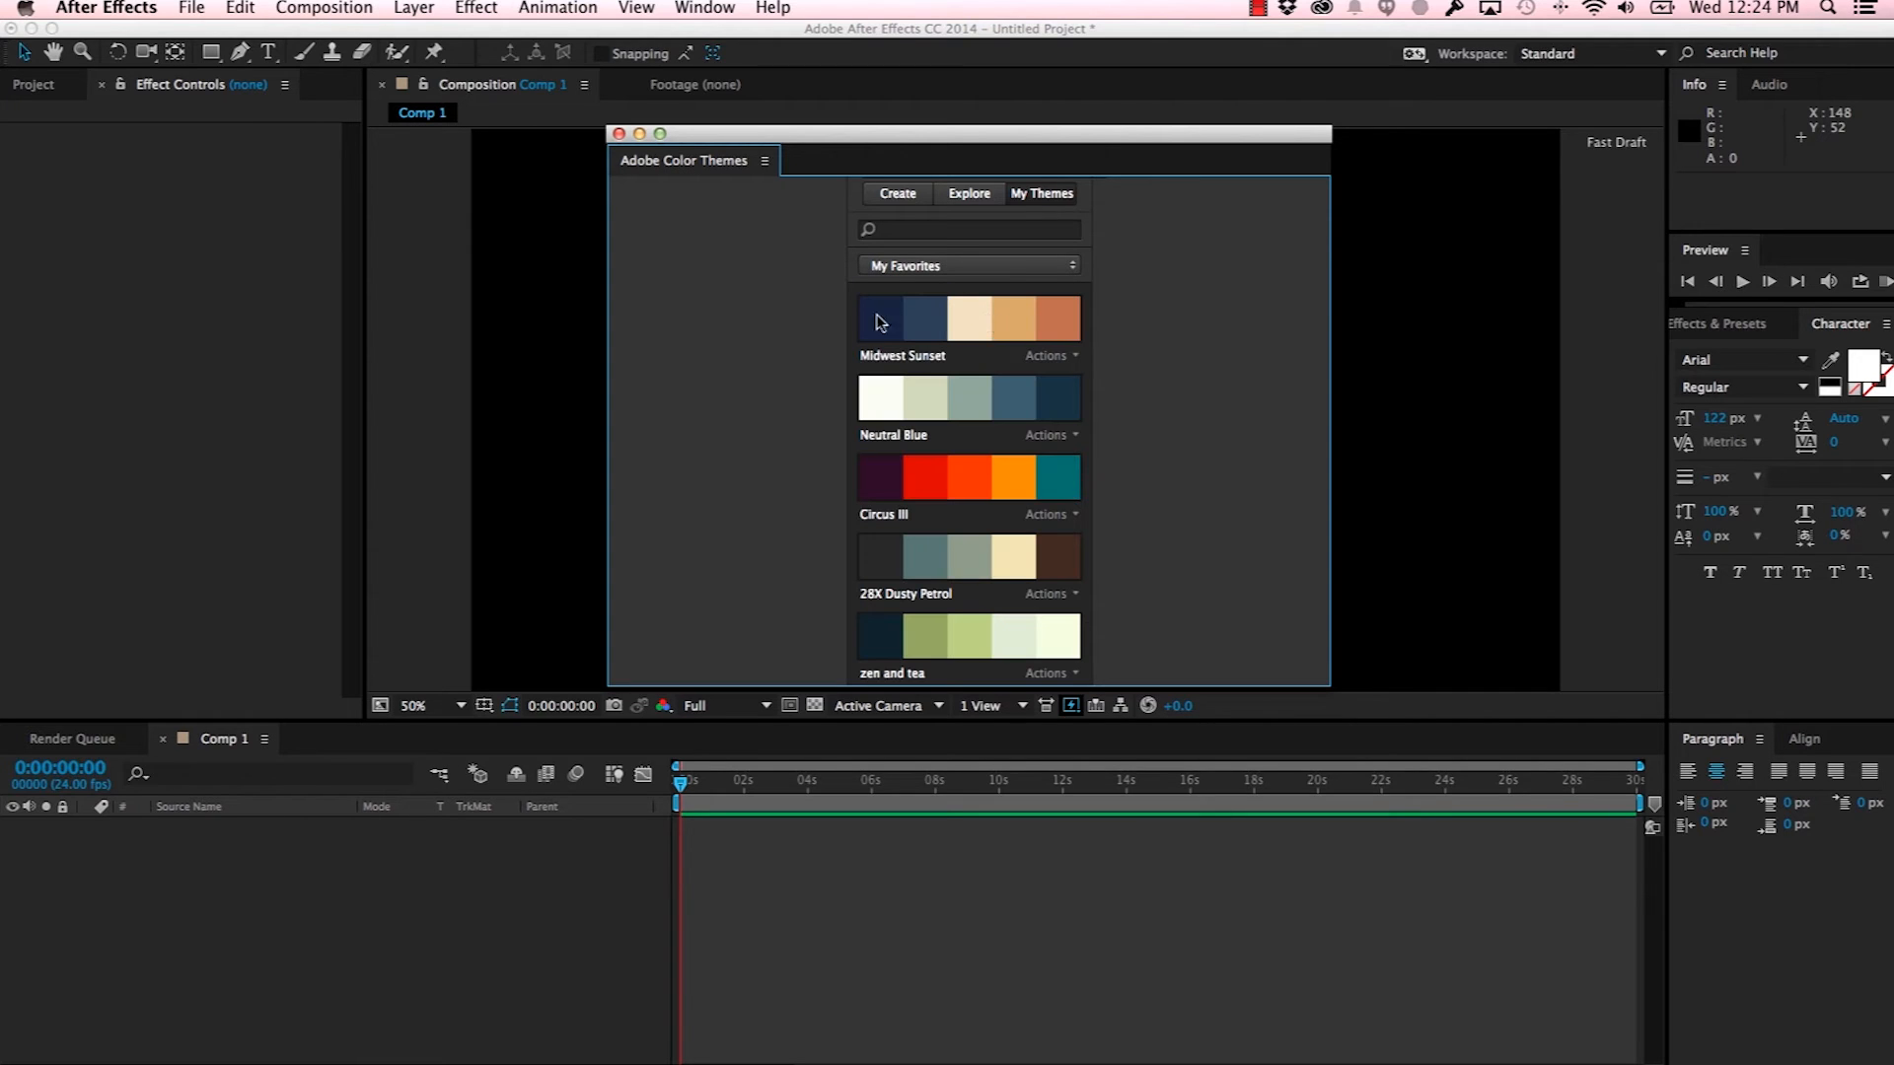
pyautogui.moveTo(943, 372)
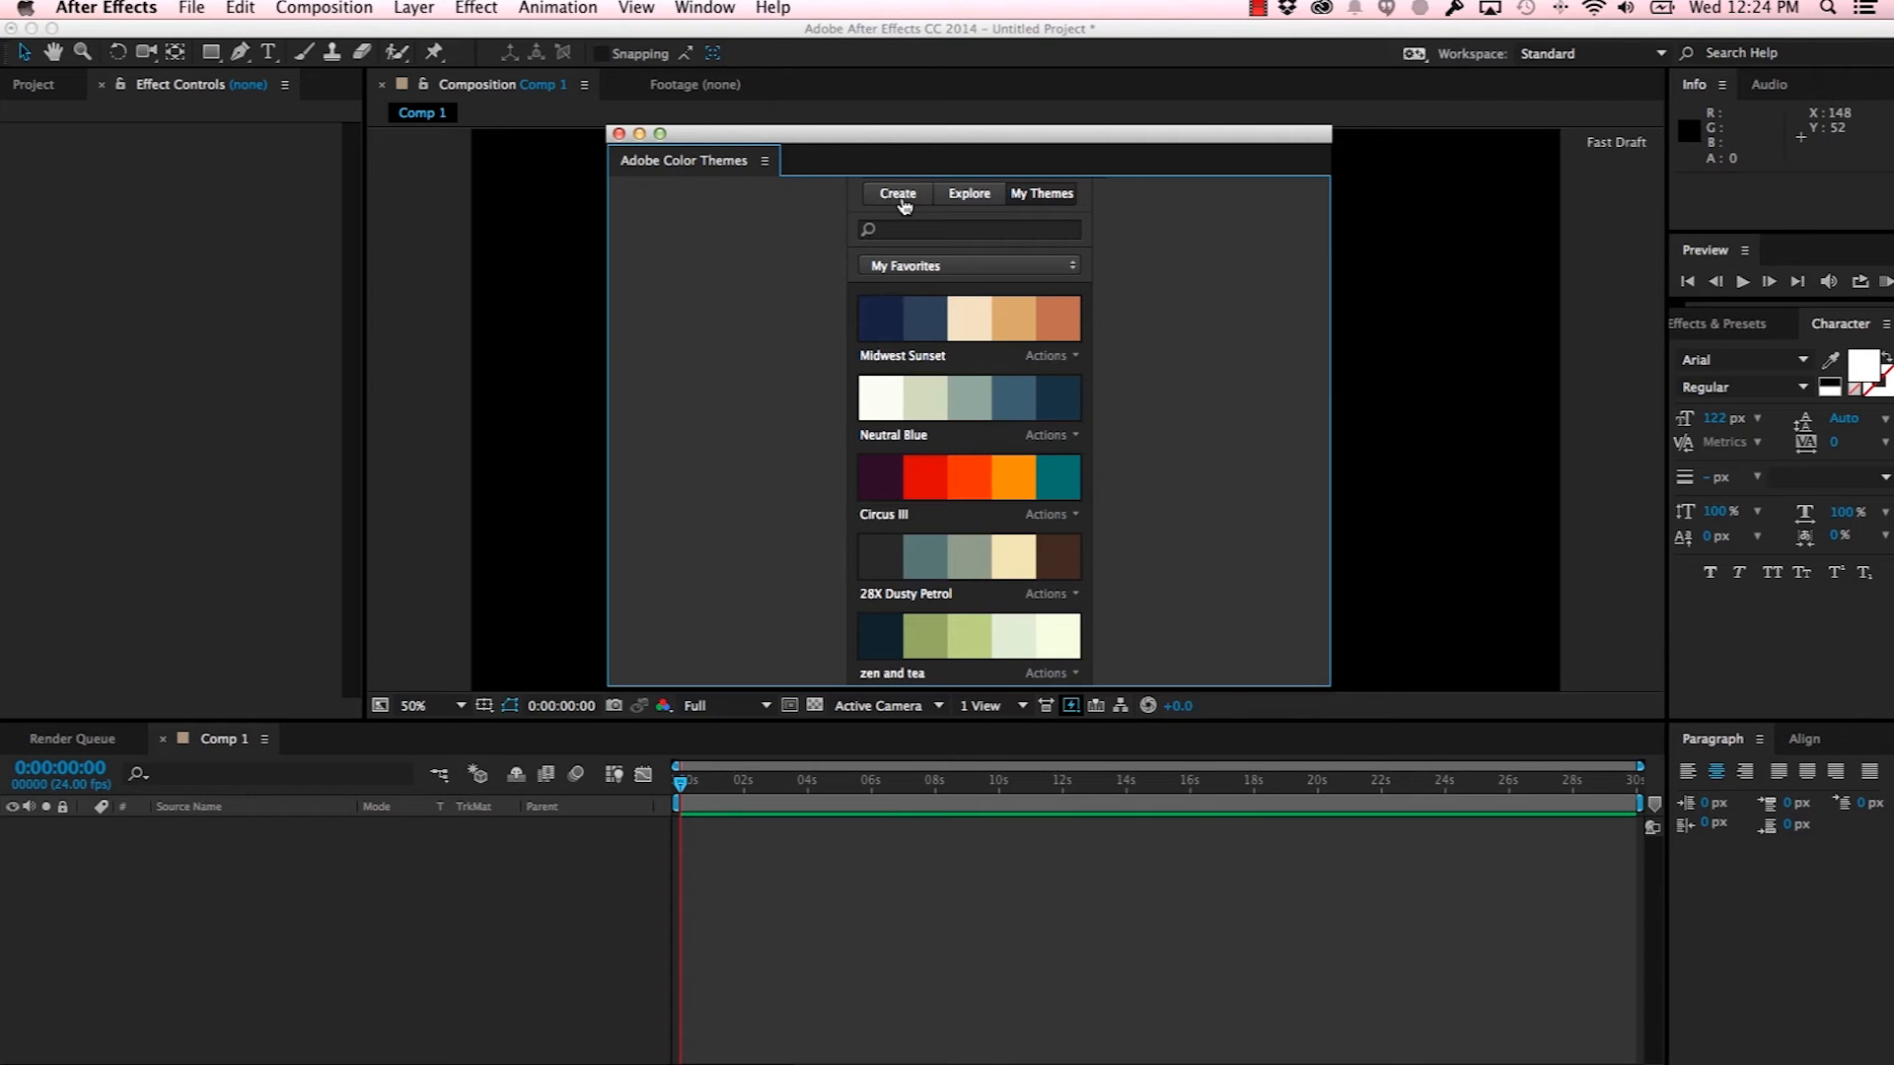
# Step: In Create, try the Monochromatic, Triad and Shades rules, then settle on Analogous
pyautogui.click(897, 193)
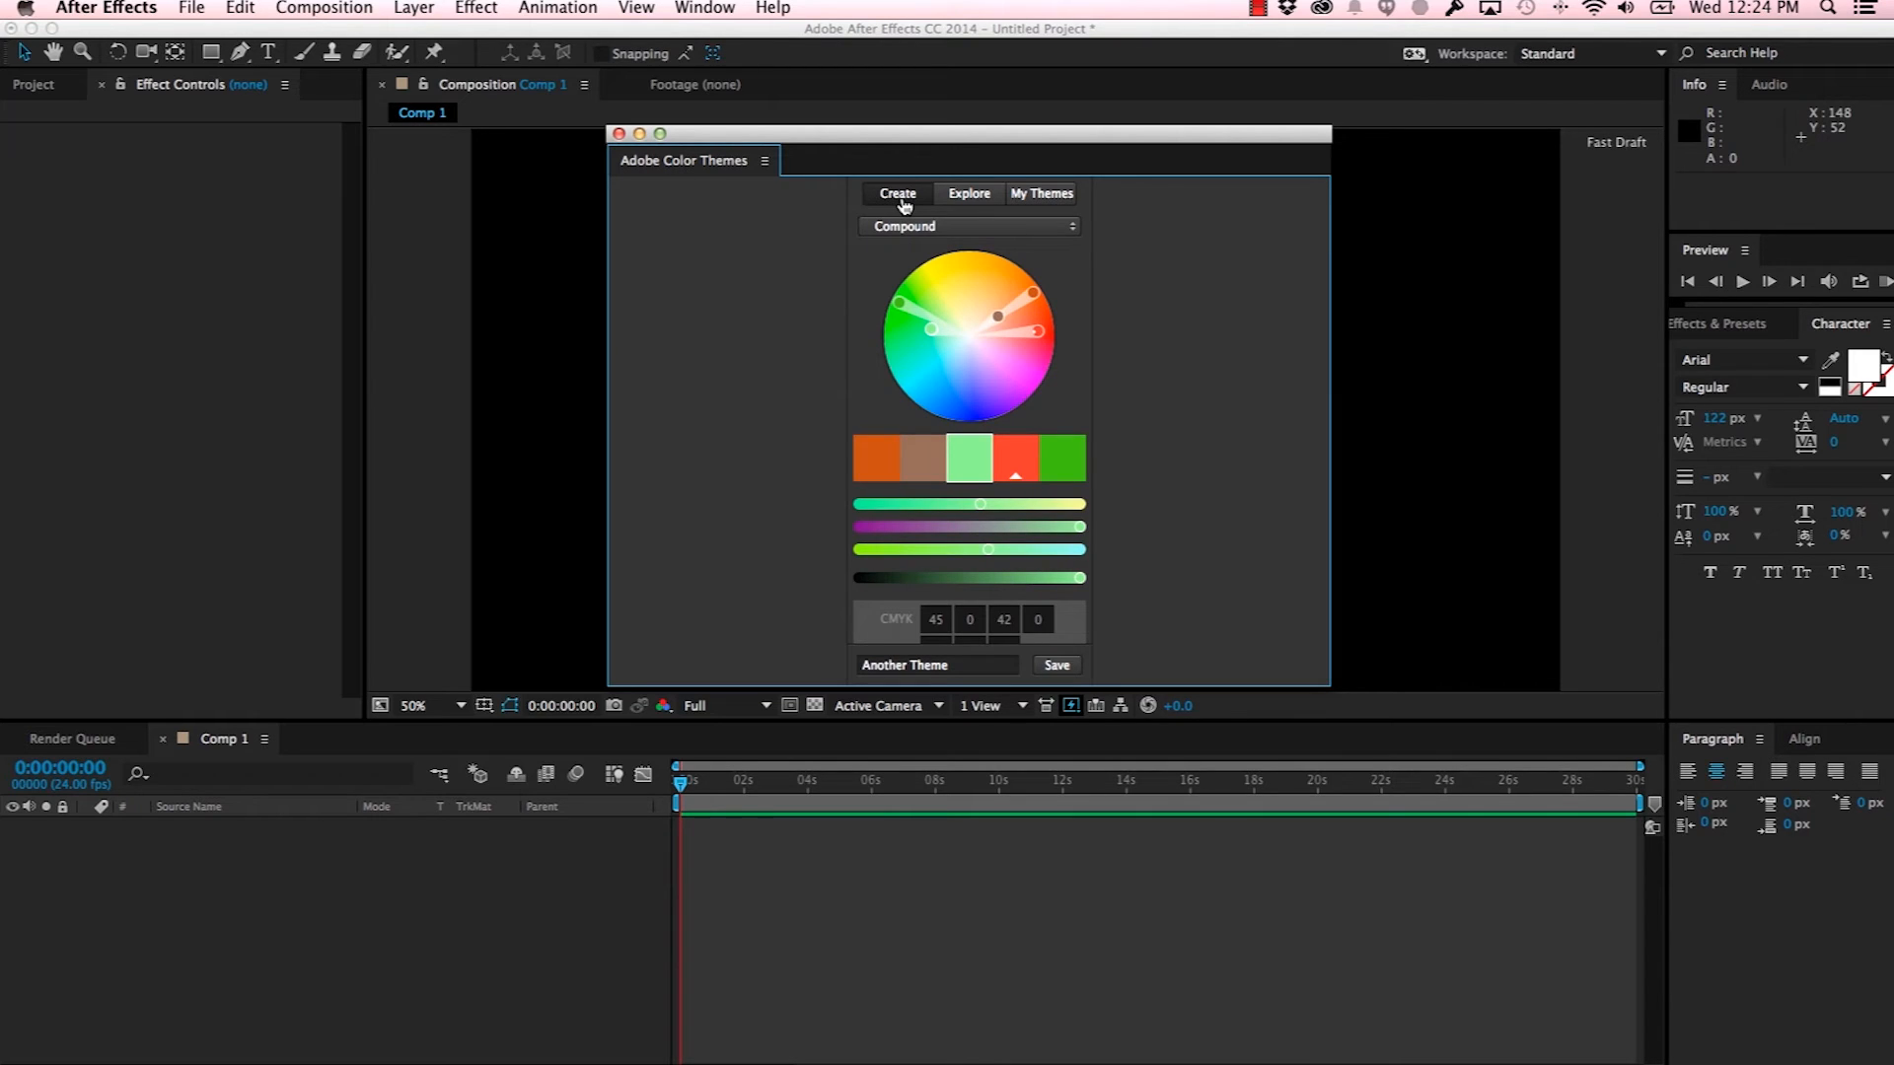
pyautogui.moveTo(930, 221)
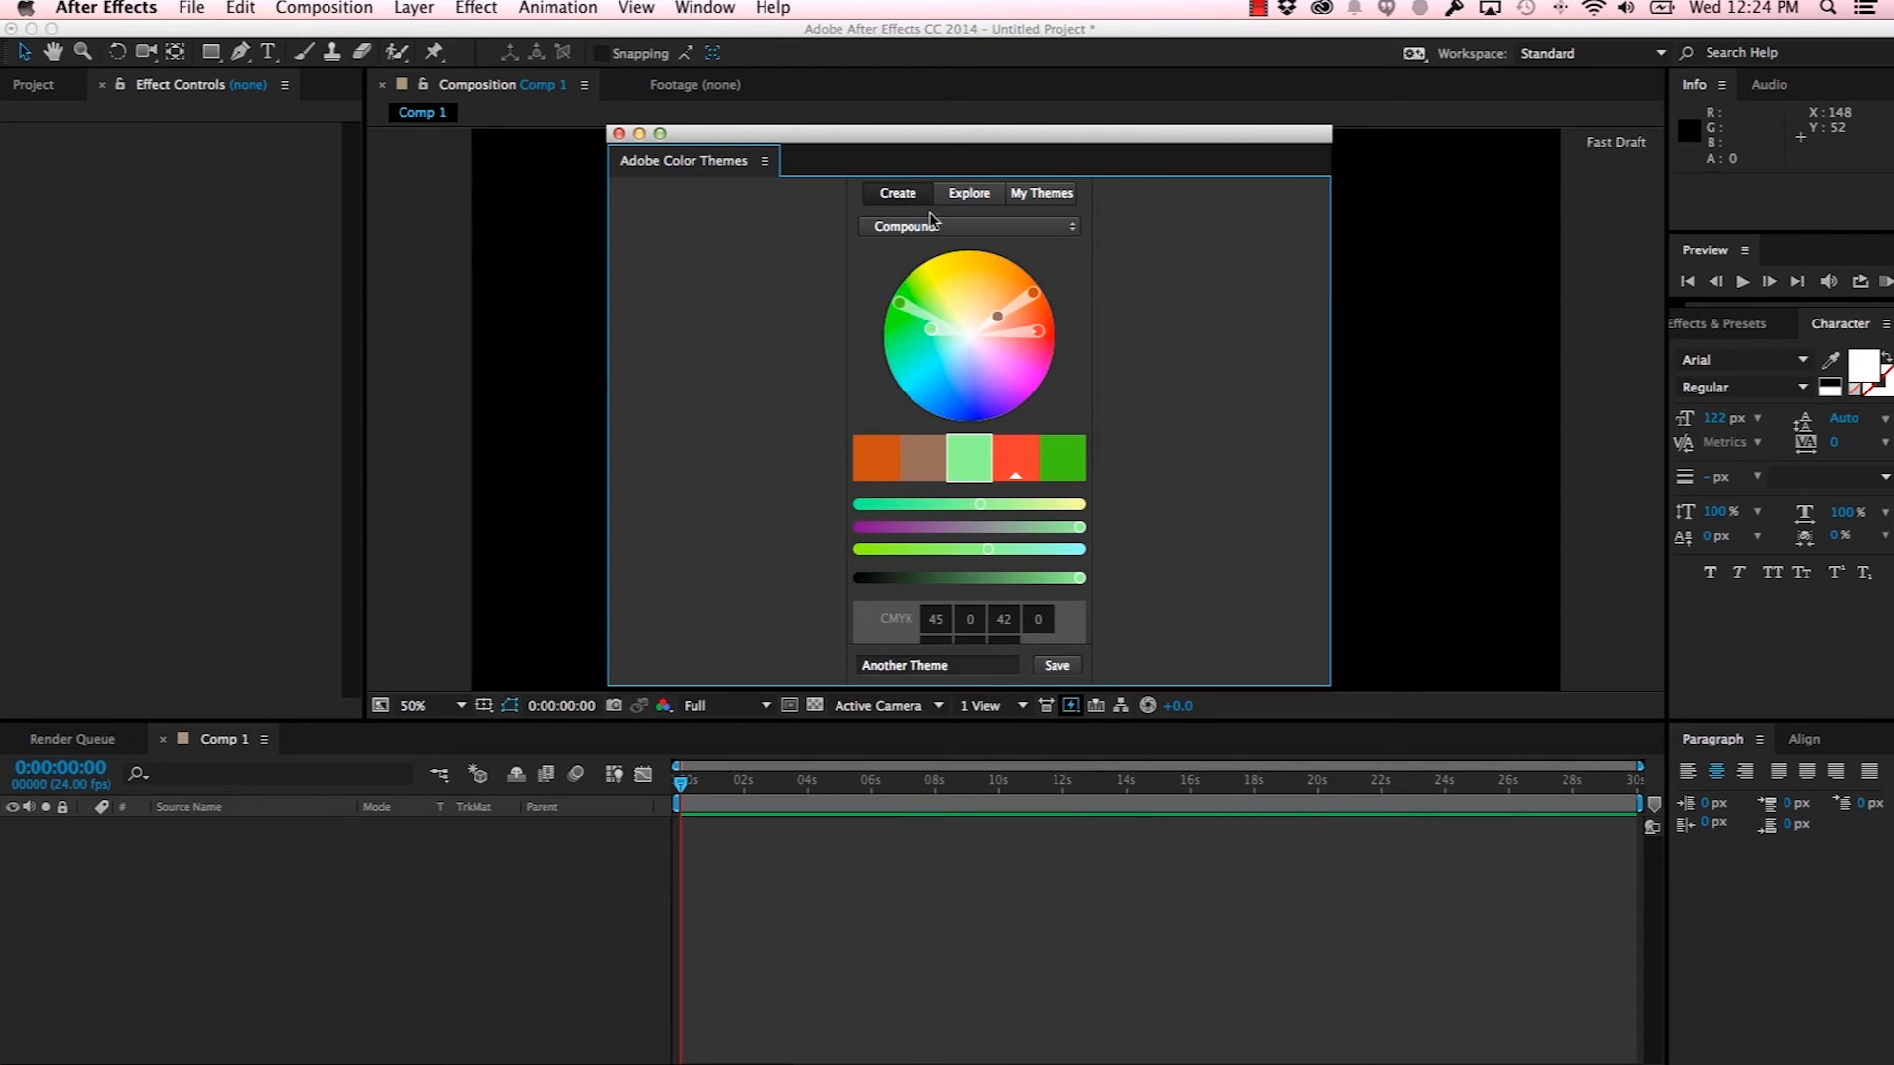
pyautogui.click(967, 226)
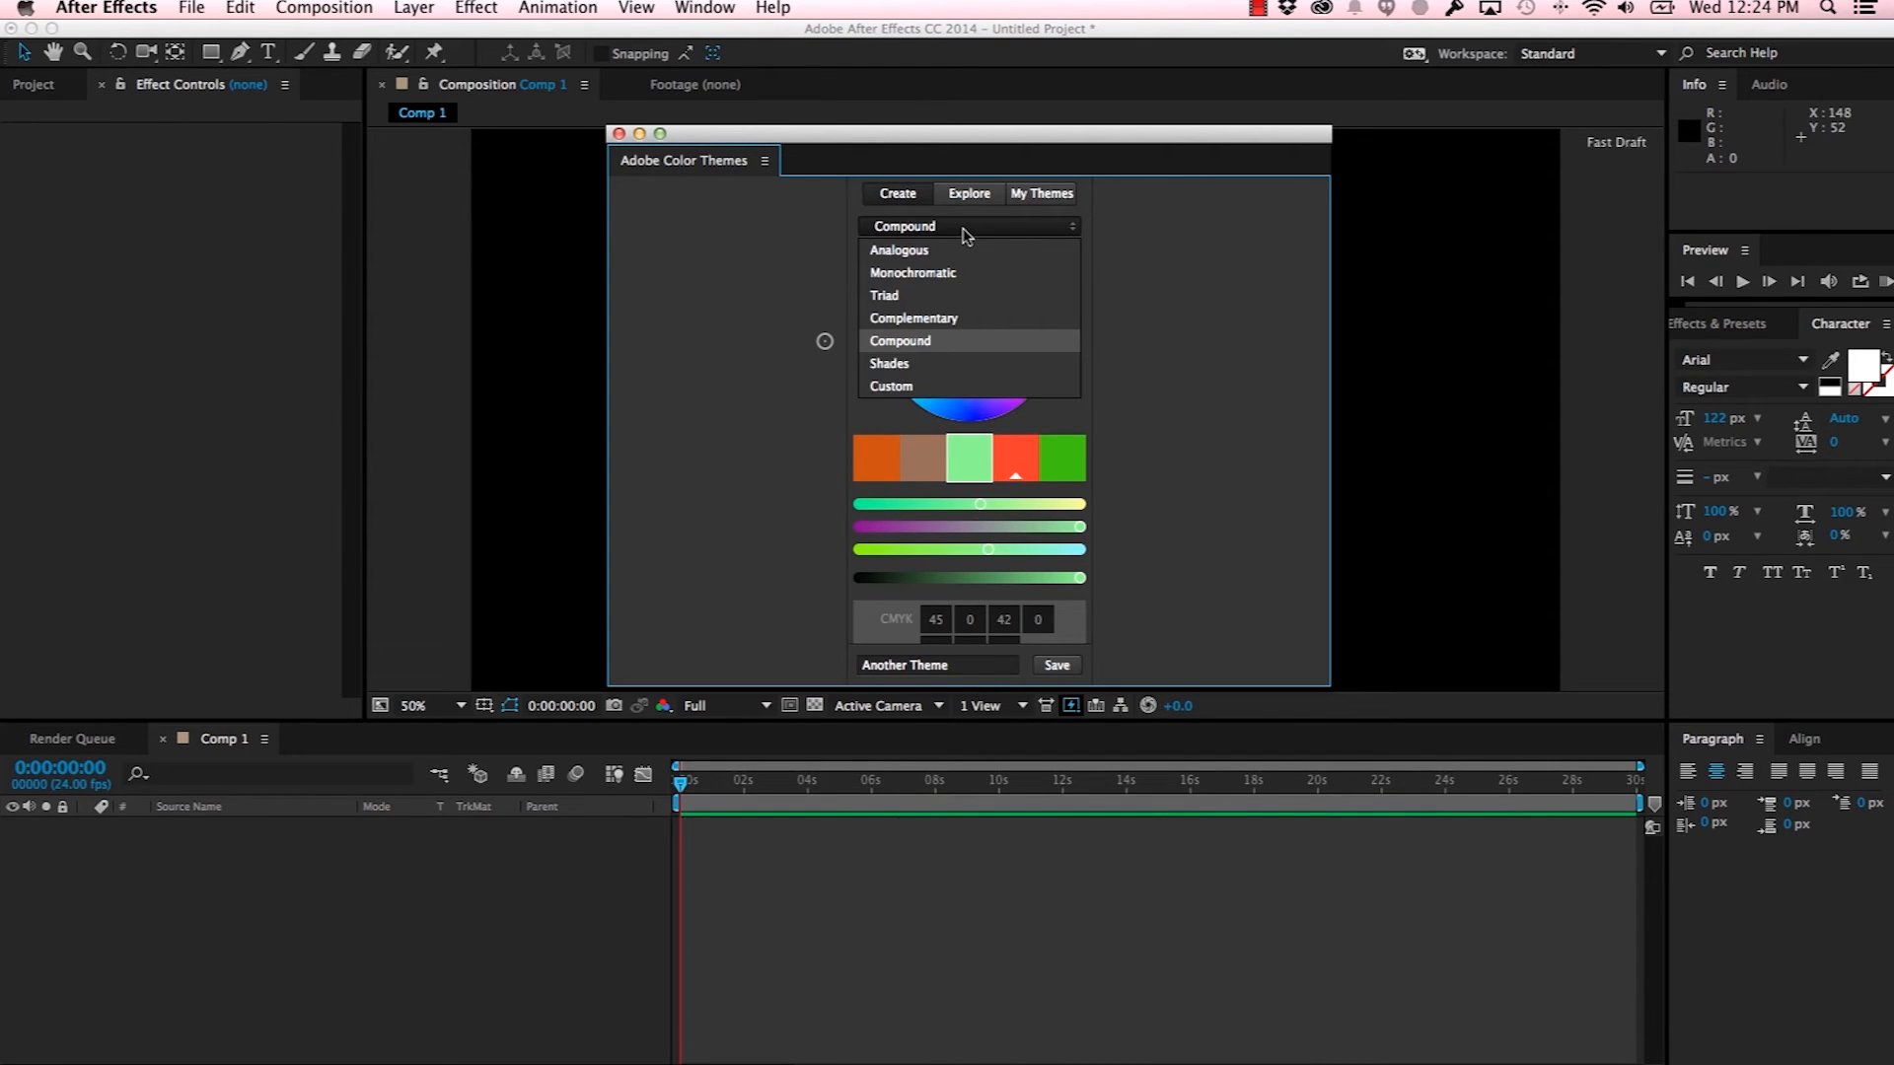
pyautogui.moveTo(954, 272)
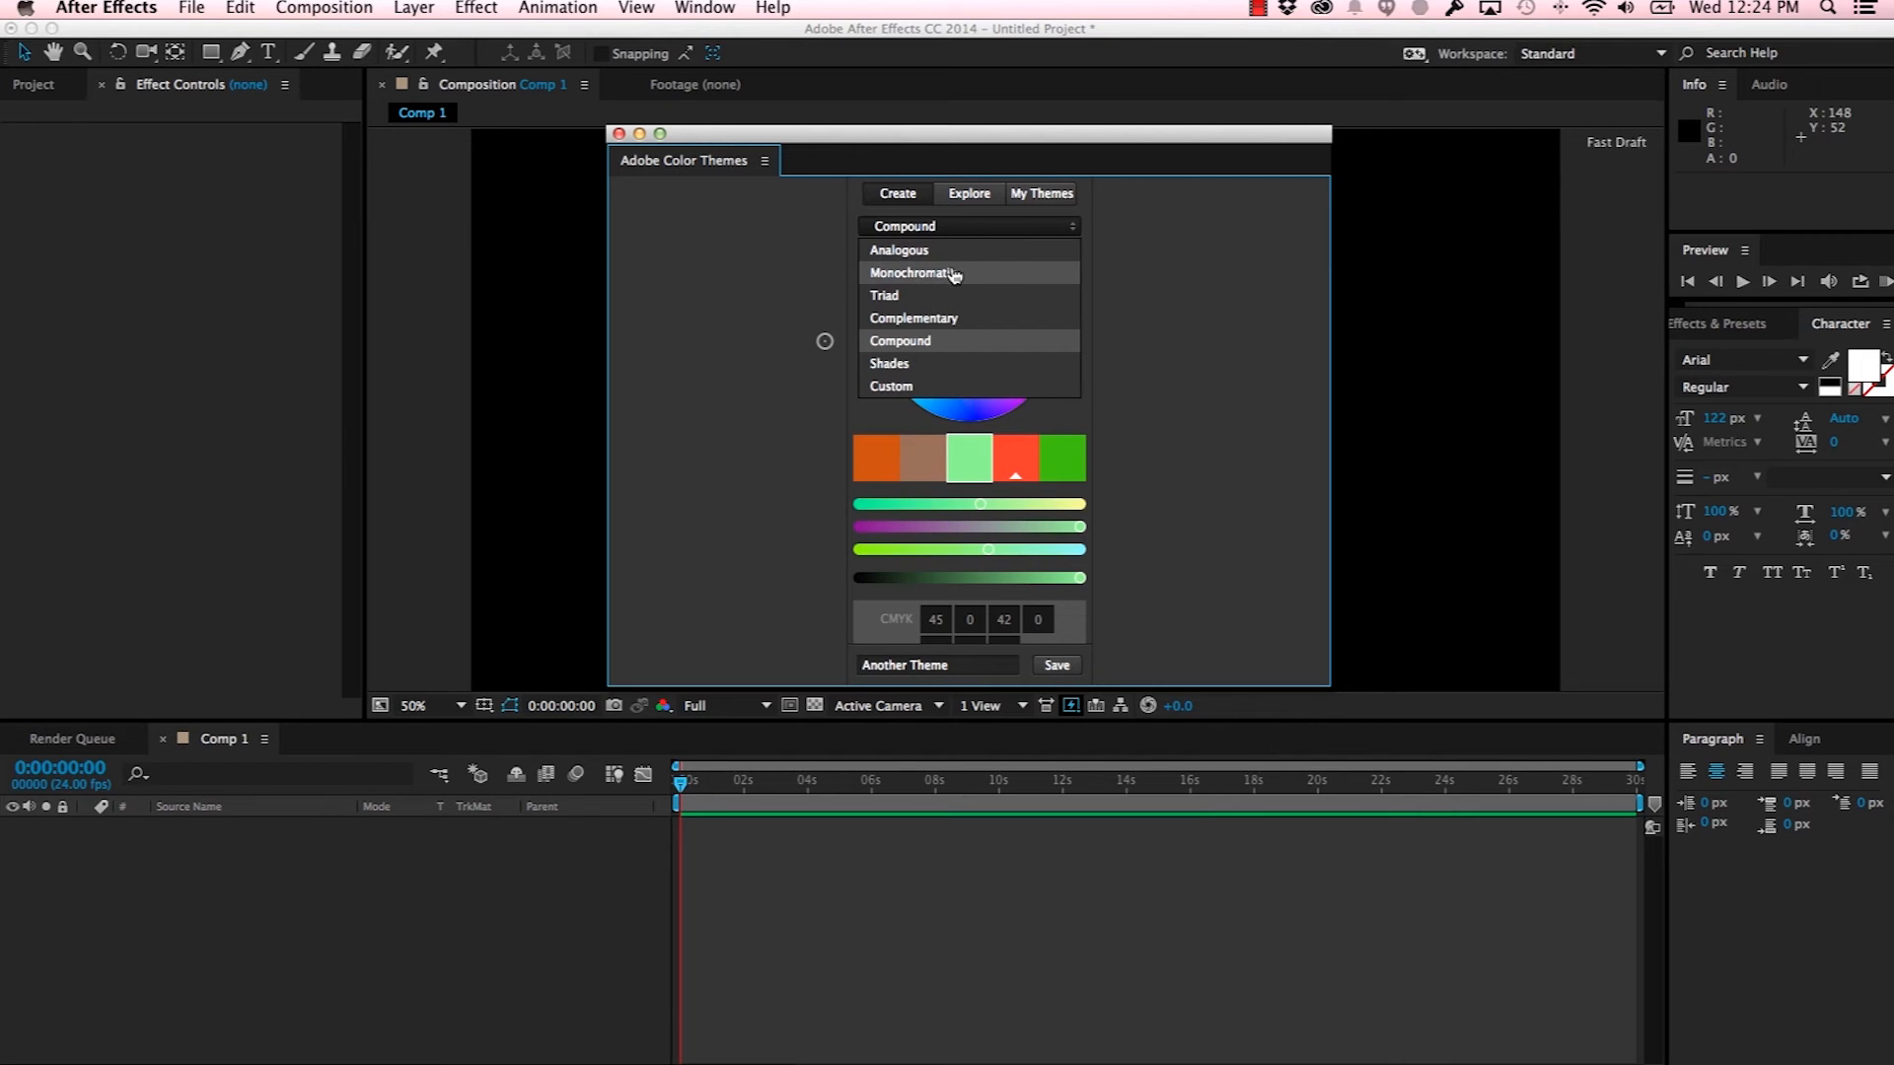
pyautogui.click(914, 273)
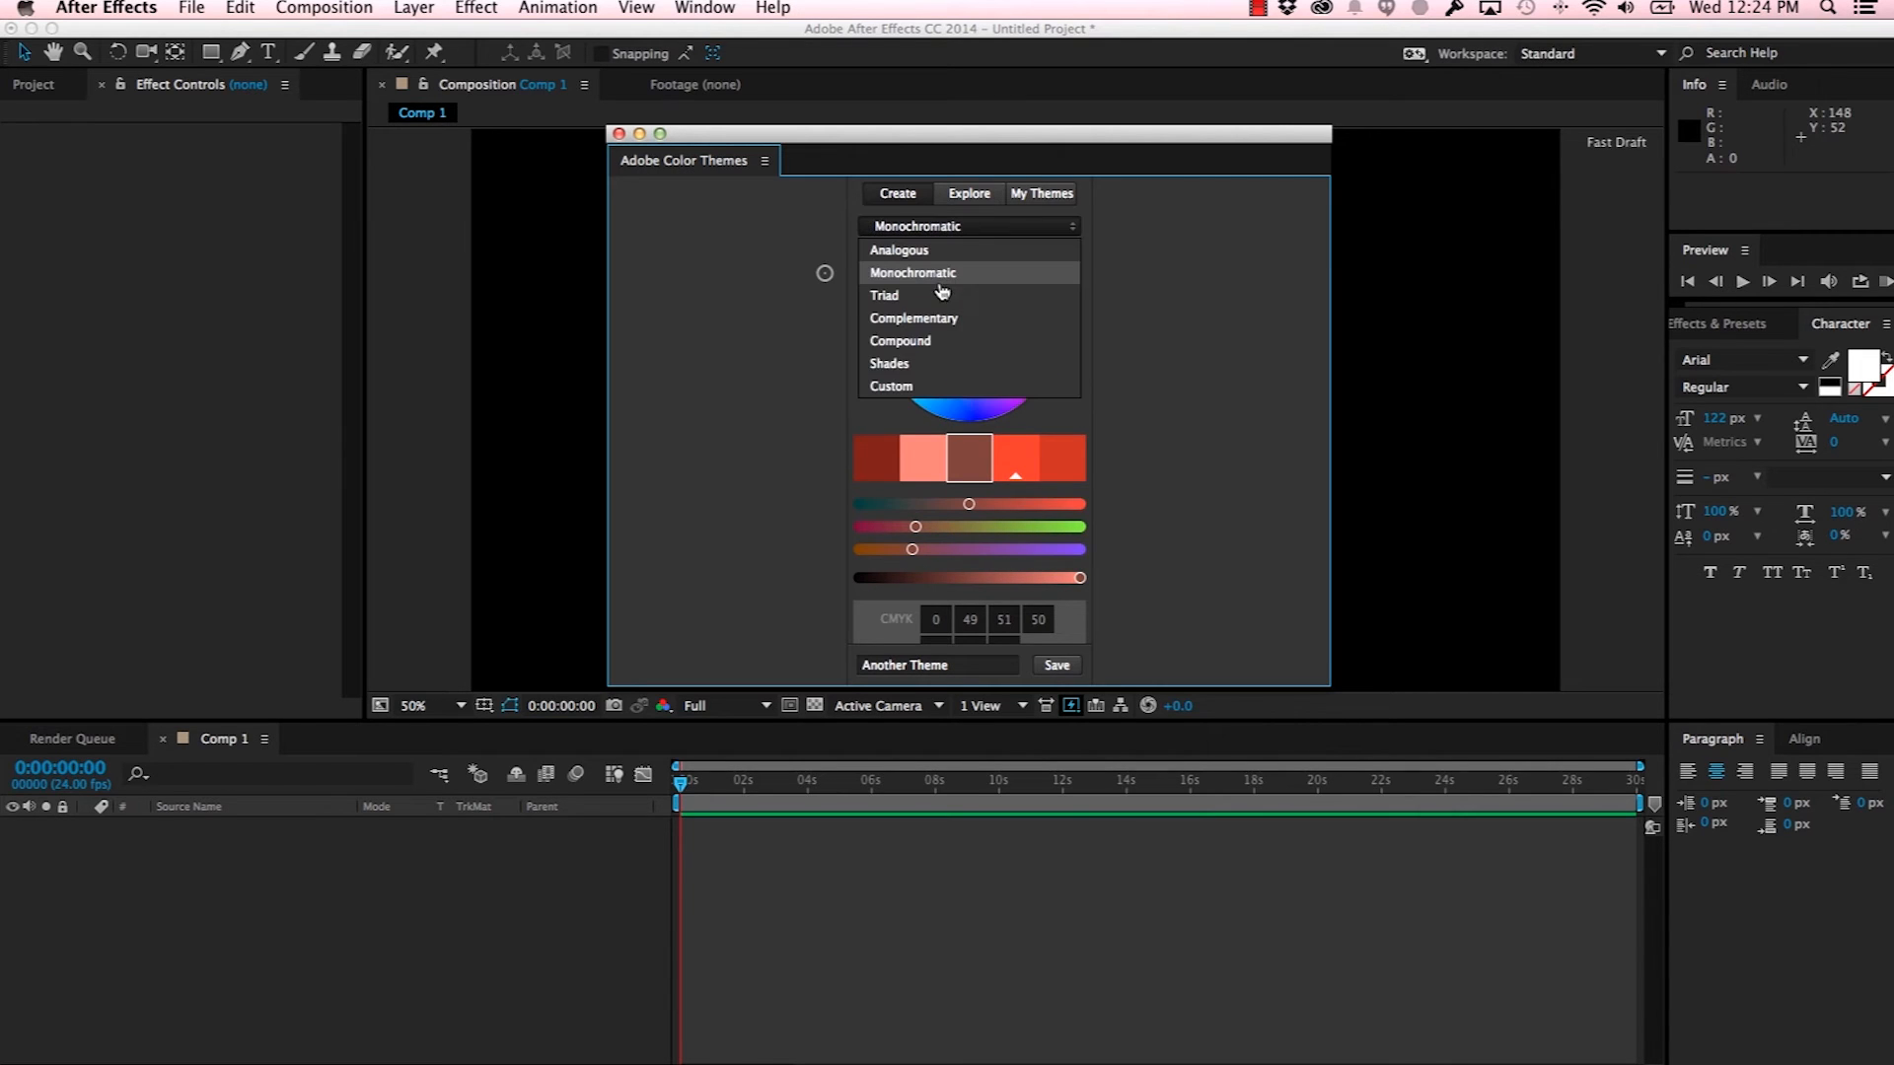
pyautogui.click(884, 294)
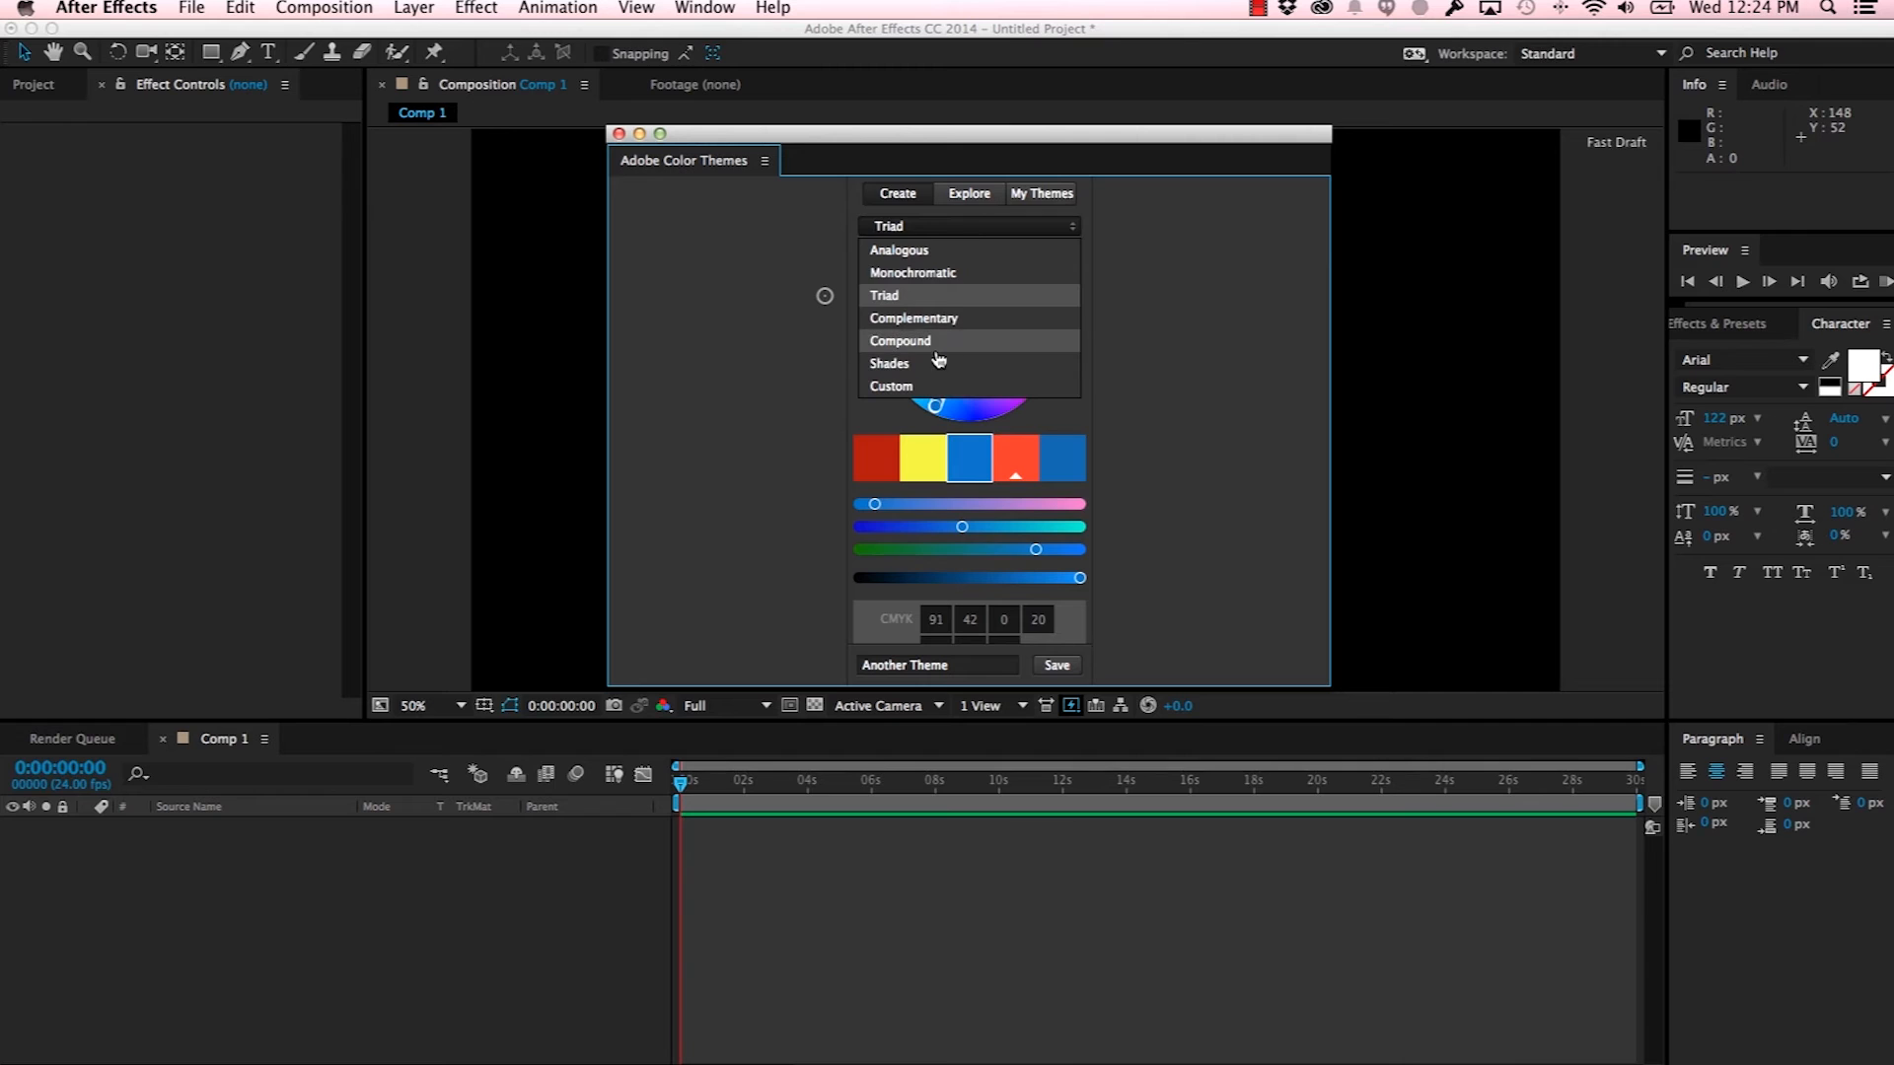
pyautogui.click(889, 362)
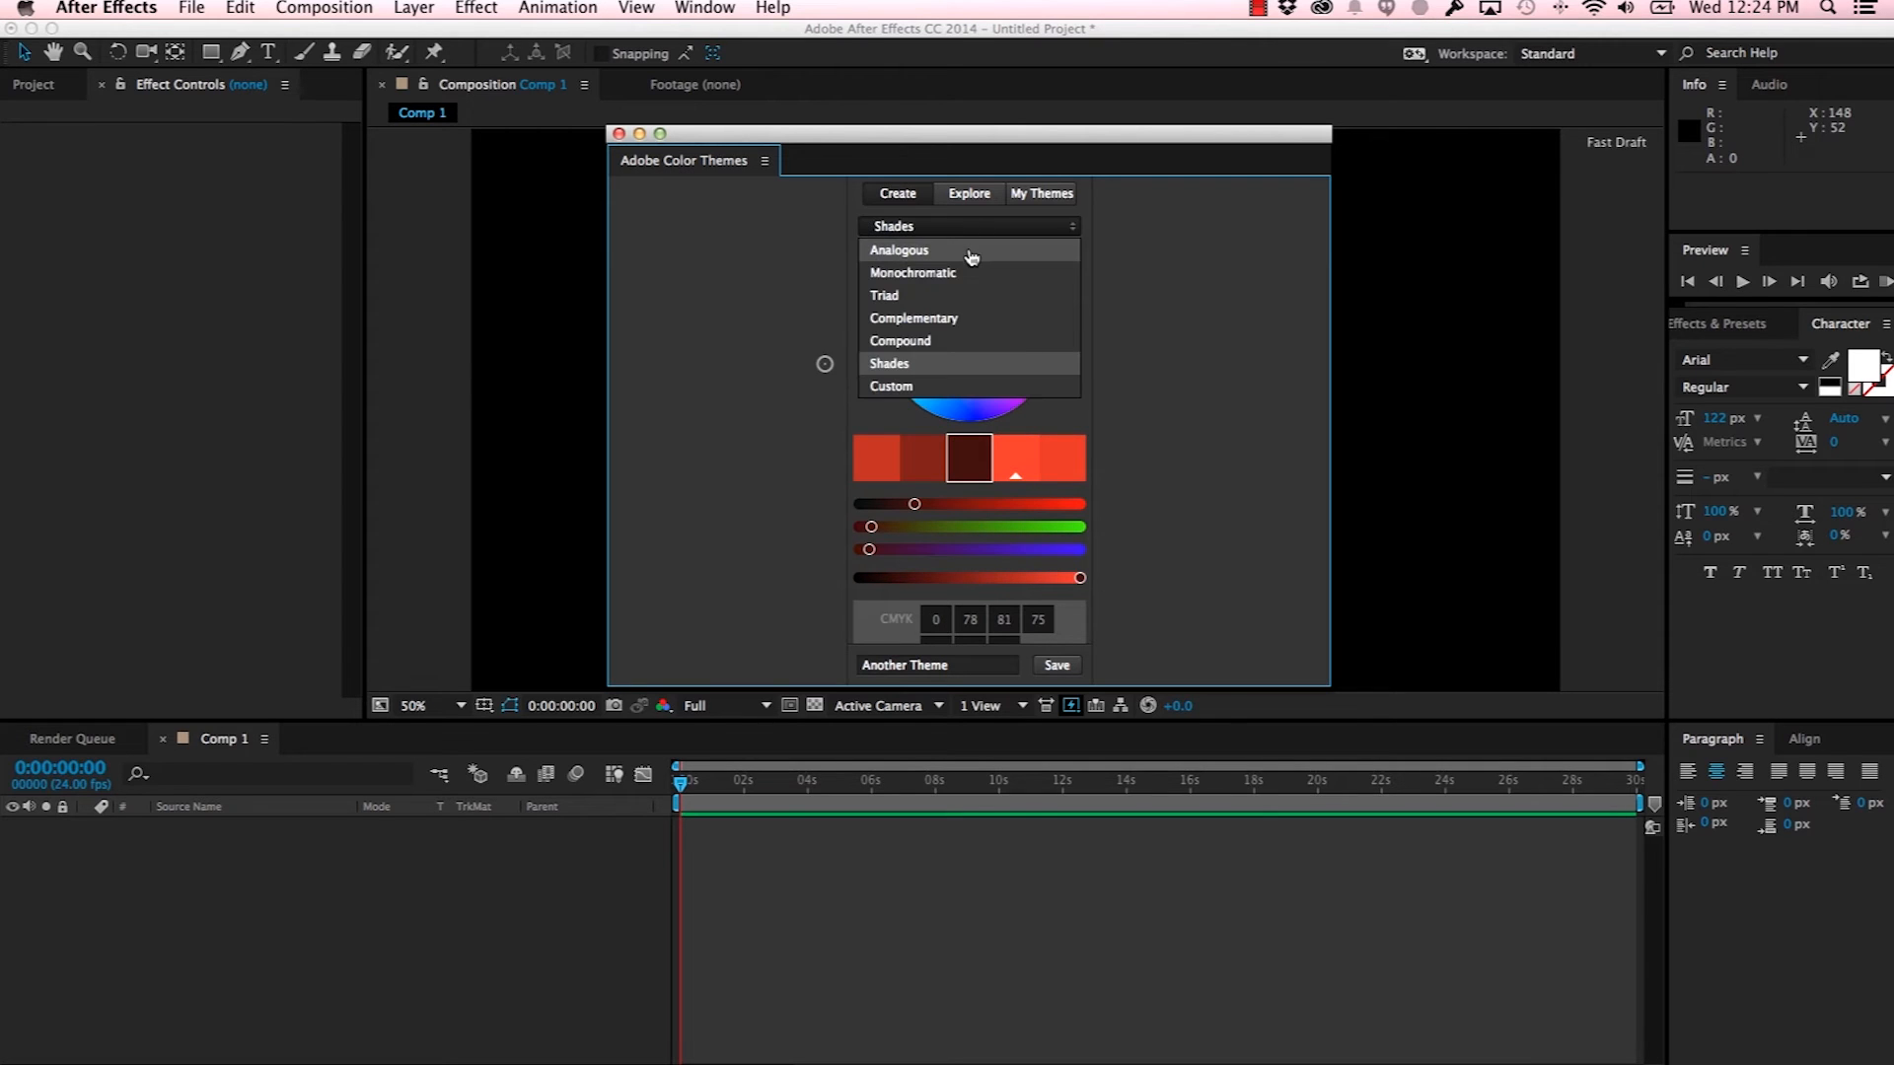
pyautogui.click(900, 249)
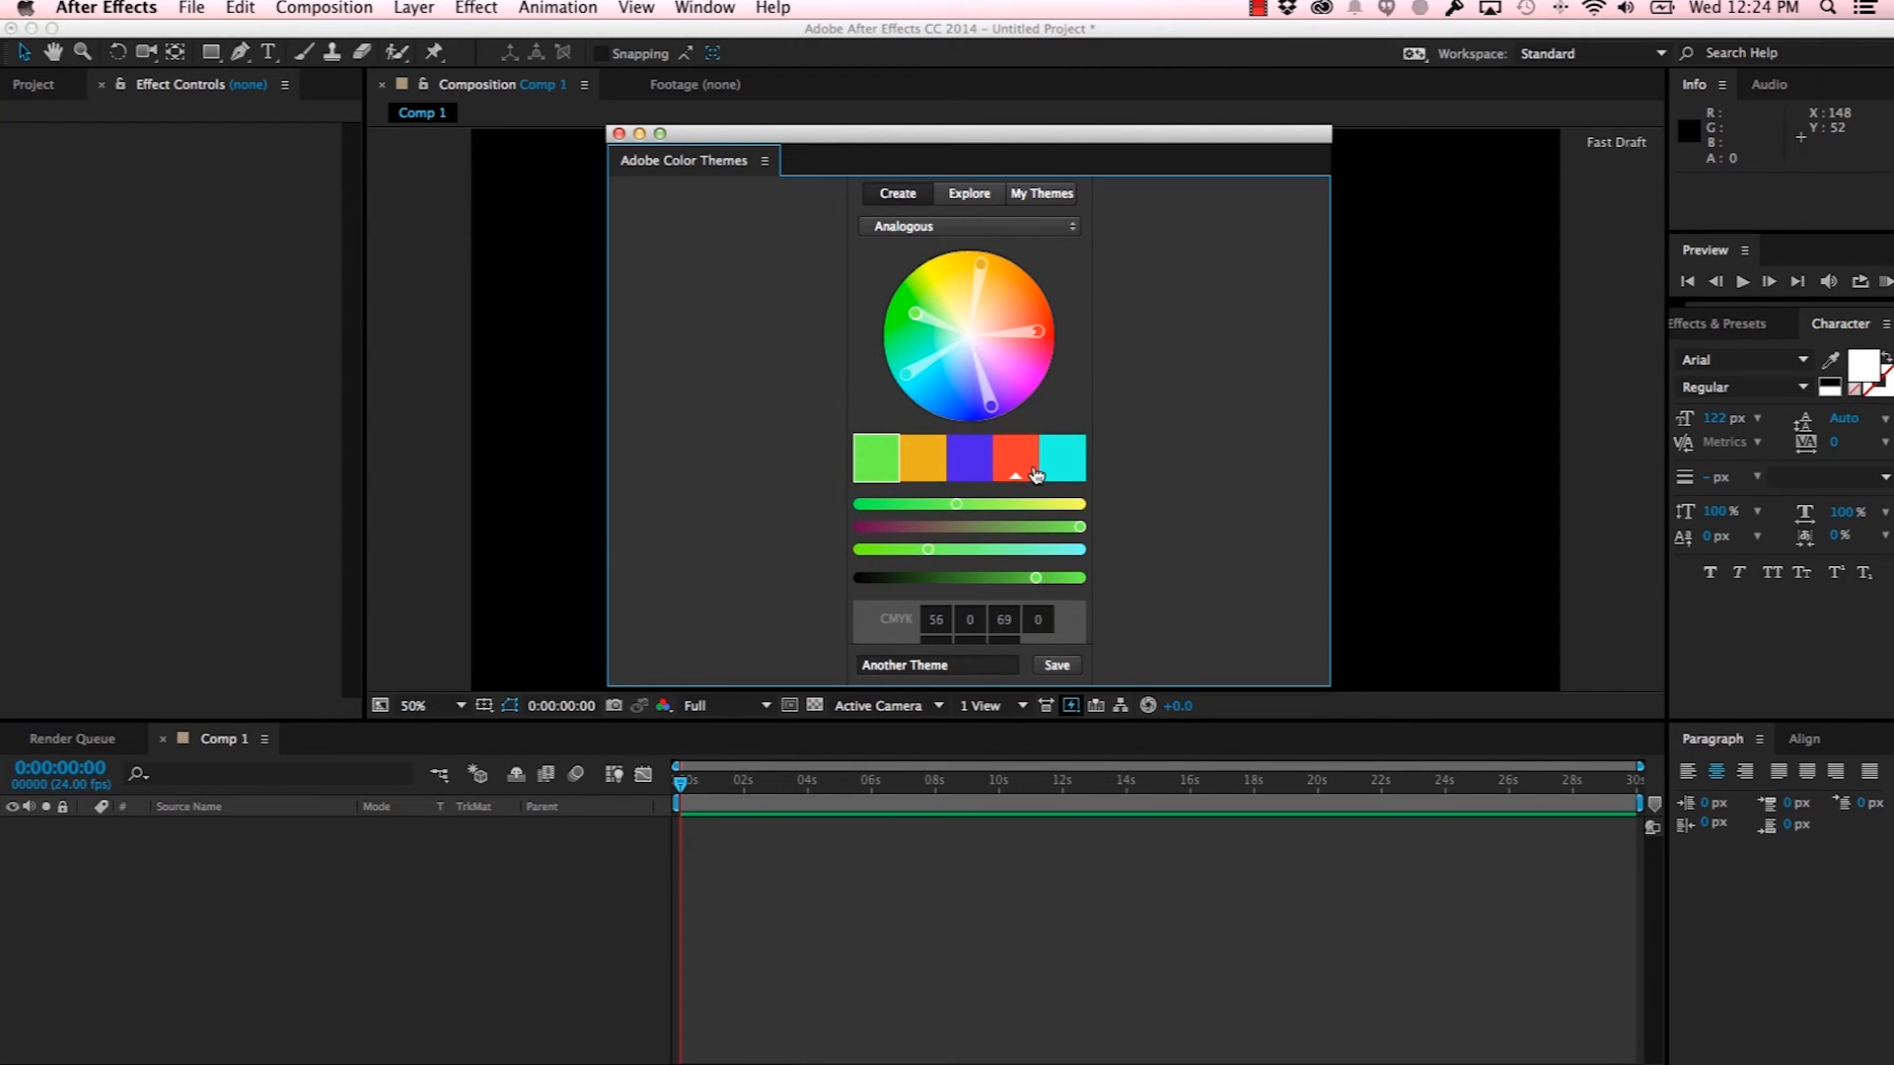
# Step: Adjust the wheel colours toward pink and orange, name the theme TutorialTheme, and save
pyautogui.click(969, 457)
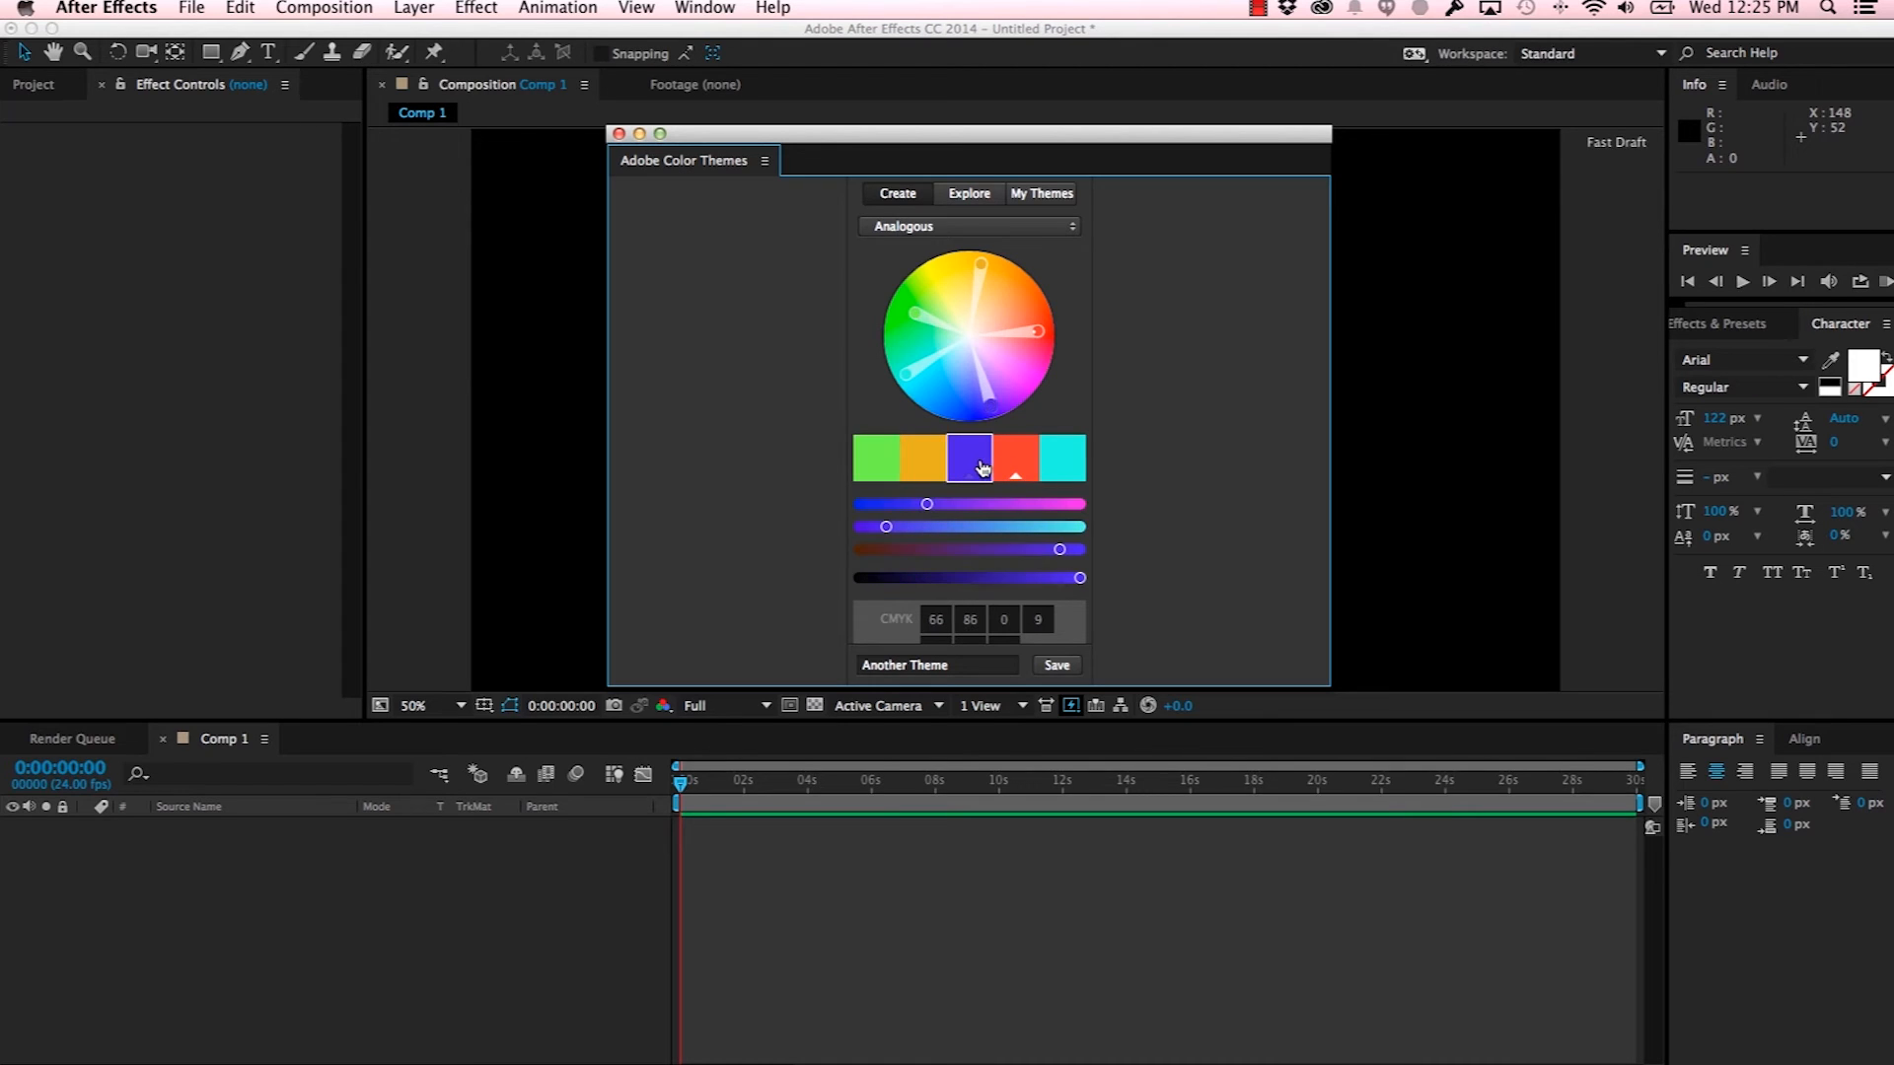
pyautogui.click(925, 458)
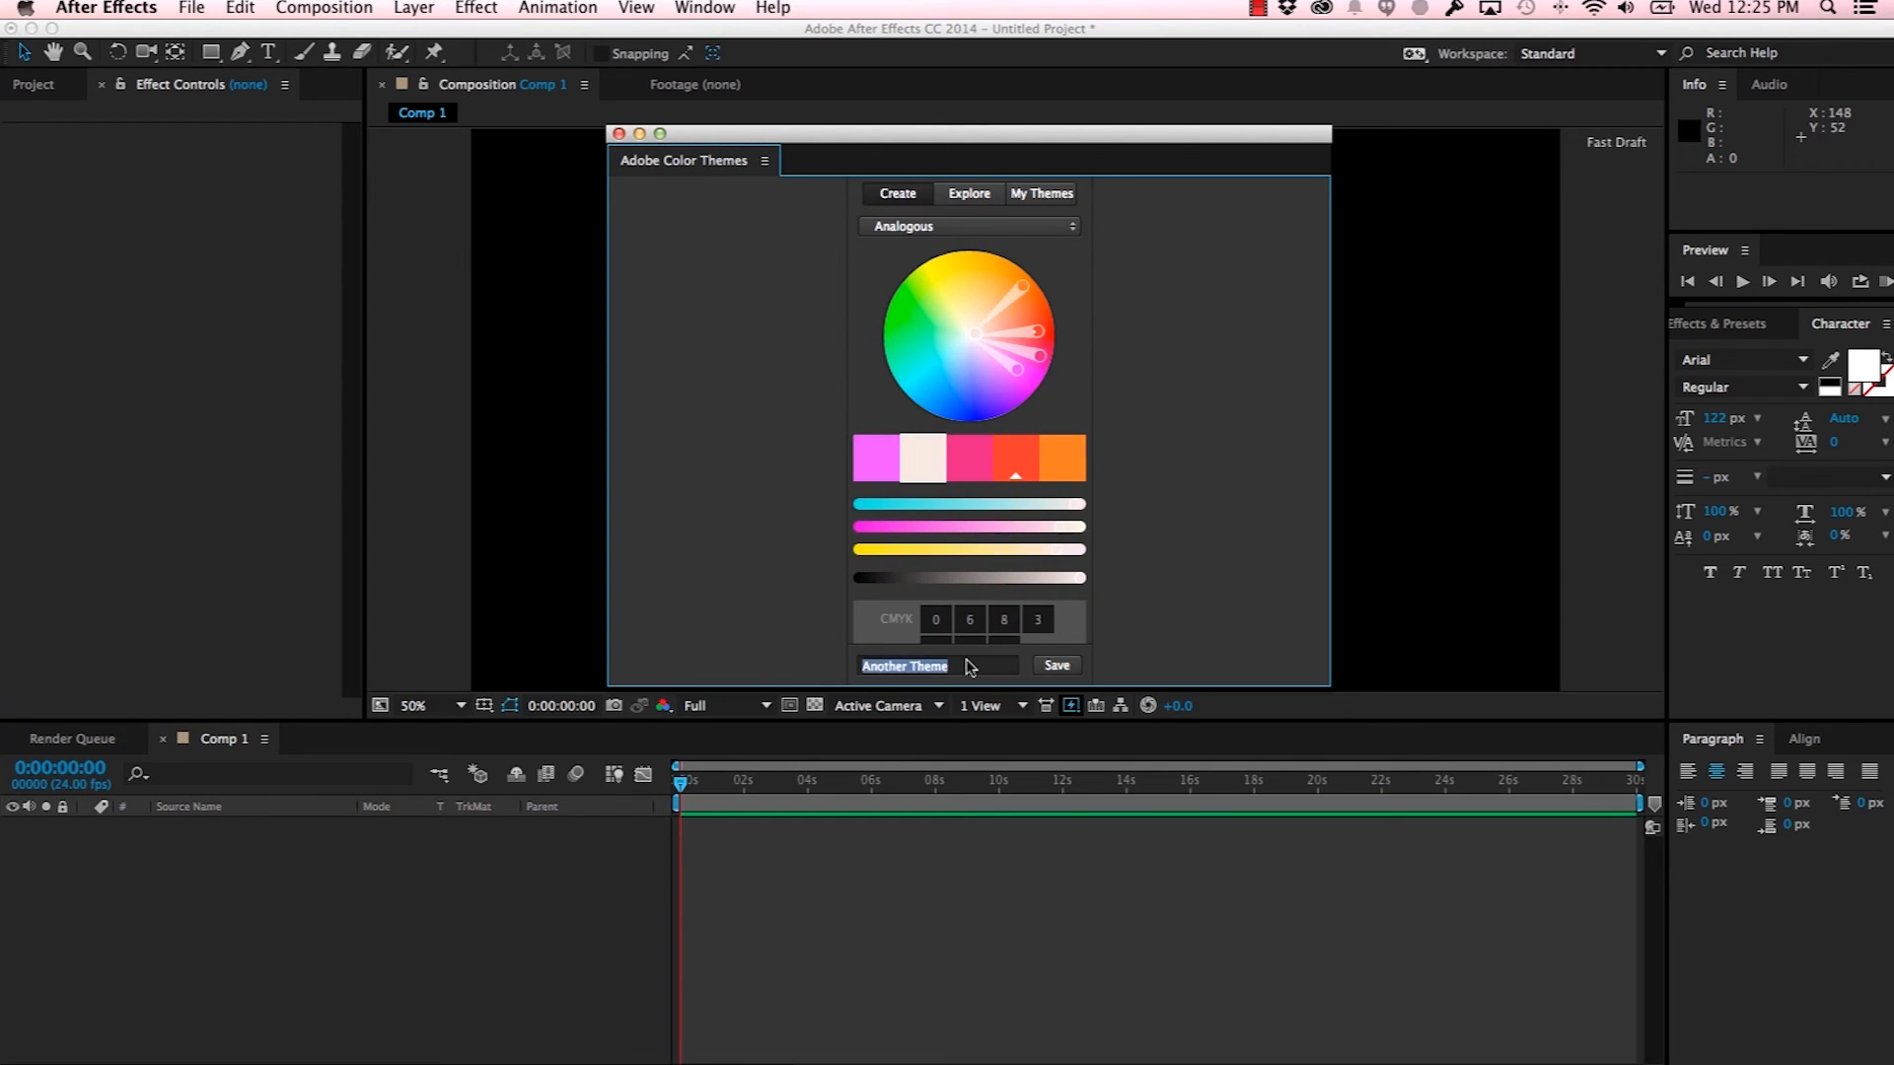
pyautogui.write('TutorialThe')
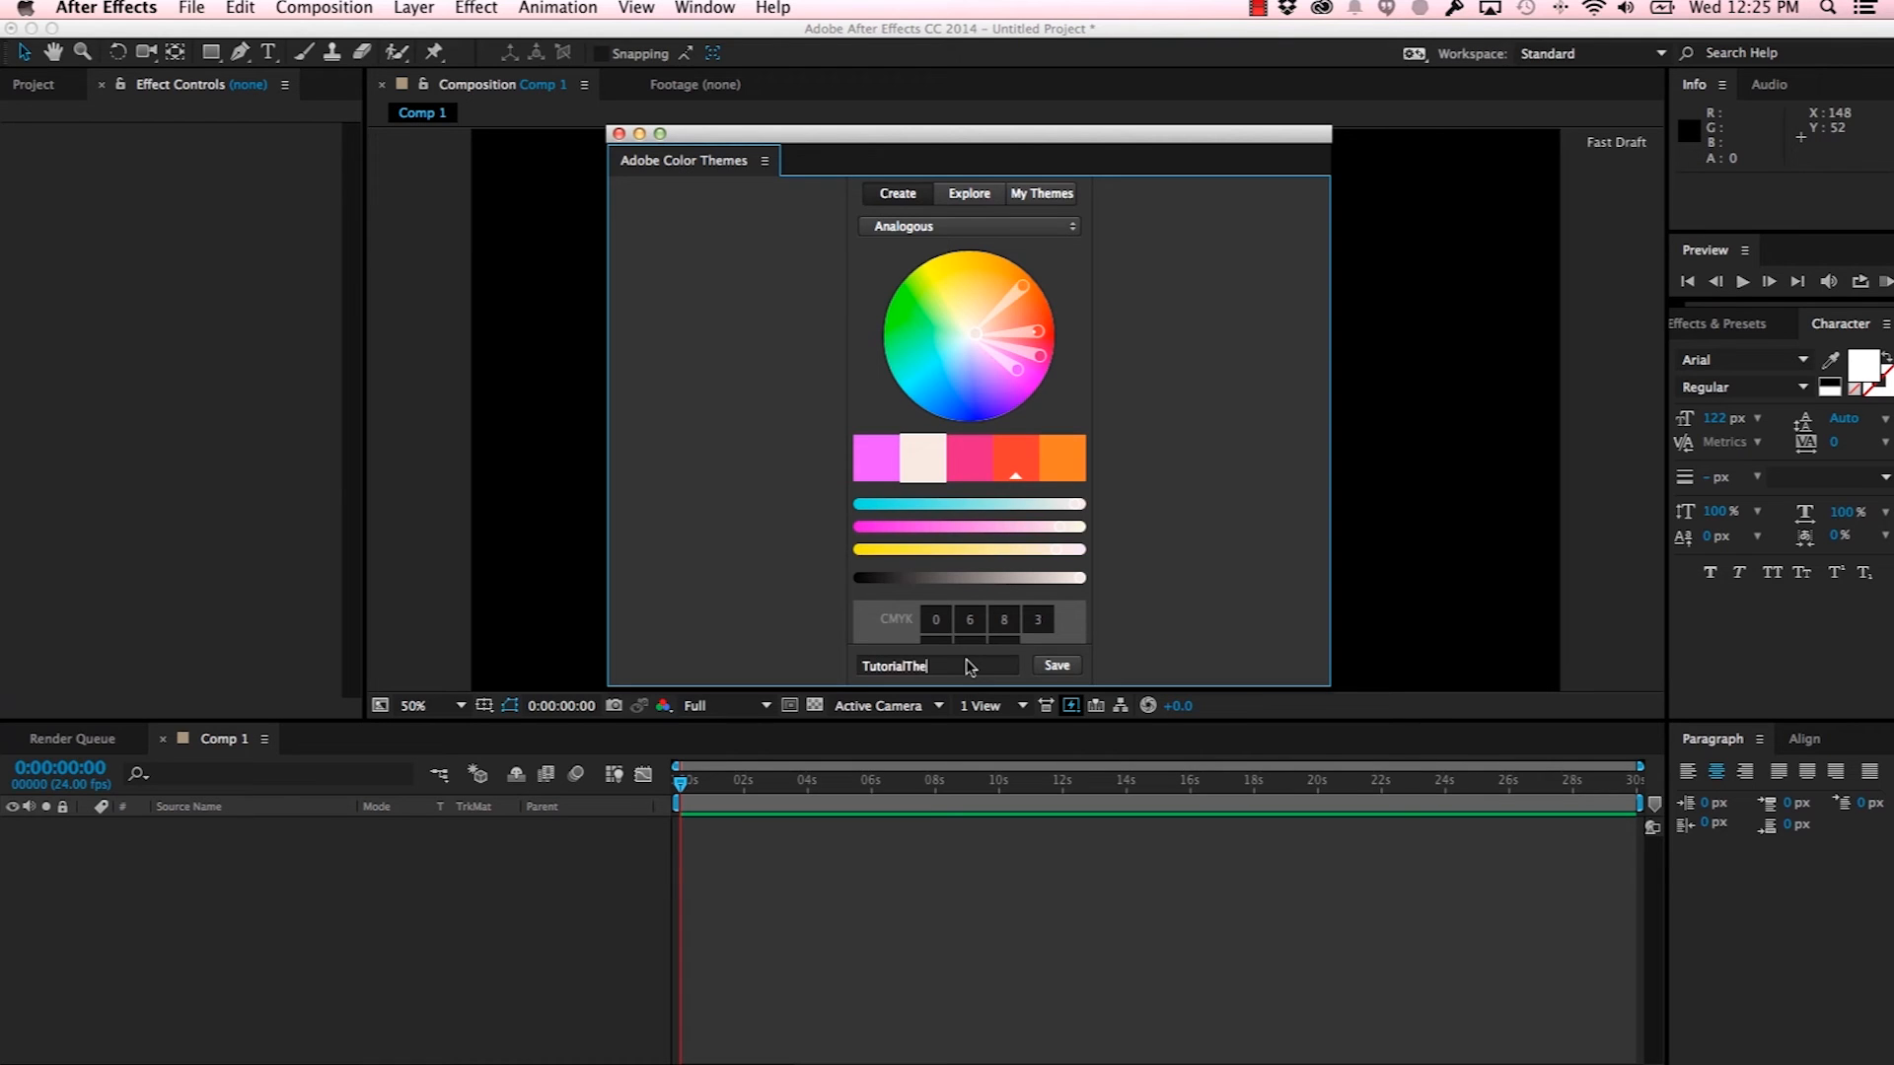
pyautogui.click(1053, 666)
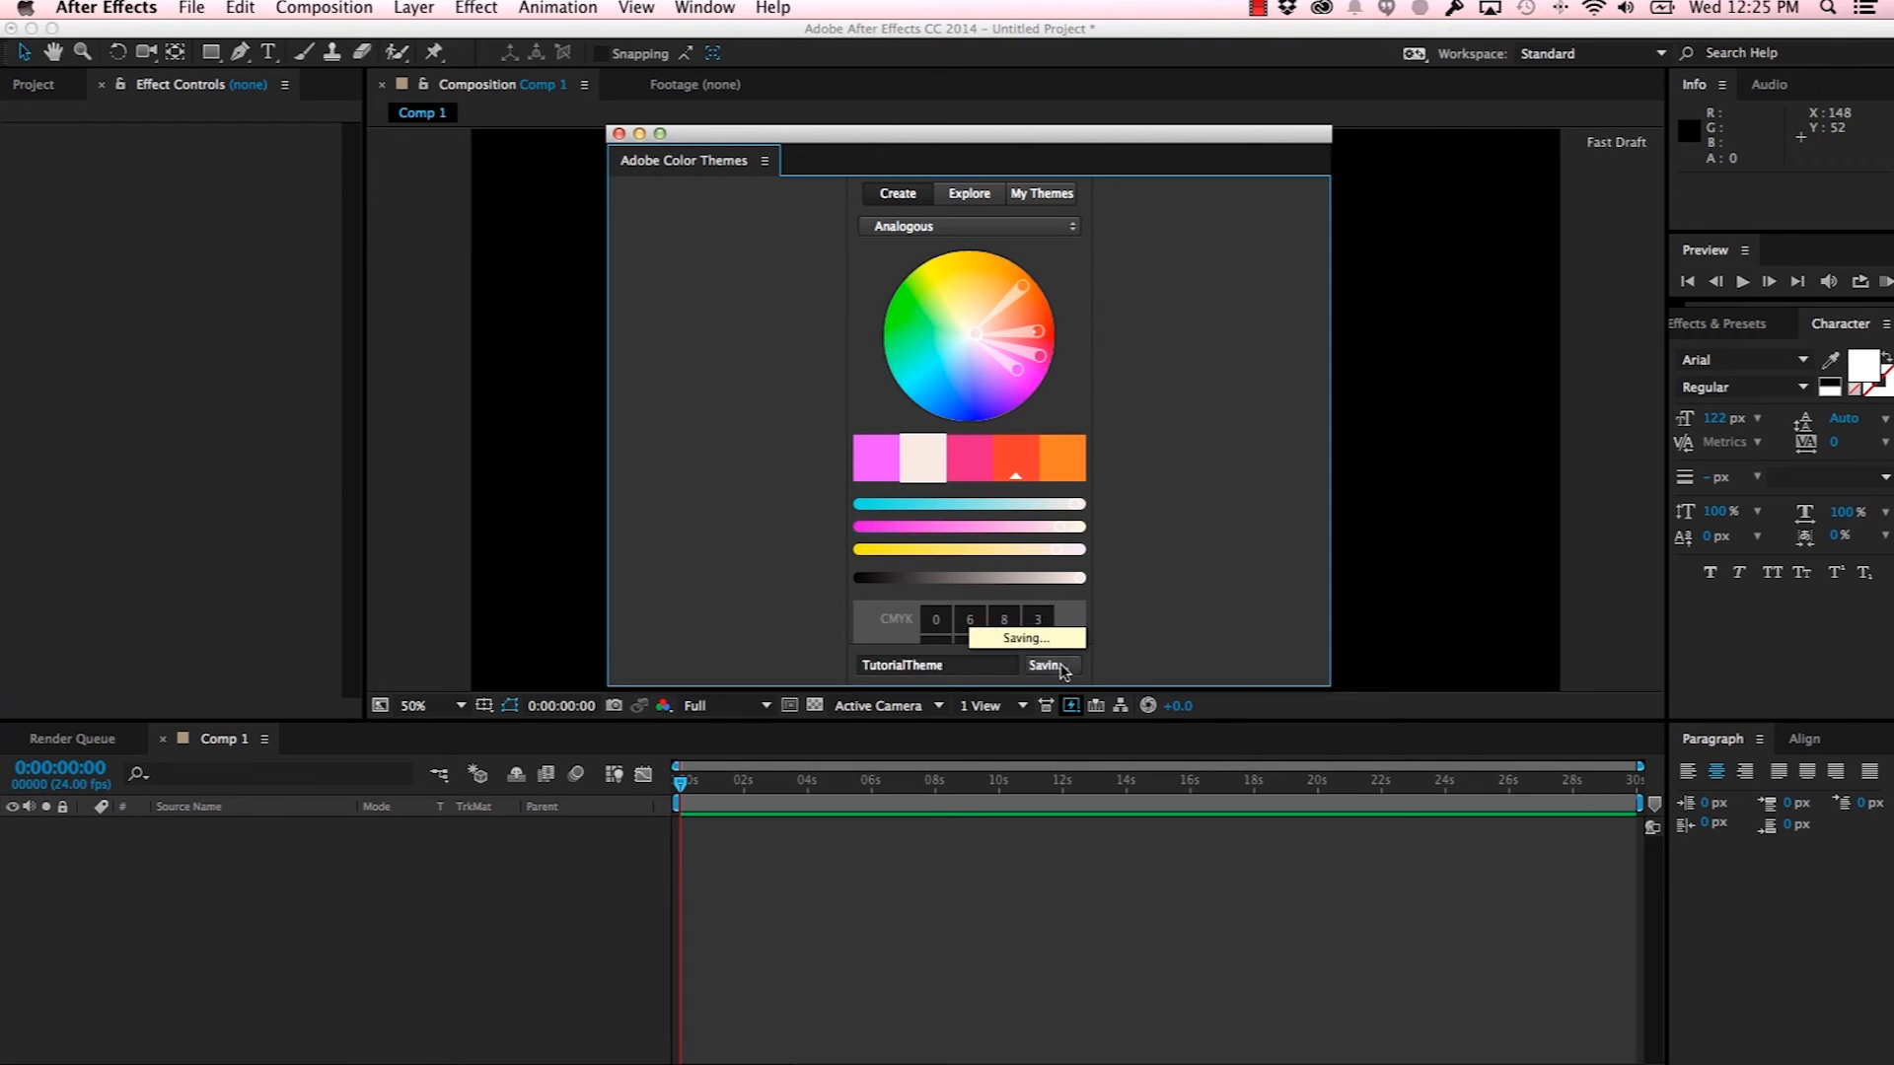
pyautogui.click(1055, 666)
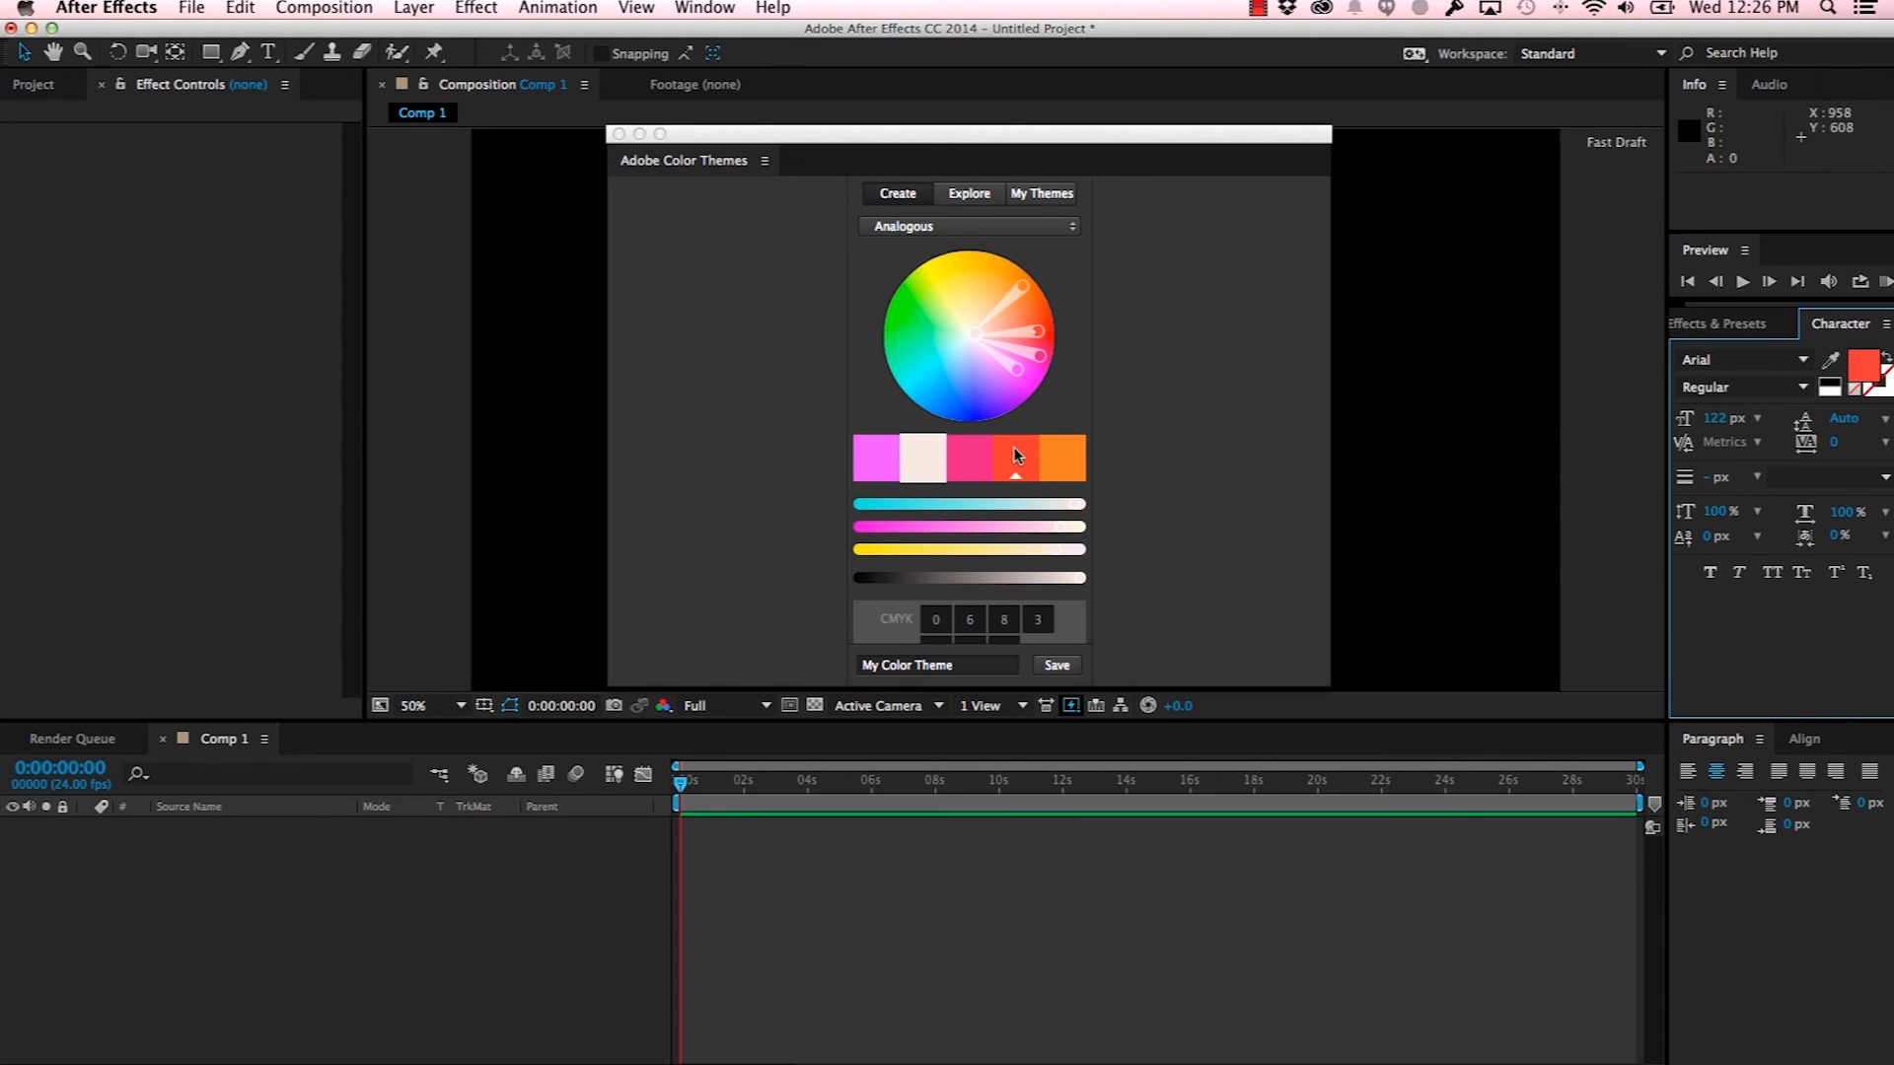
pyautogui.moveTo(976, 378)
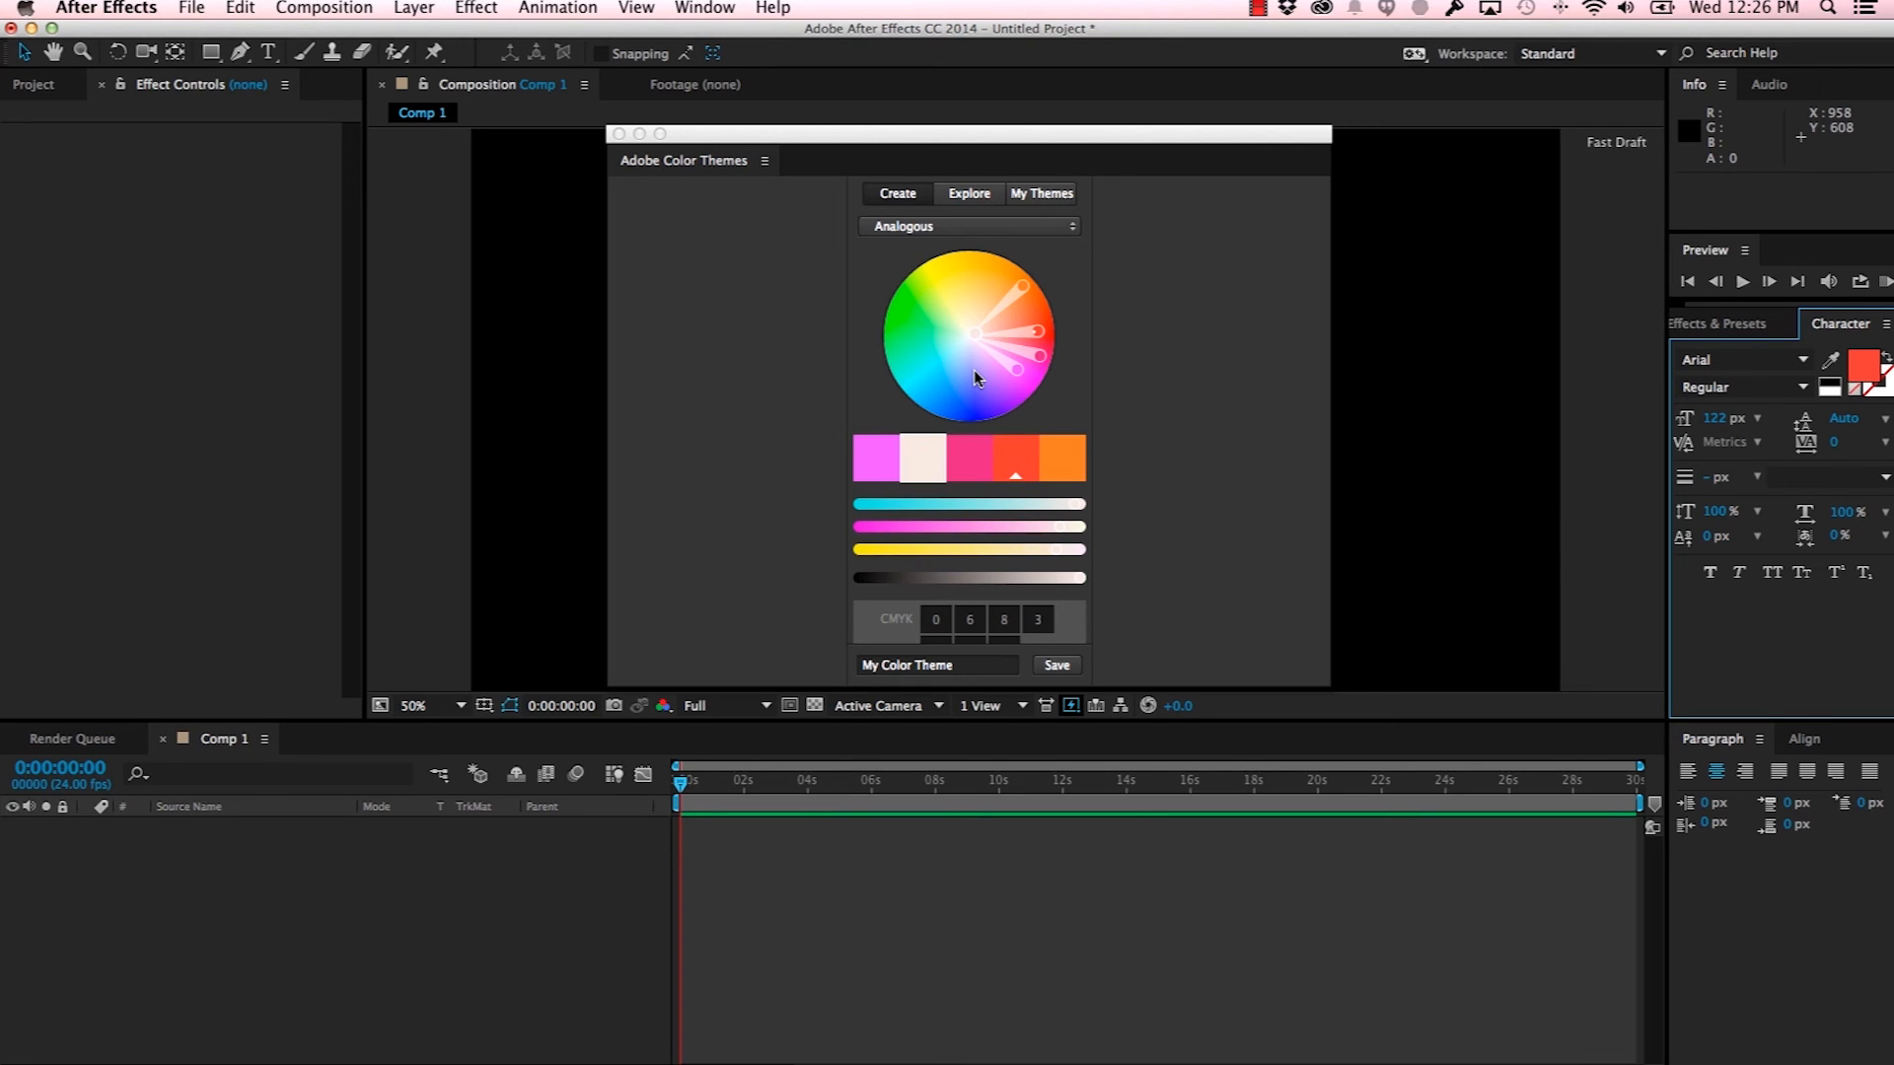